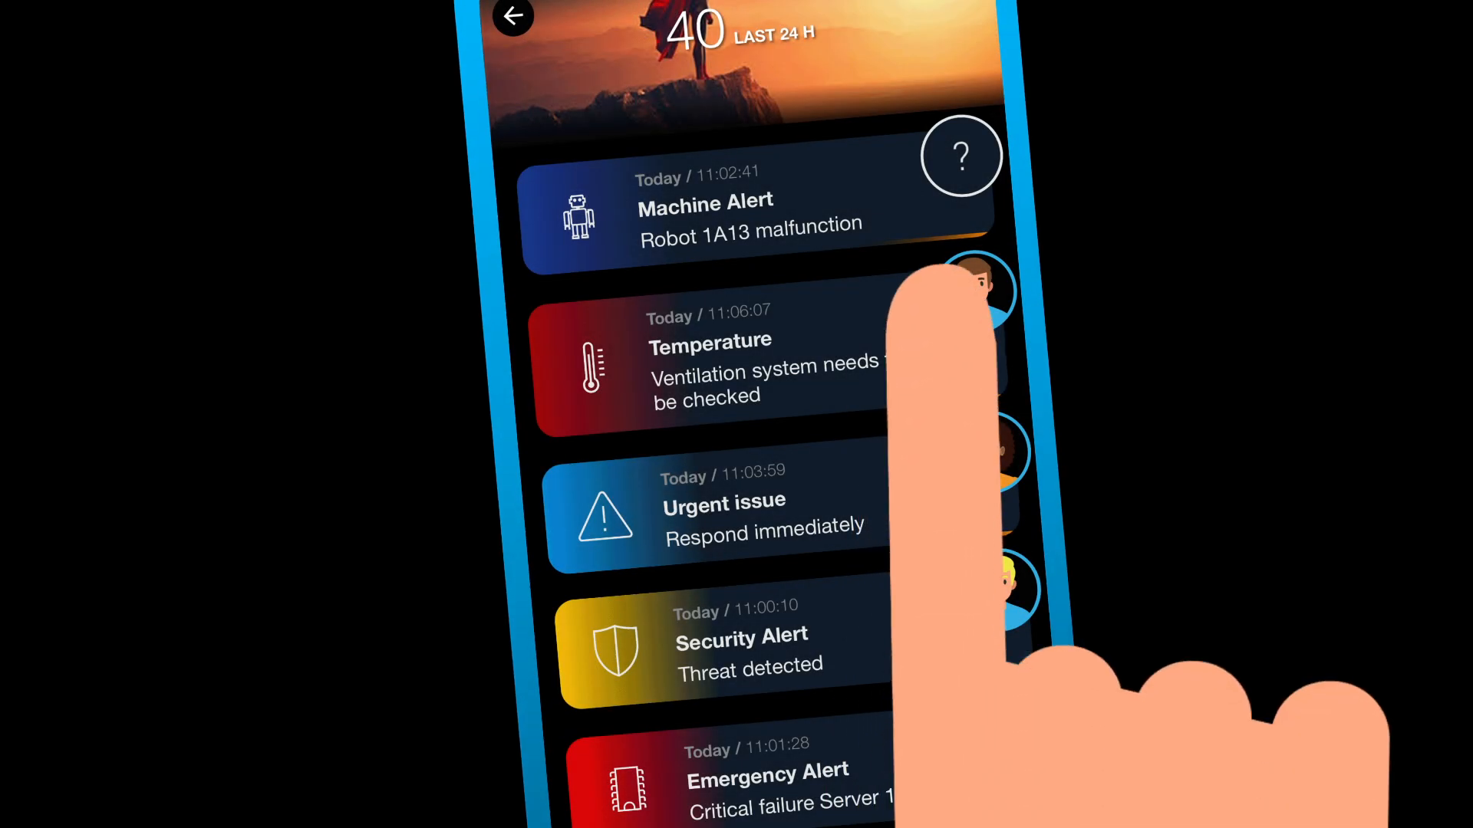
Open the Robot 1A13 Machine Alert to view its chat and annotations
{"action": "left_click", "coordinate": [732, 216]}
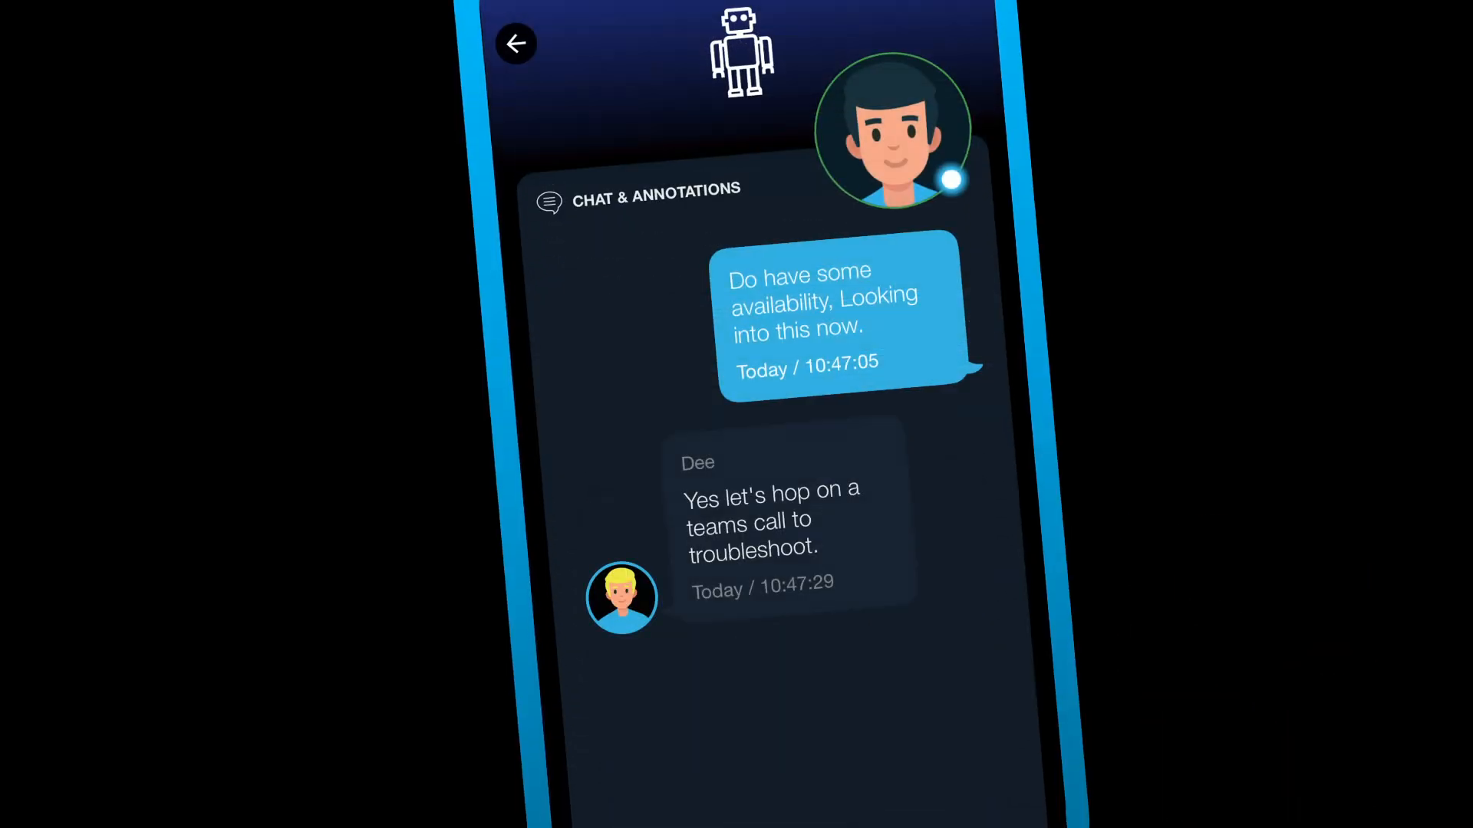
{"action": "left_click", "coordinate": [515, 43]}
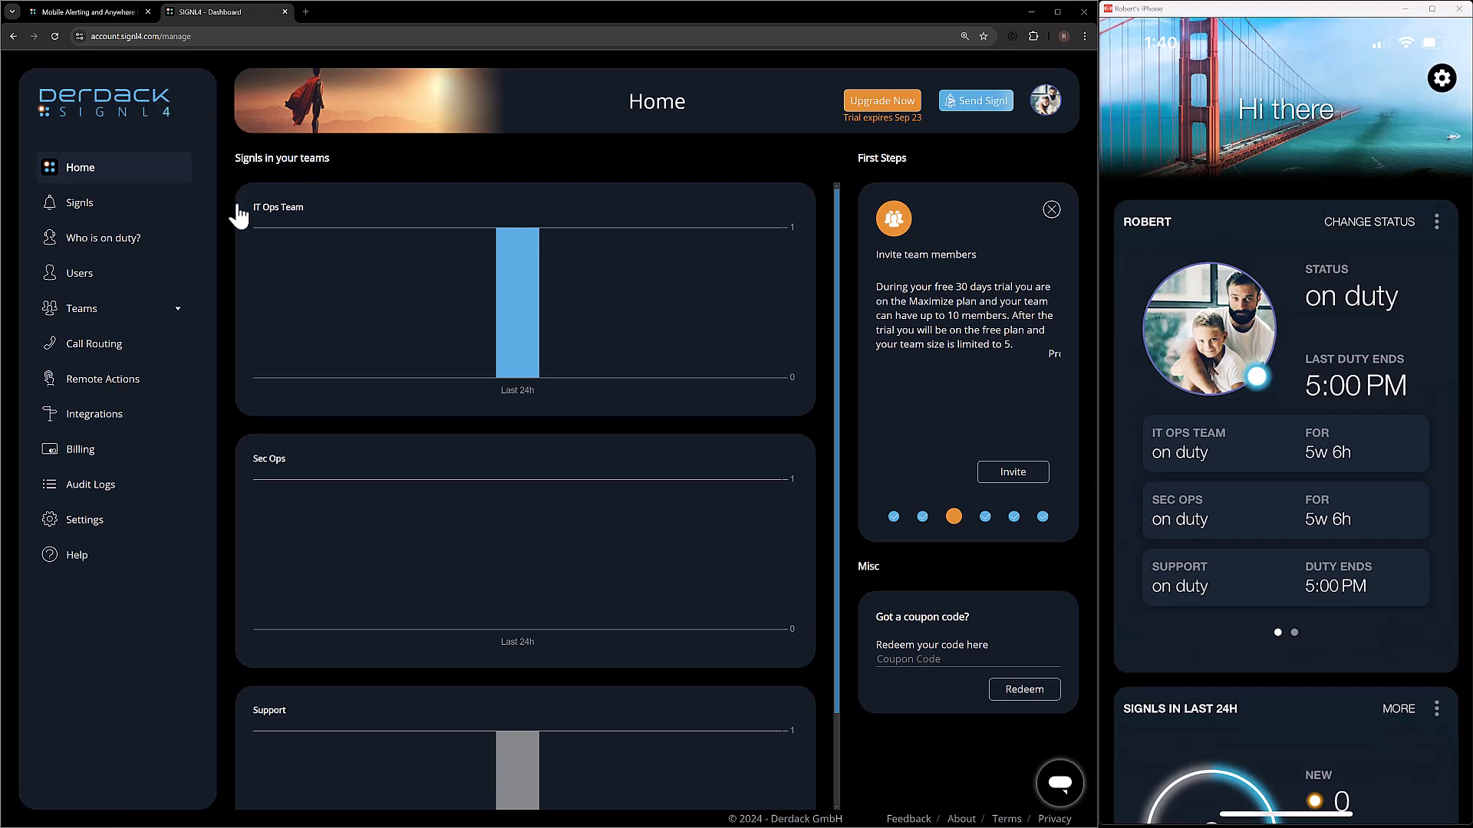
{"action": "mouse_move", "coordinate": [1182, 272]}
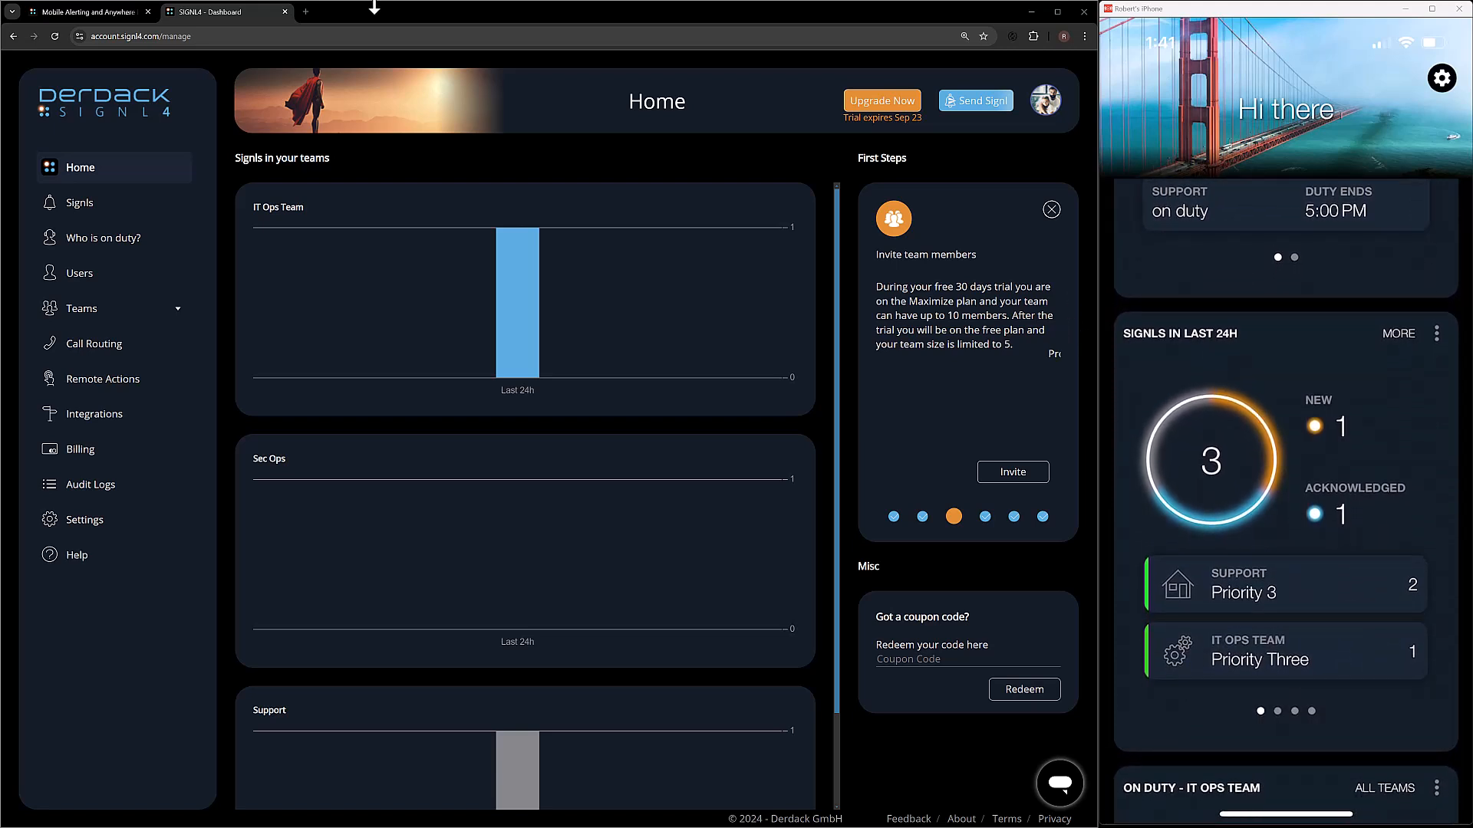
{"action": "scroll", "scroll_direction": "down", "scroll_amount": 3}
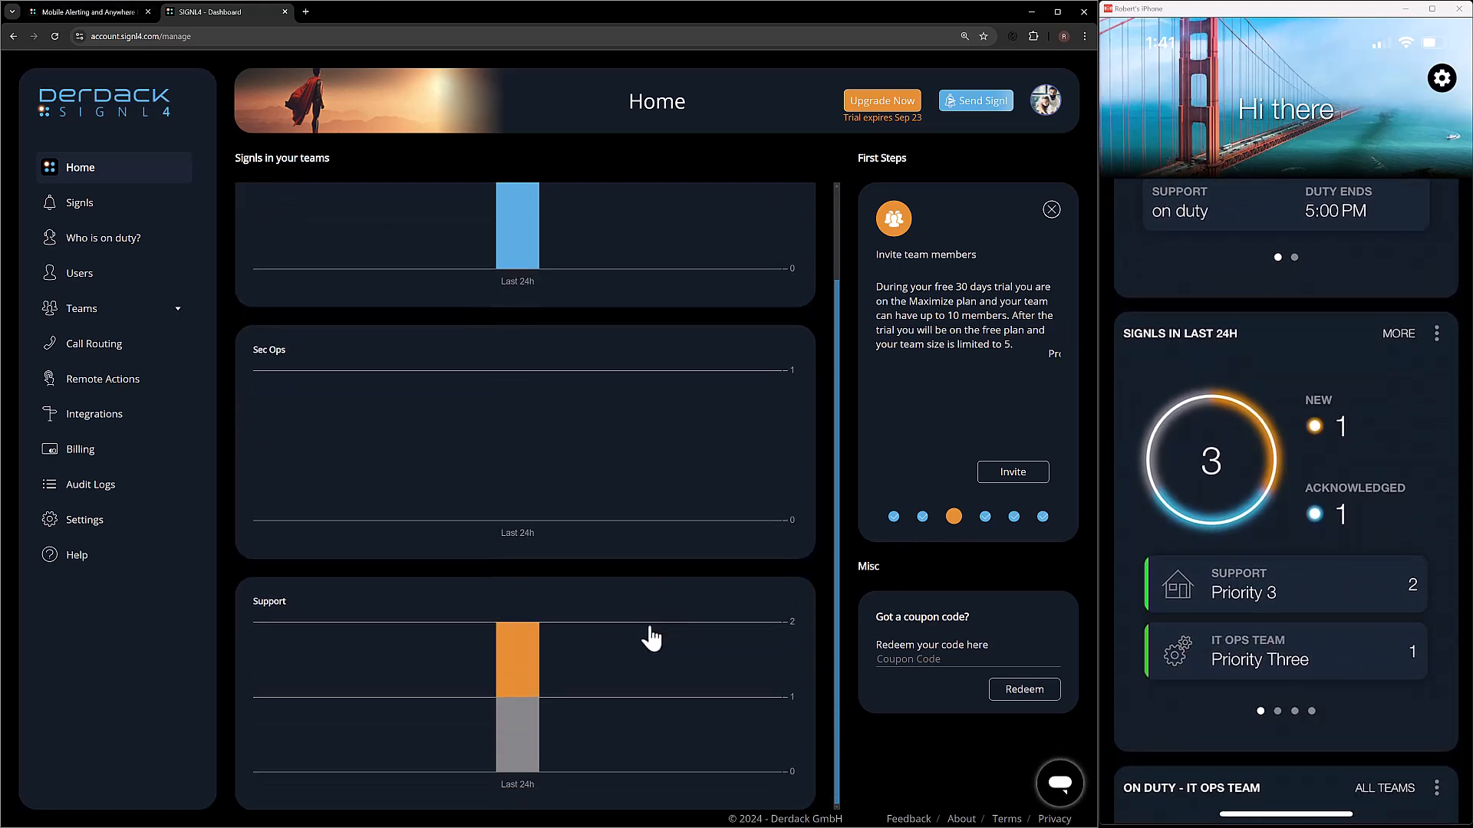
{"action": "mouse_move", "coordinate": [515, 677]}
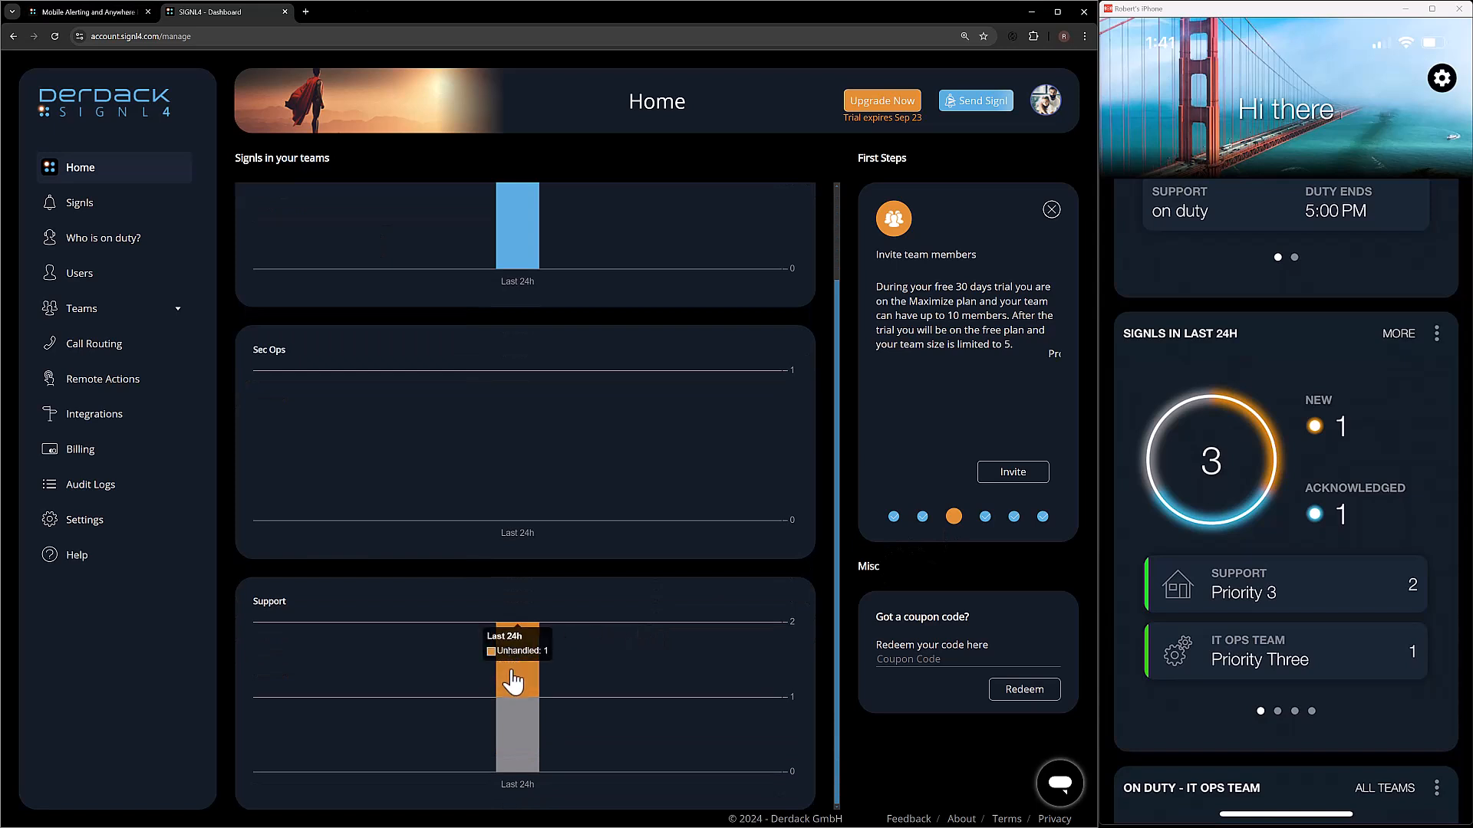
{"action": "mouse_move", "coordinate": [520, 678]}
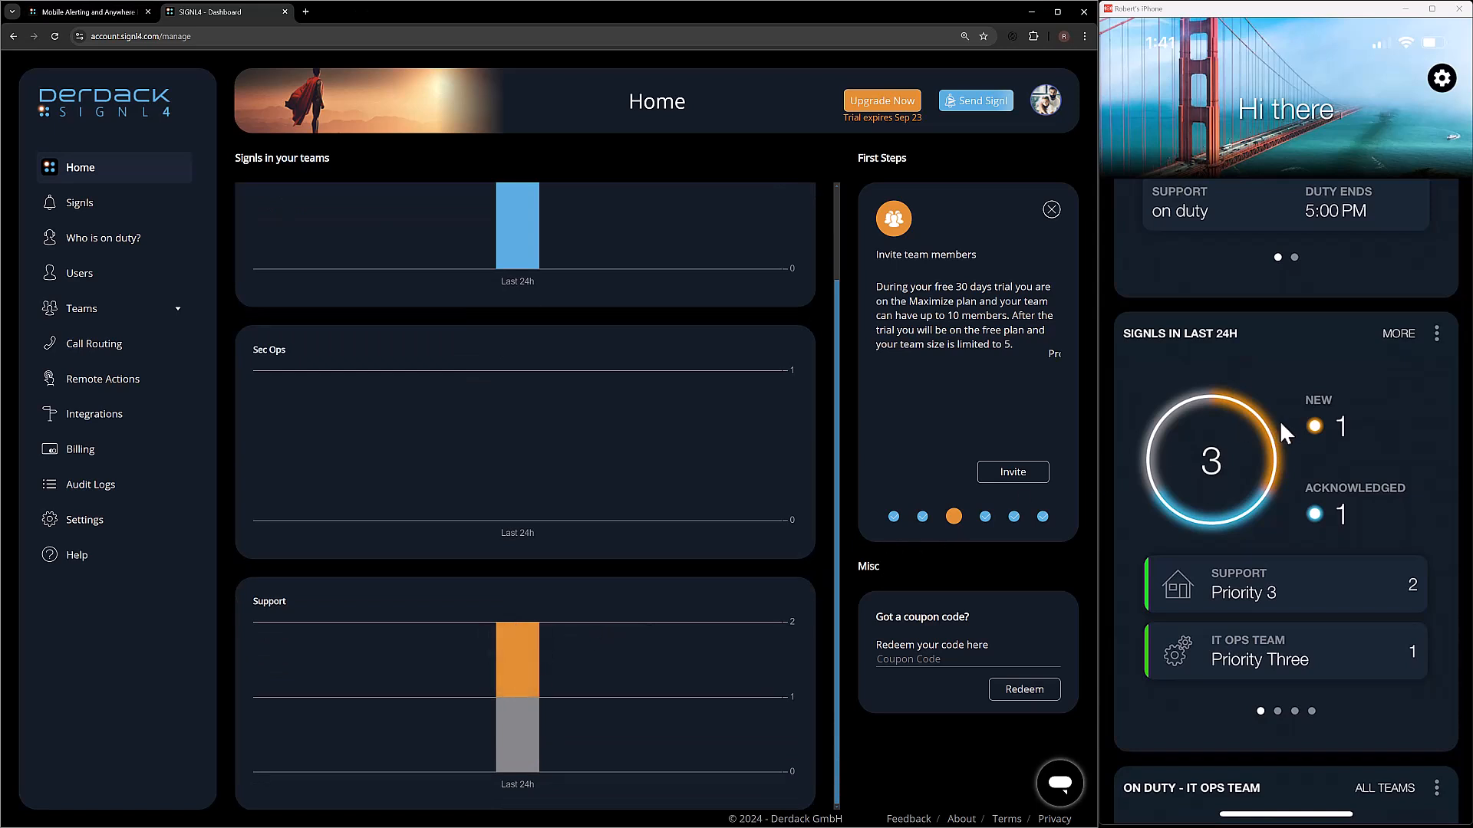
{"action": "mouse_move", "coordinate": [678, 653]}
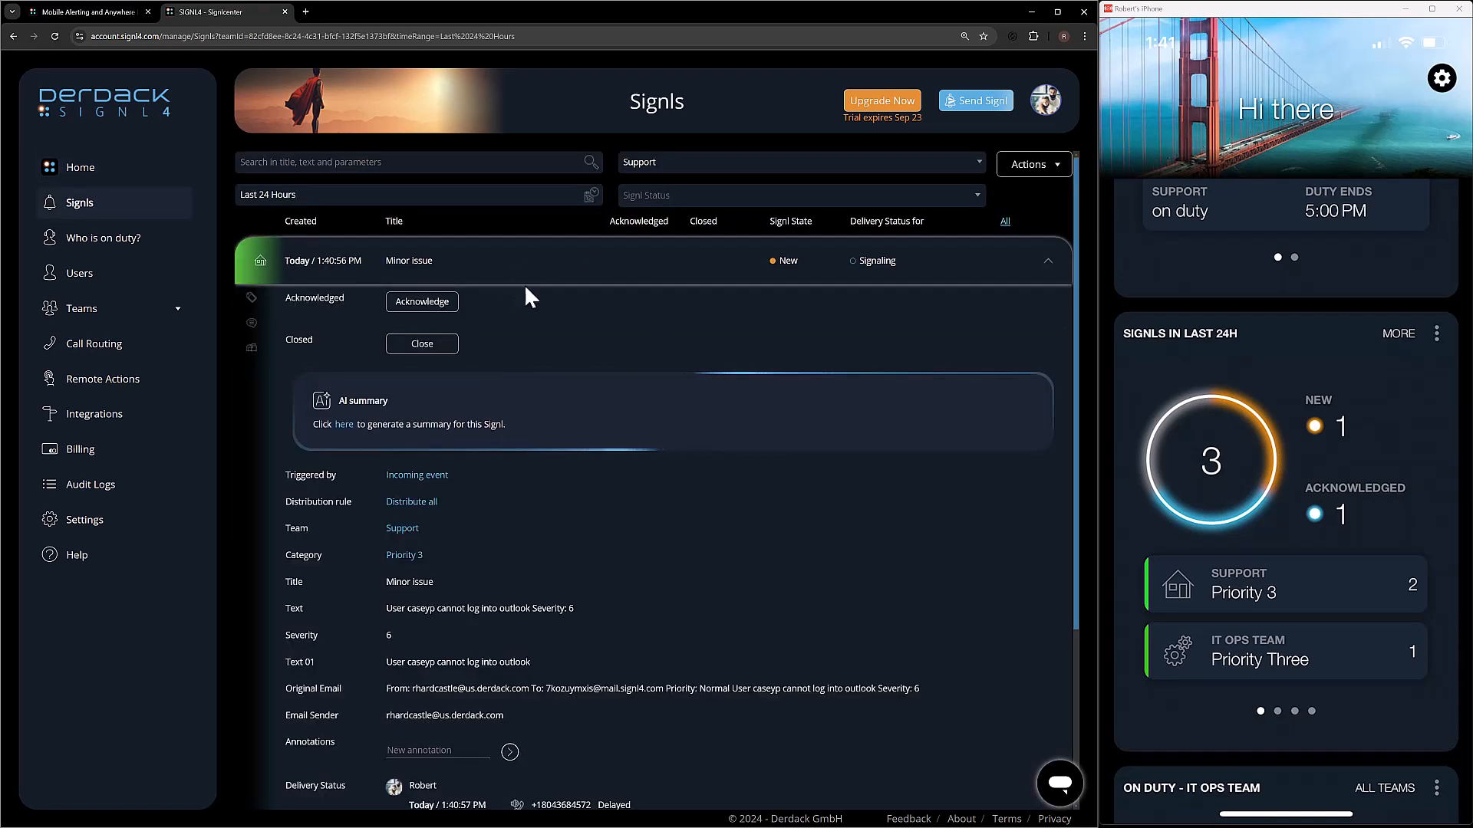
{"action": "mouse_move", "coordinate": [606, 387]}
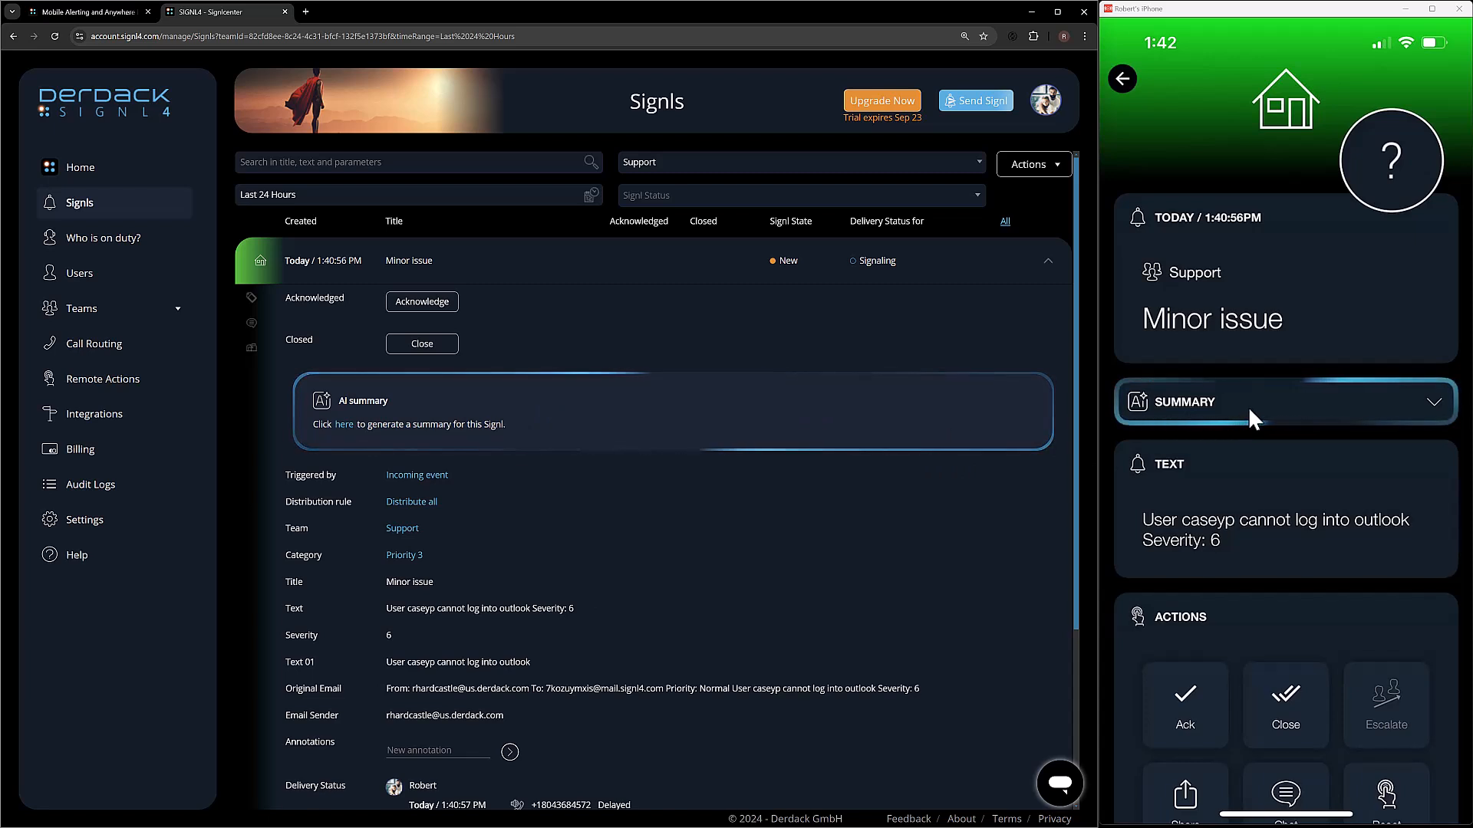
Expand the Summary section to read the Minor issue's AI-generated summary
{"action": "left_click", "coordinate": [1284, 401]}
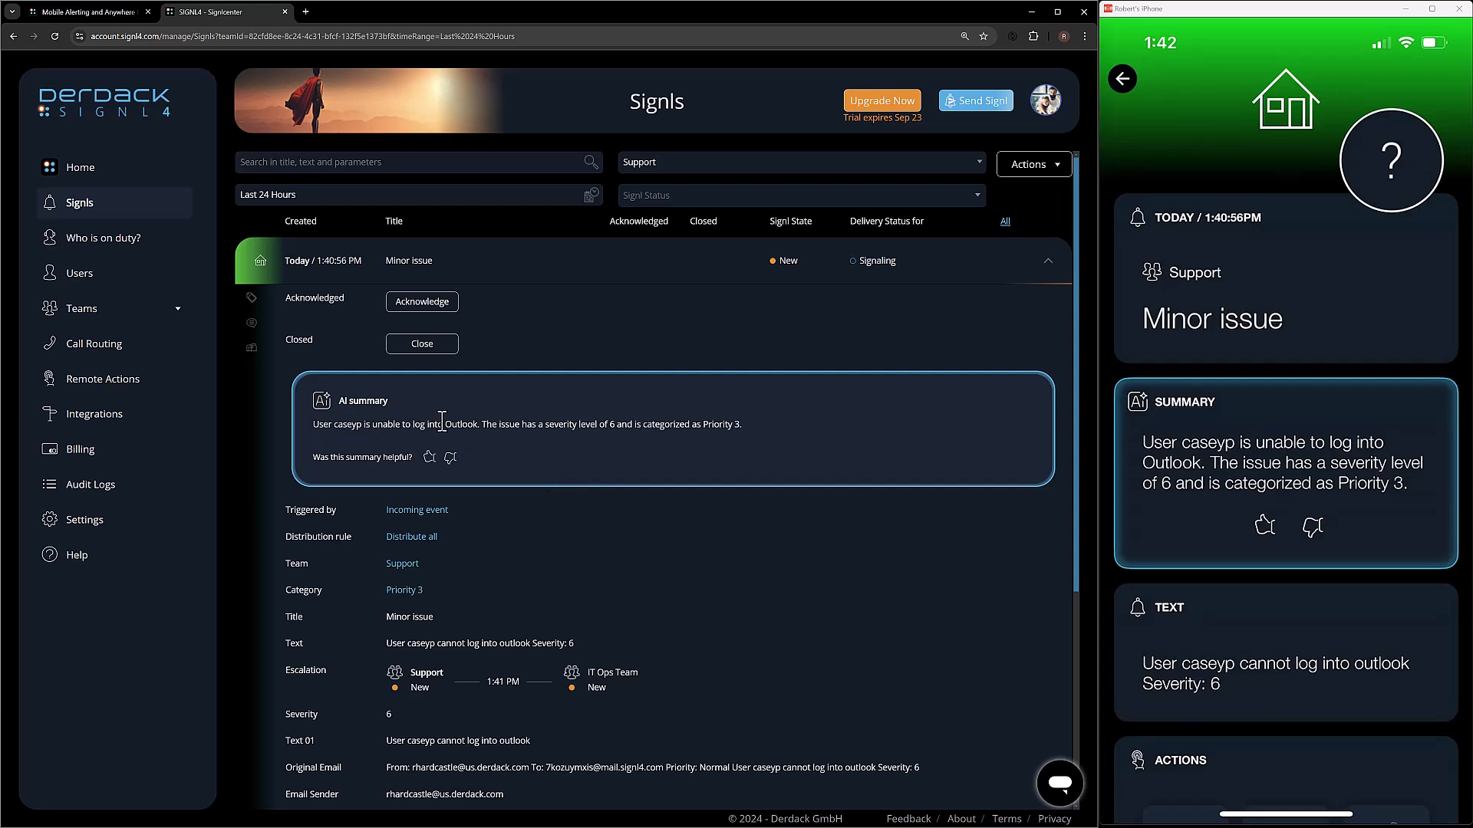
{"action": "mouse_move", "coordinate": [566, 419]}
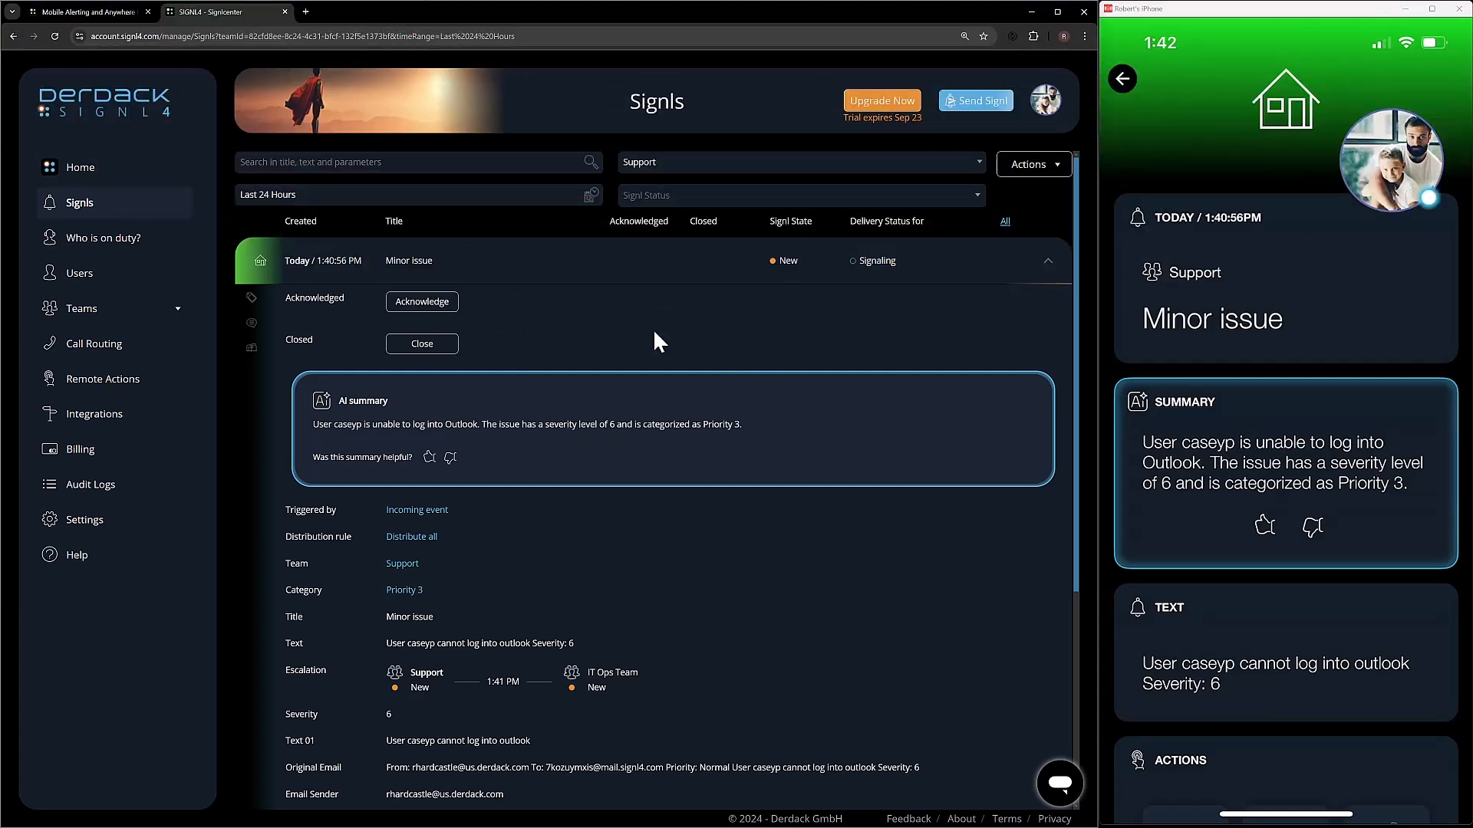
Acknowledge the Minor issue, then scroll to its escalation and delivery status rows
{"action": "left_click", "coordinate": [421, 302]}
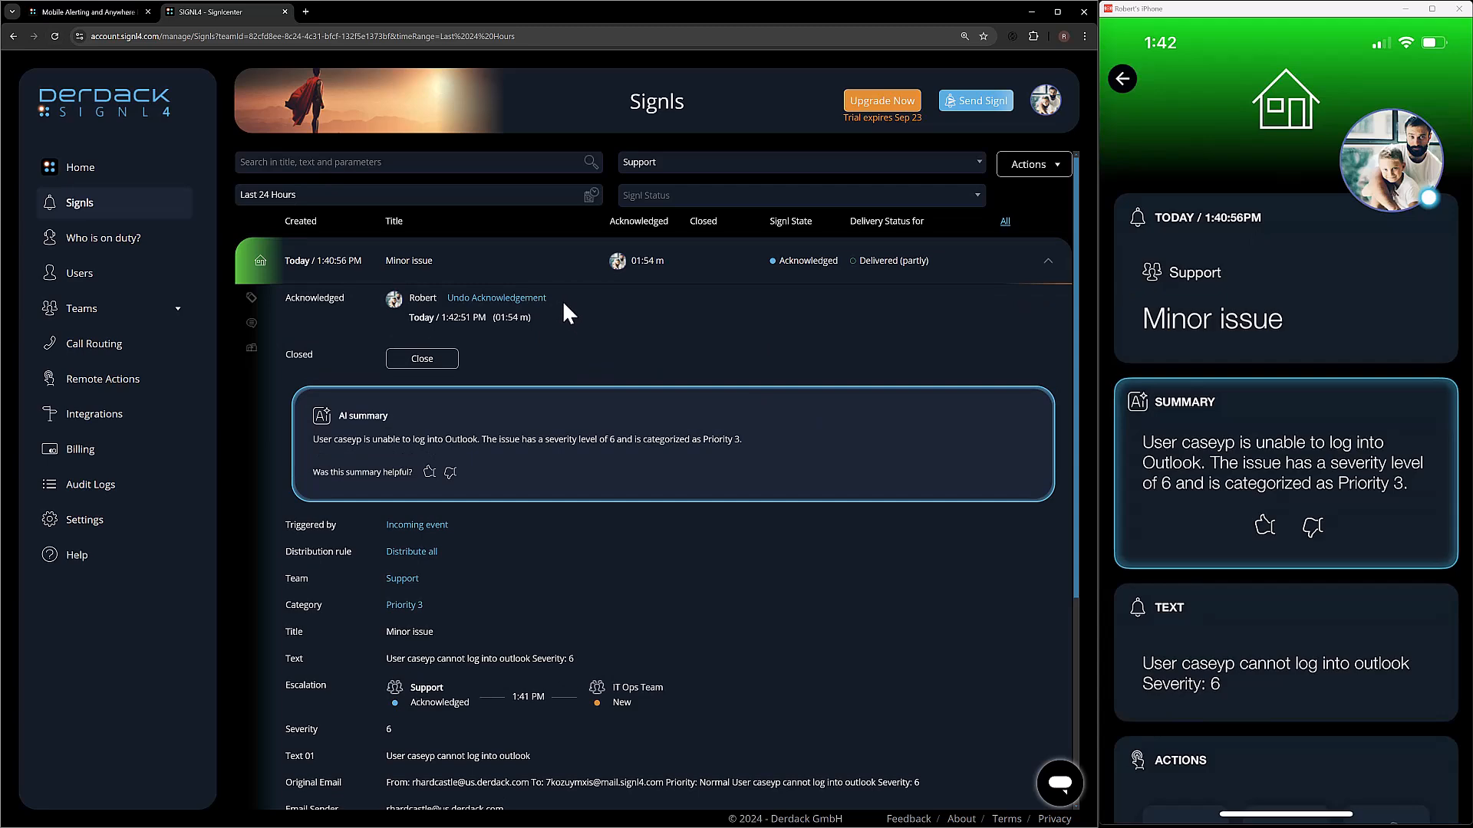
{"action": "mouse_move", "coordinate": [1099, 480]}
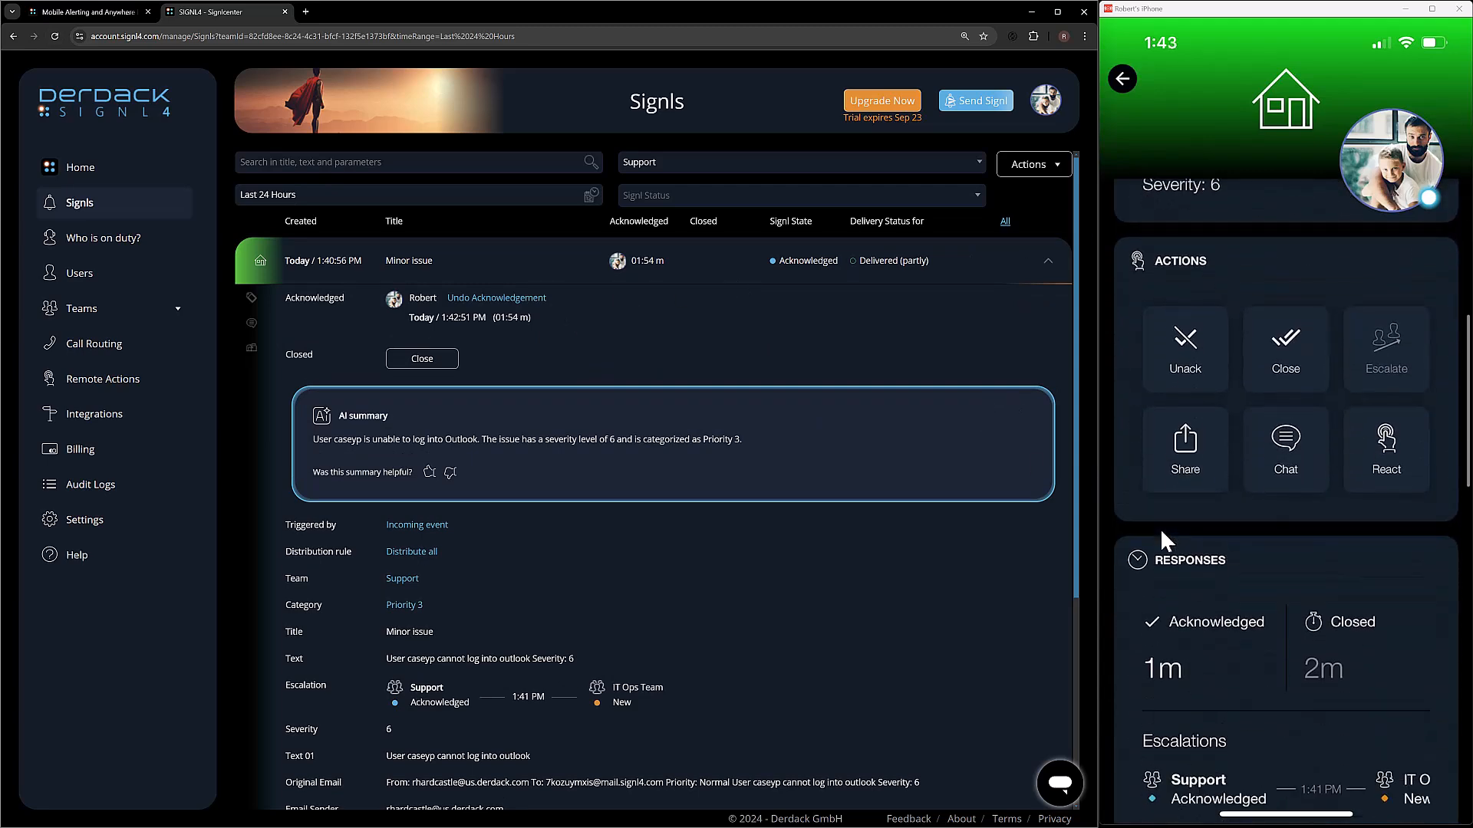
{"action": "scroll", "scroll_direction": "down", "scroll_amount": 3}
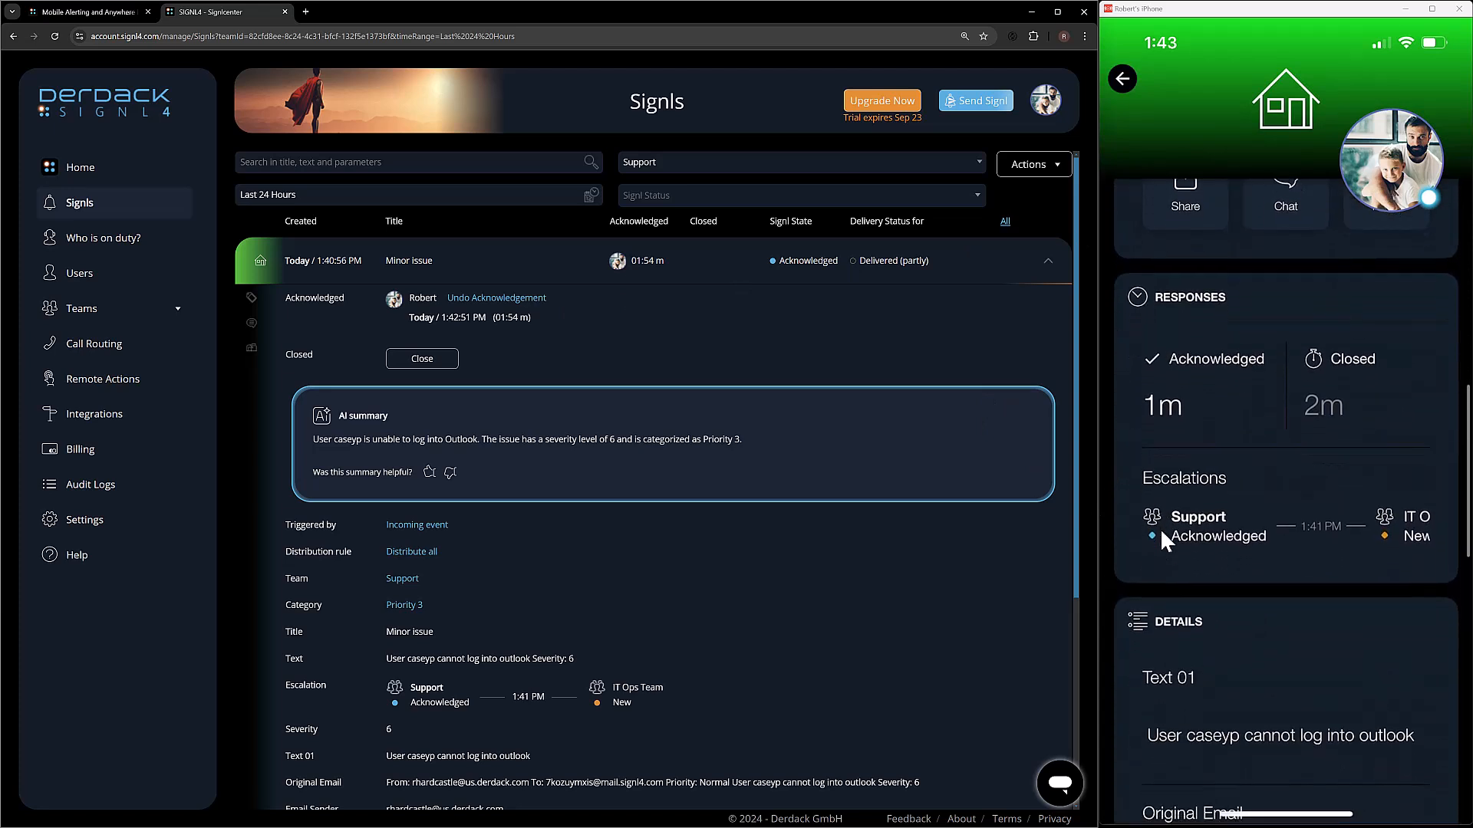
{"action": "mouse_move", "coordinate": [1201, 380]}
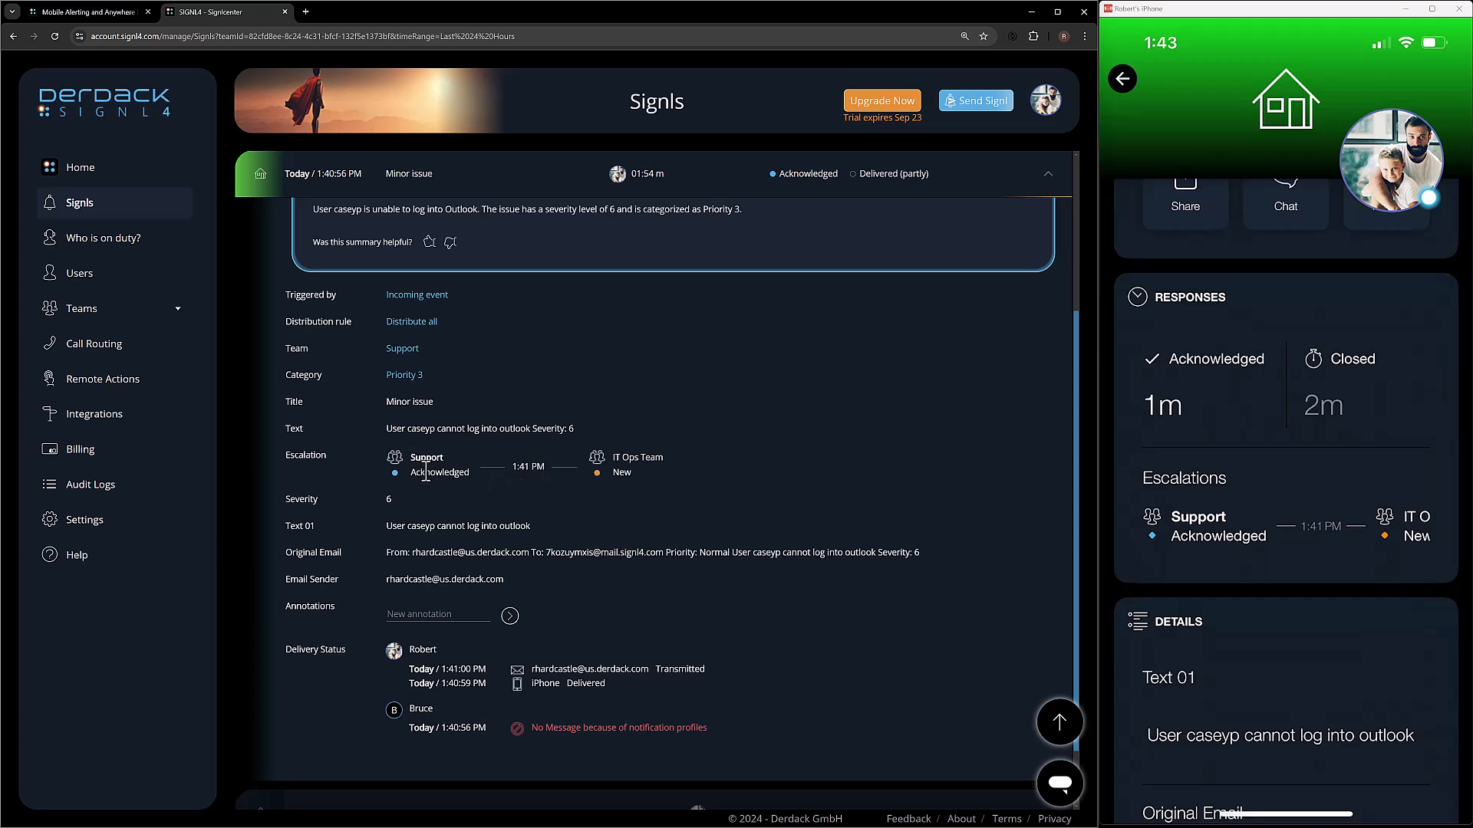
{"action": "mouse_move", "coordinate": [582, 479]}
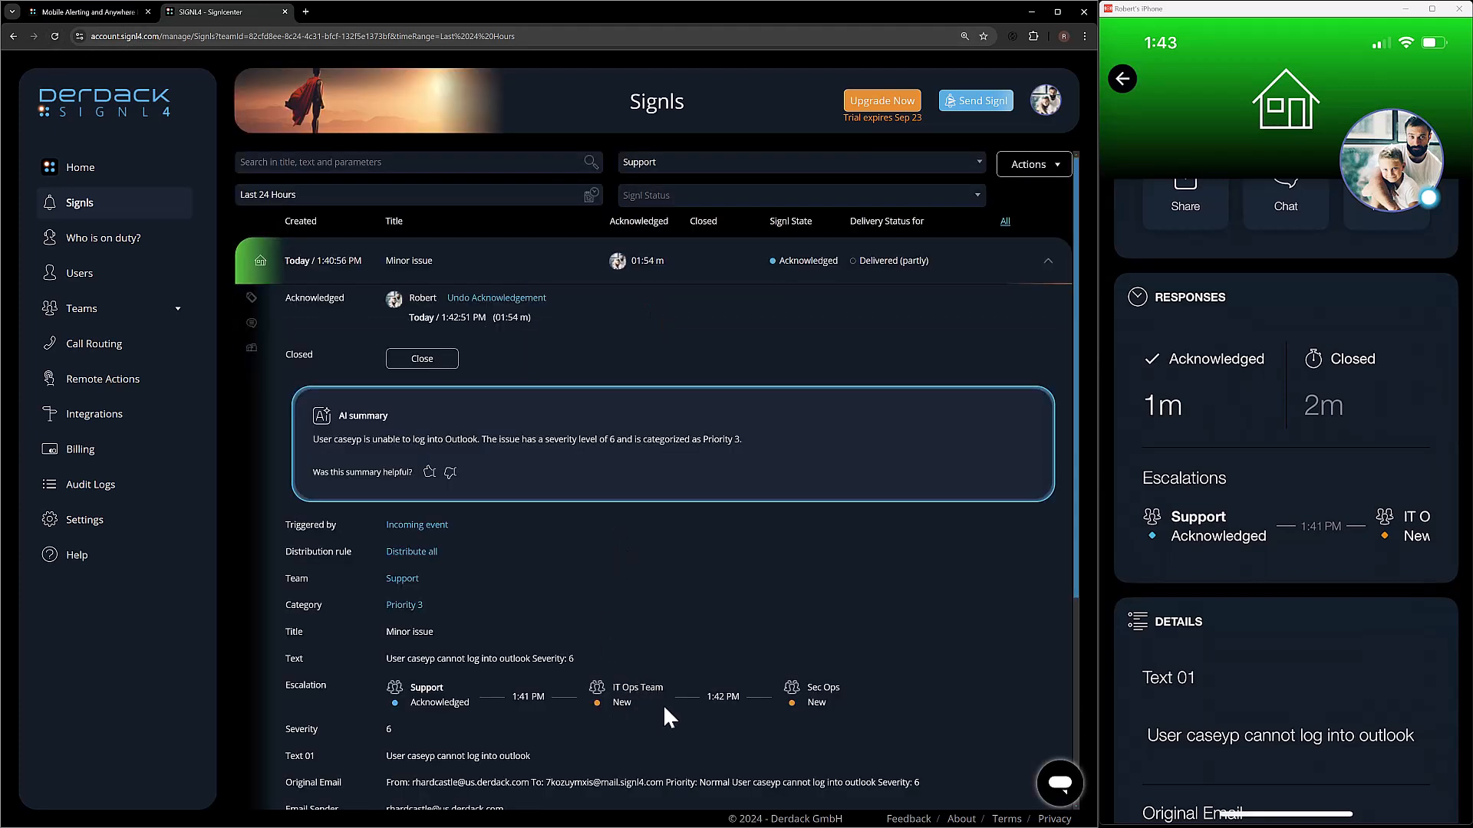
{"action": "mouse_move", "coordinate": [824, 704]}
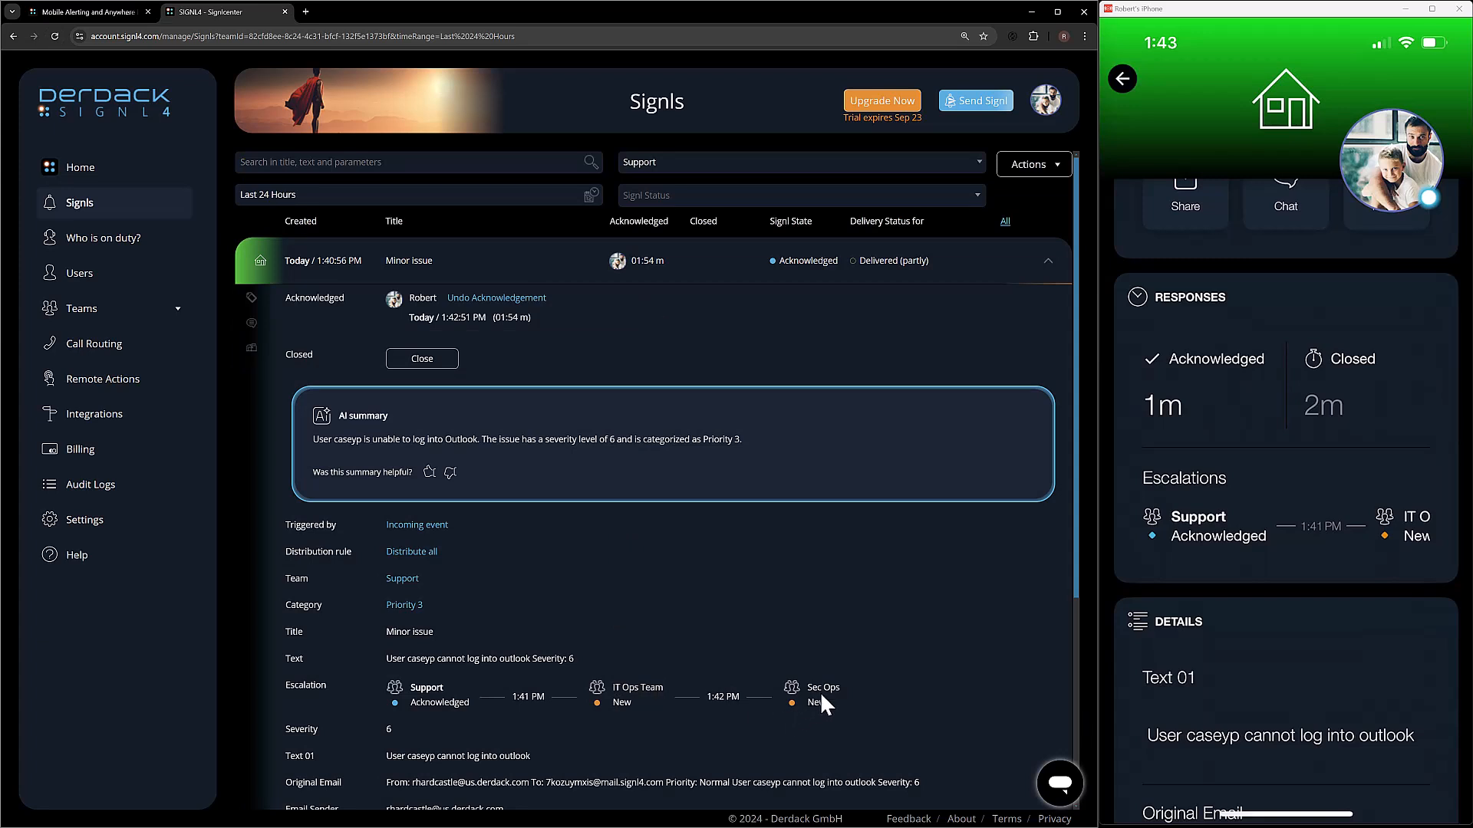
{"action": "mouse_move", "coordinate": [626, 578]}
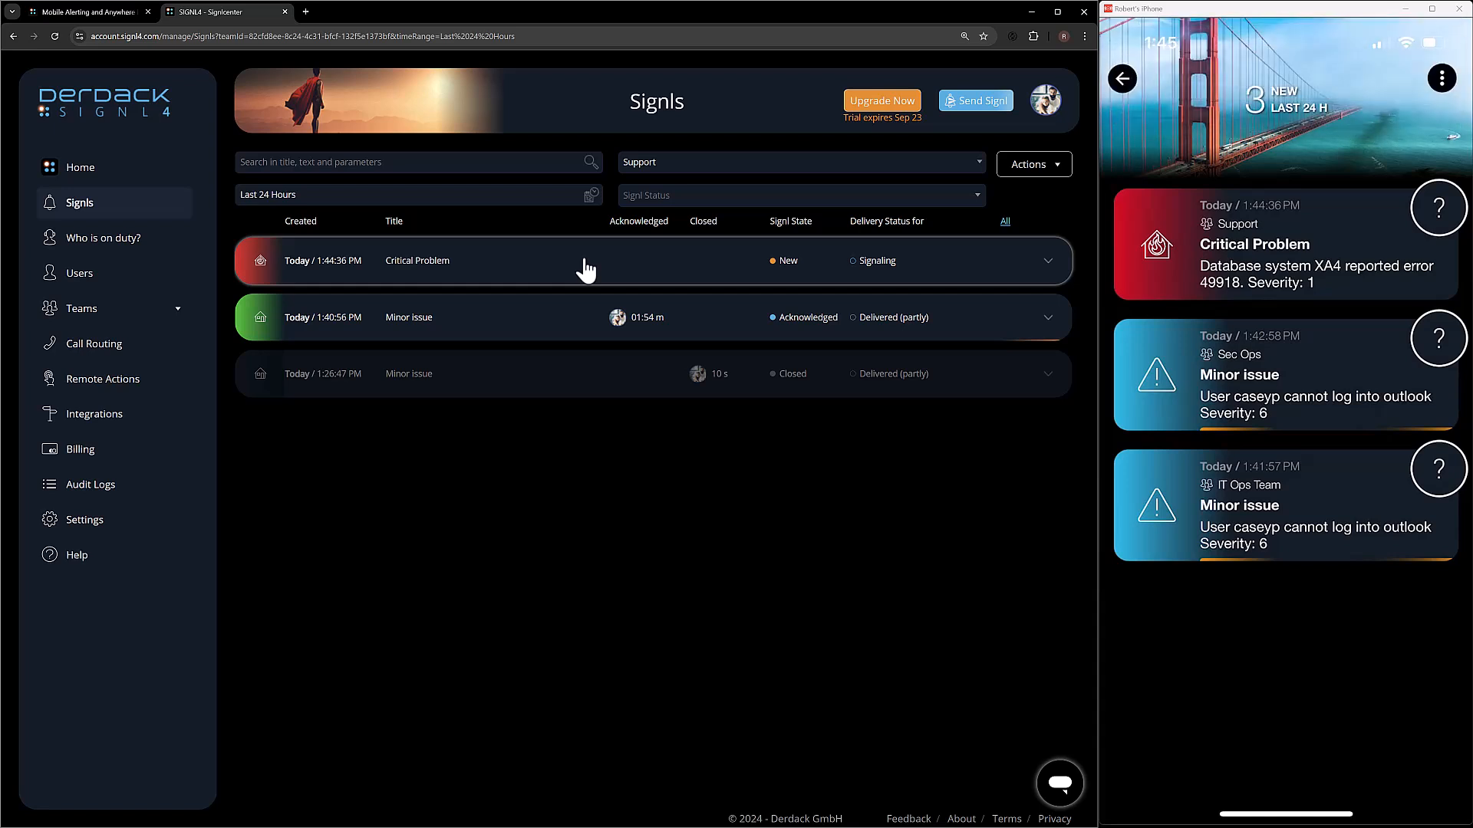
{"action": "mouse_move", "coordinate": [527, 318]}
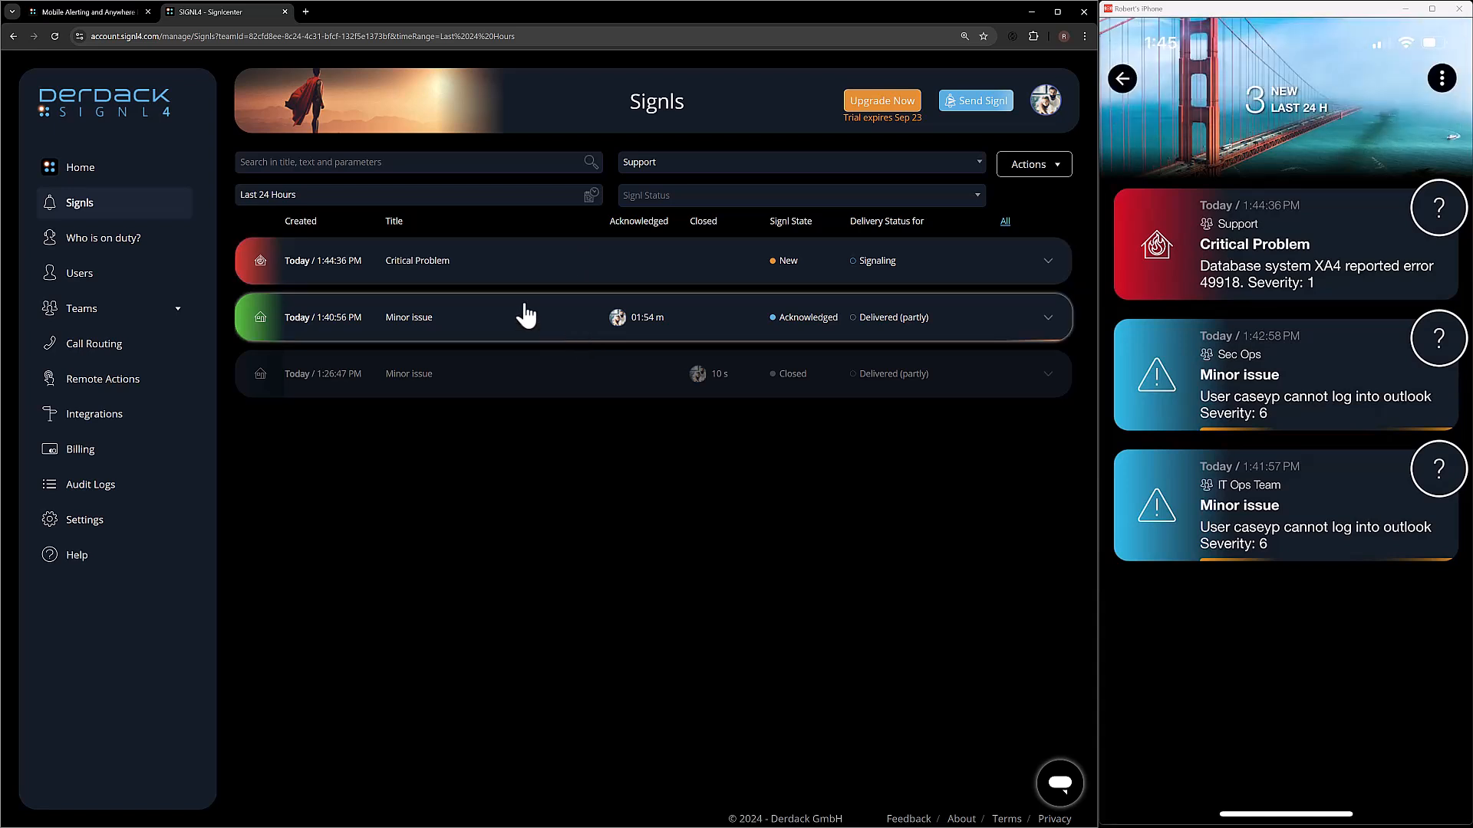
{"action": "mouse_move", "coordinate": [435, 277]}
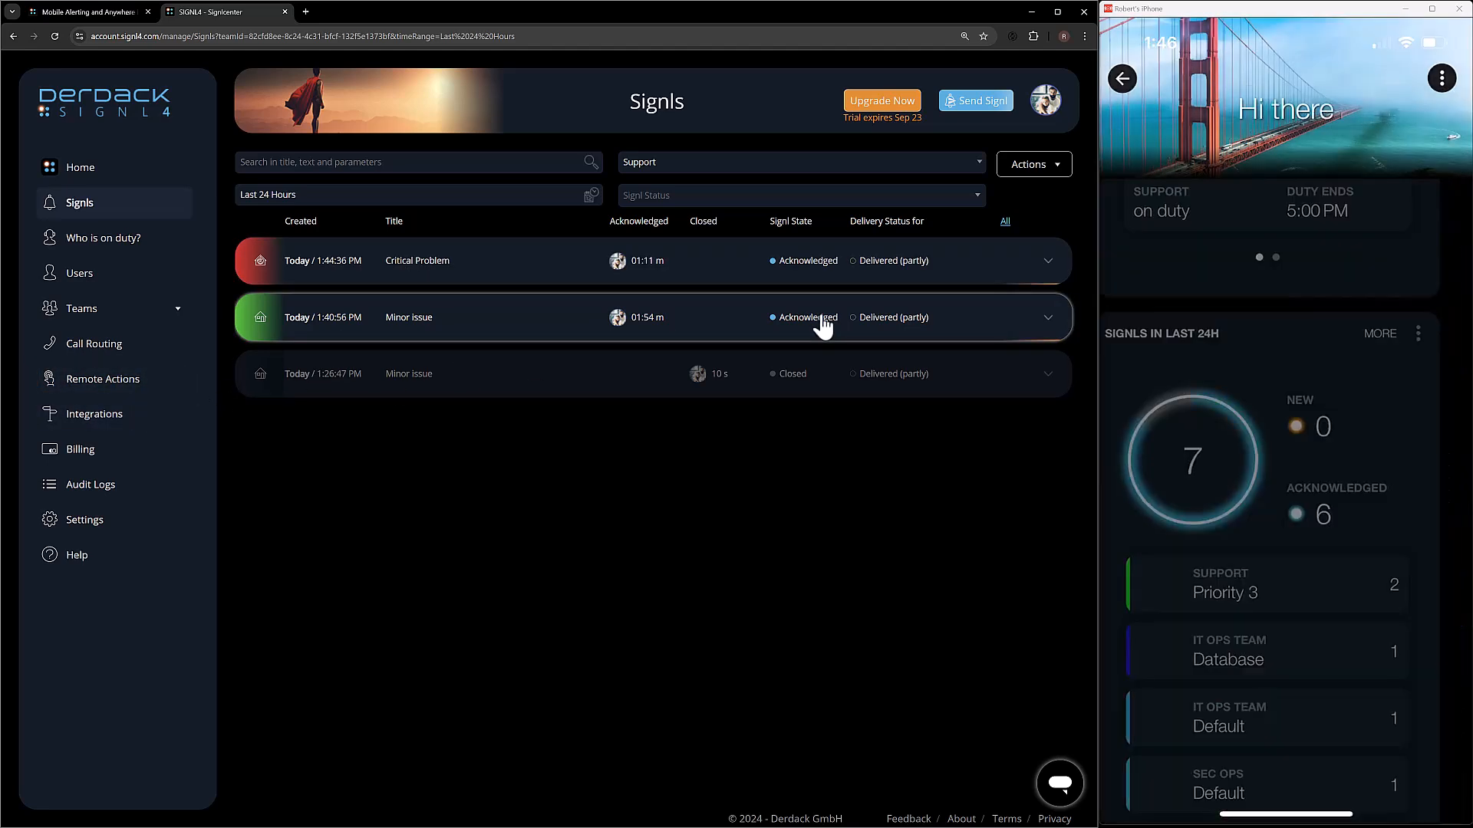
Open Support's Priority 1 category and scroll to its signalling and critical alert options
{"action": "left_click", "coordinate": [1441, 78]}
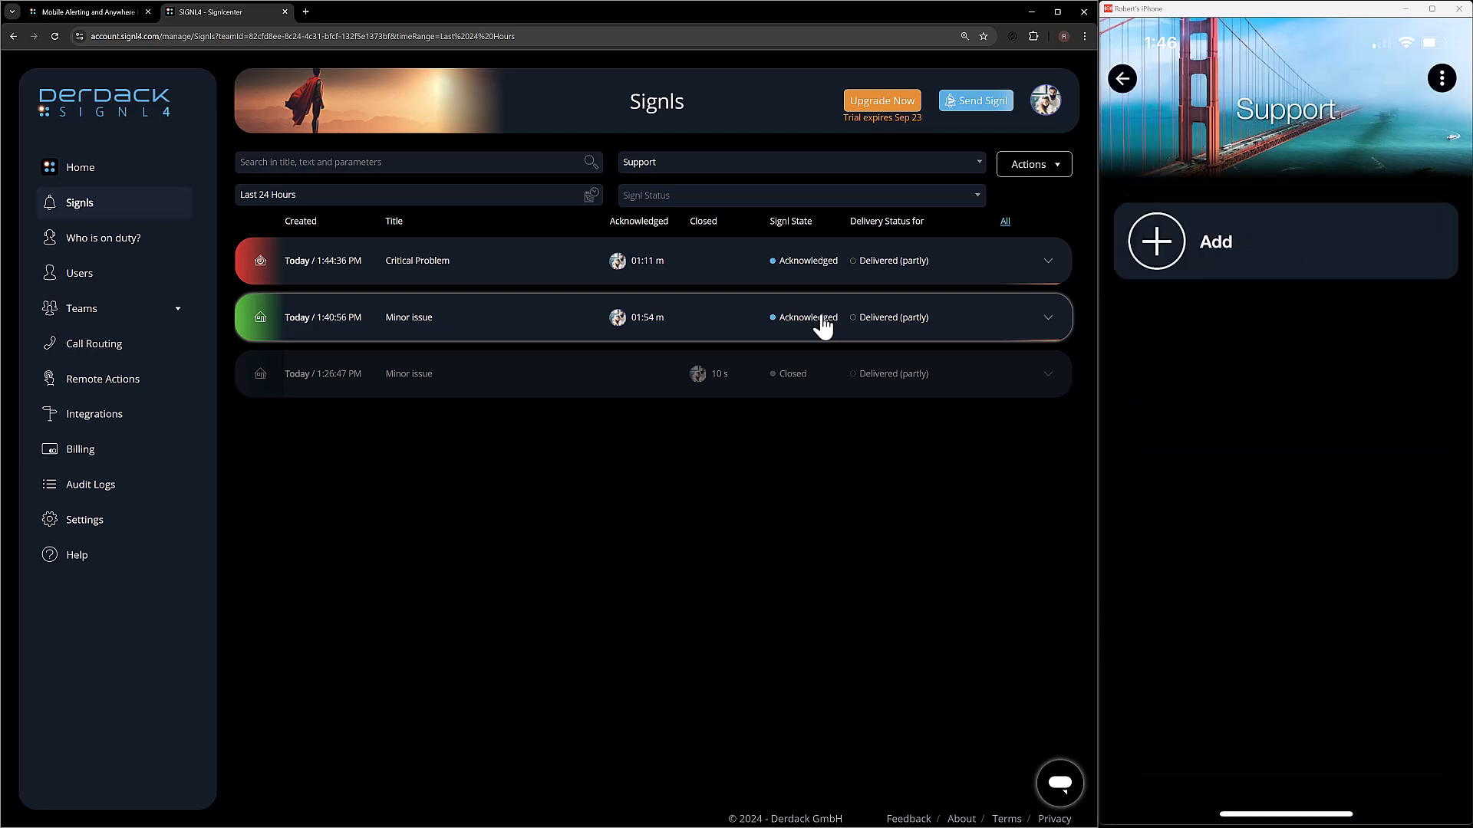
{"action": "left_click", "coordinate": [1155, 240]}
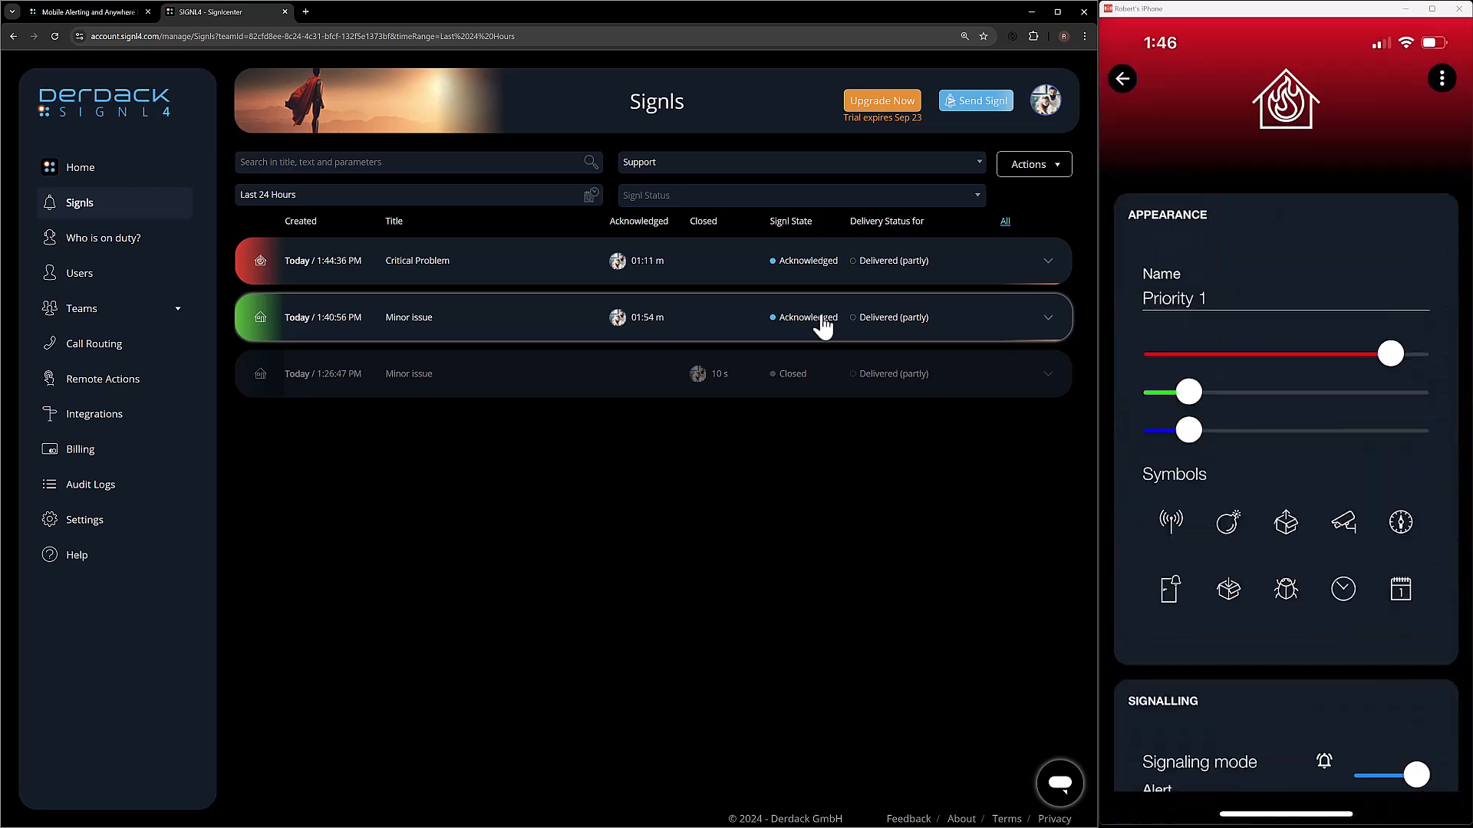
{"action": "scroll", "scroll_direction": "down", "scroll_amount": 3}
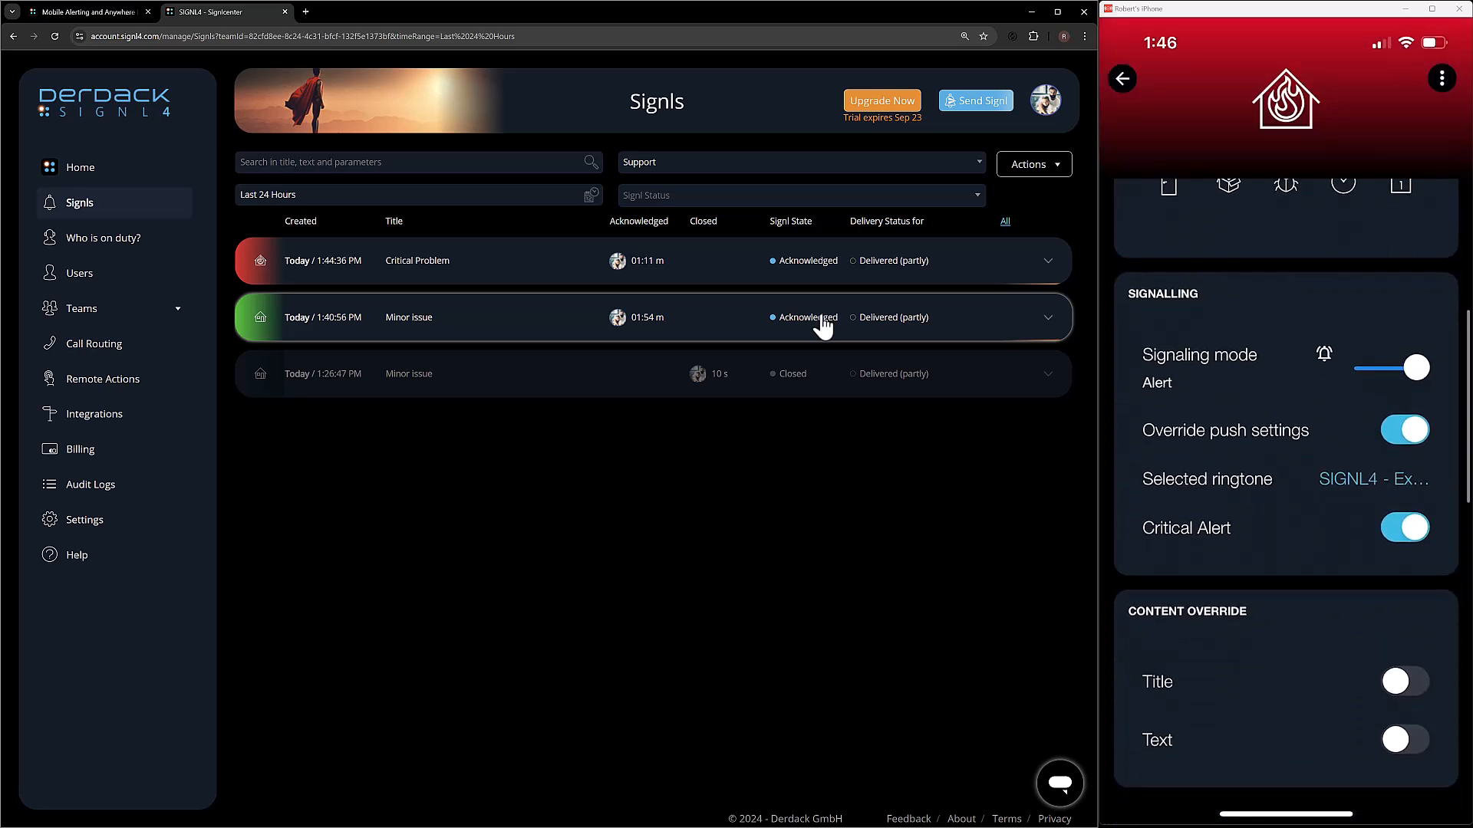
{"action": "mouse_move", "coordinate": [869, 424]}
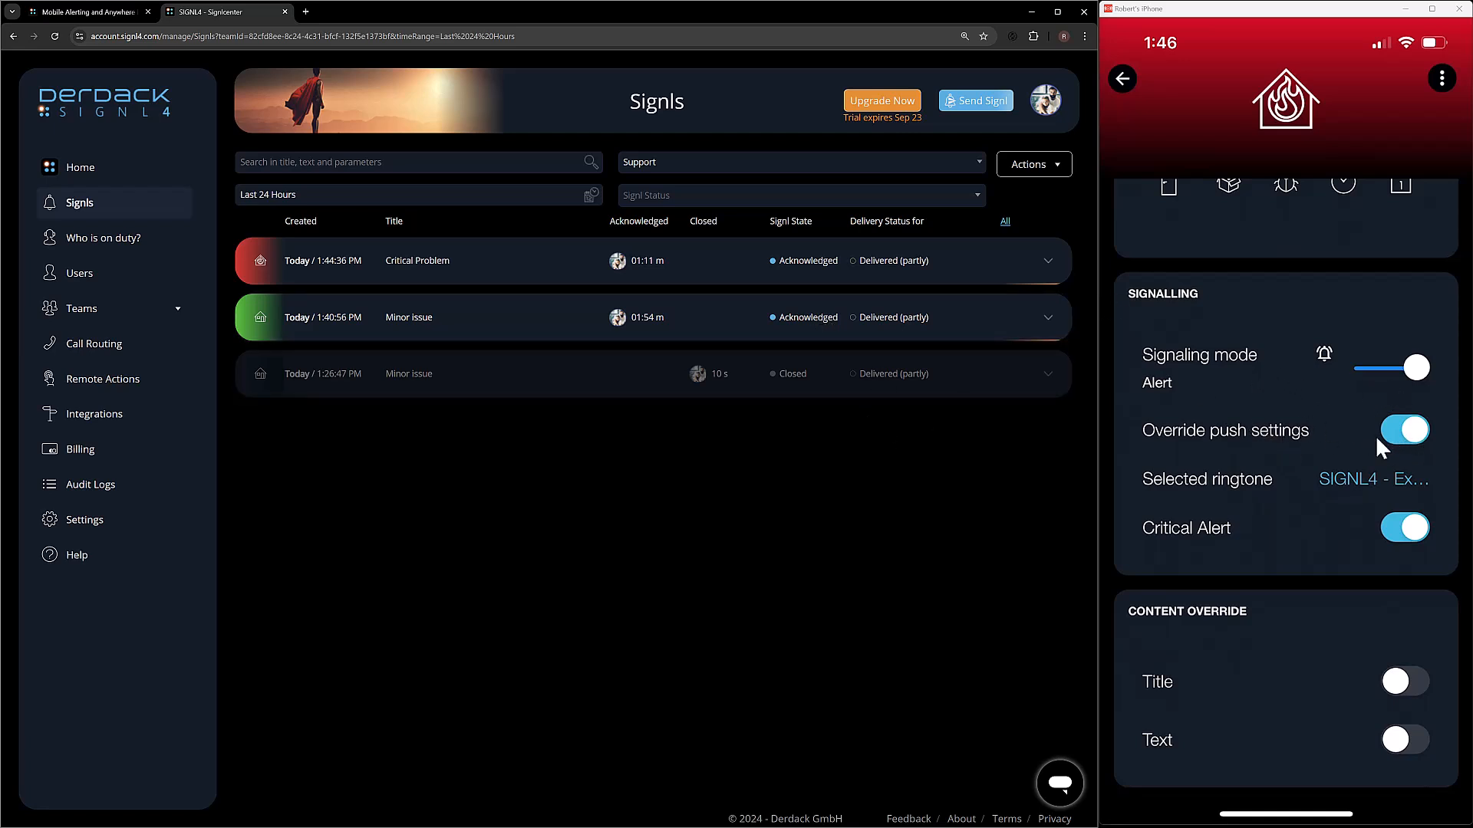
{"action": "mouse_move", "coordinate": [1327, 449]}
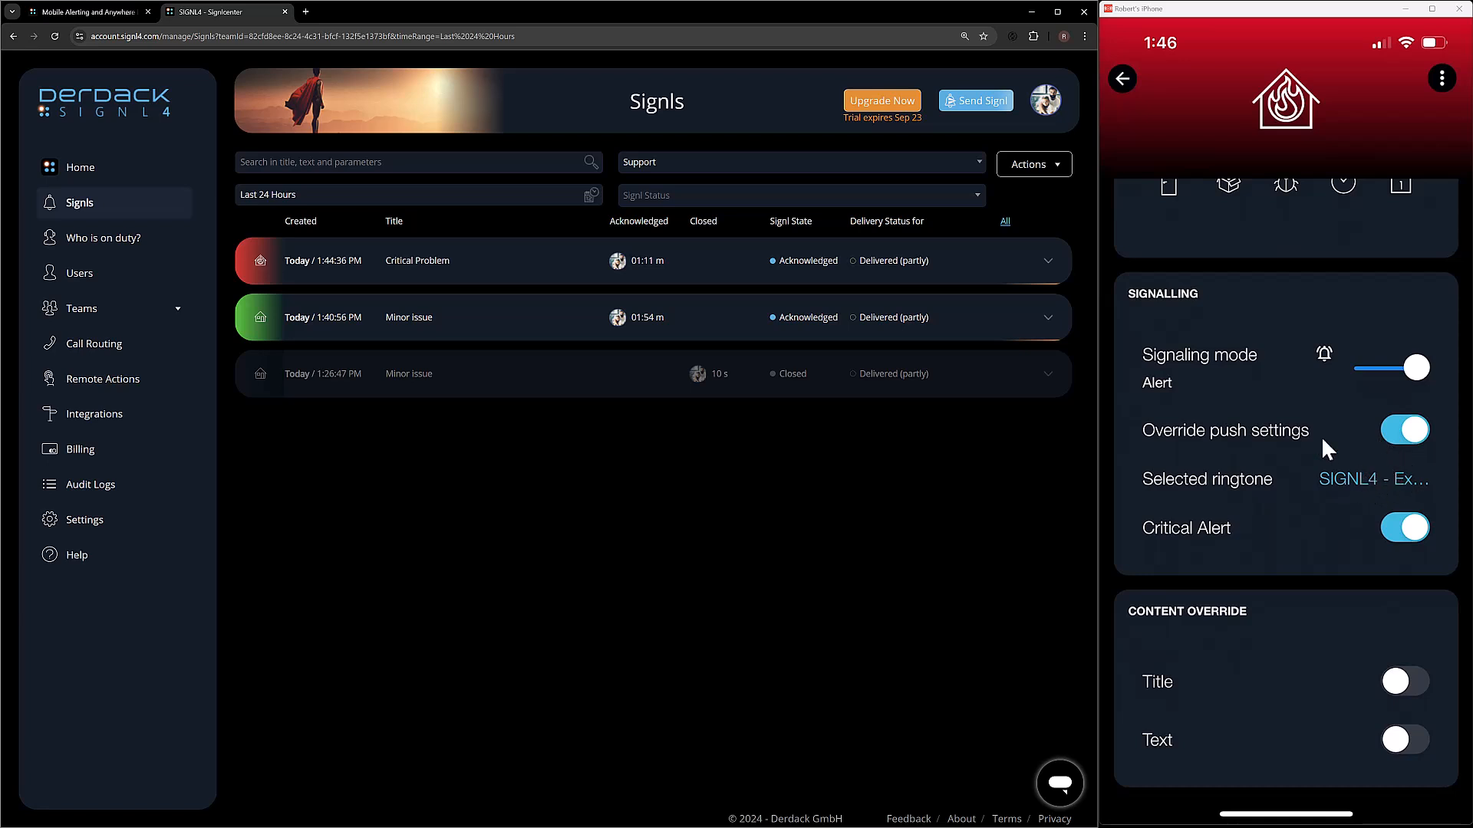
{"action": "mouse_move", "coordinate": [1133, 106]}
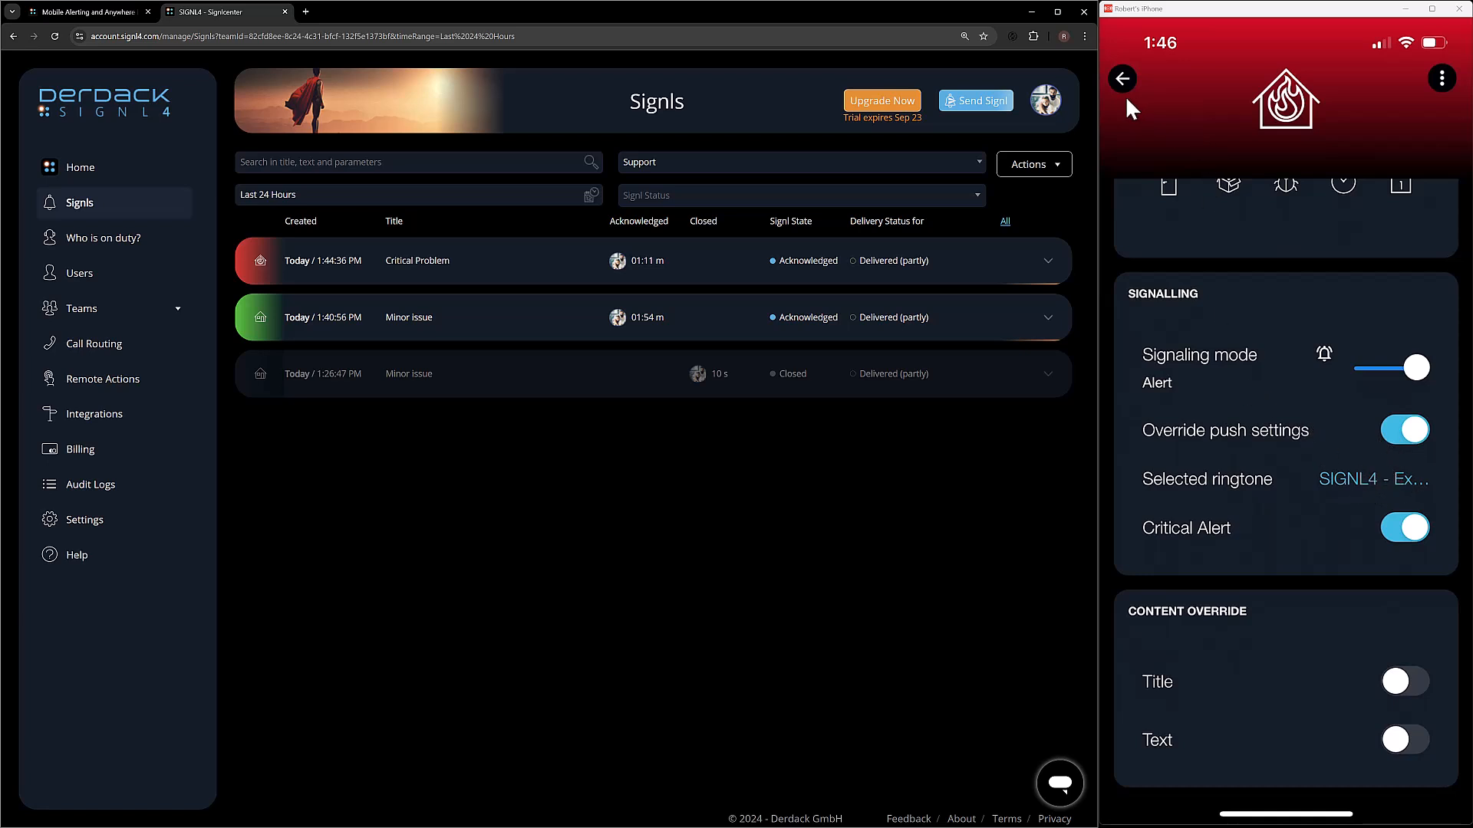
{"action": "mouse_move", "coordinate": [1227, 574]}
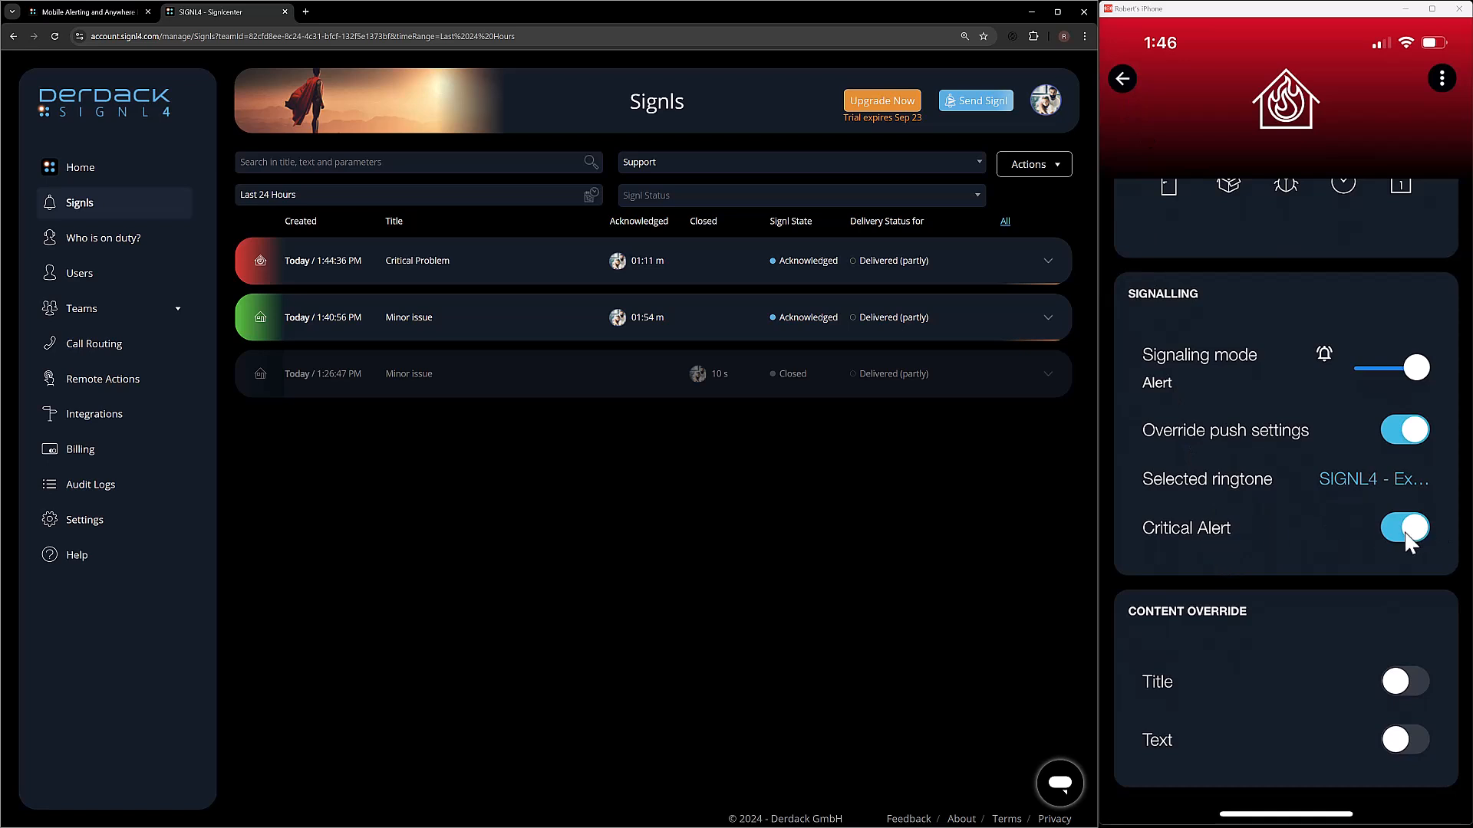
{"action": "mouse_move", "coordinate": [1292, 470]}
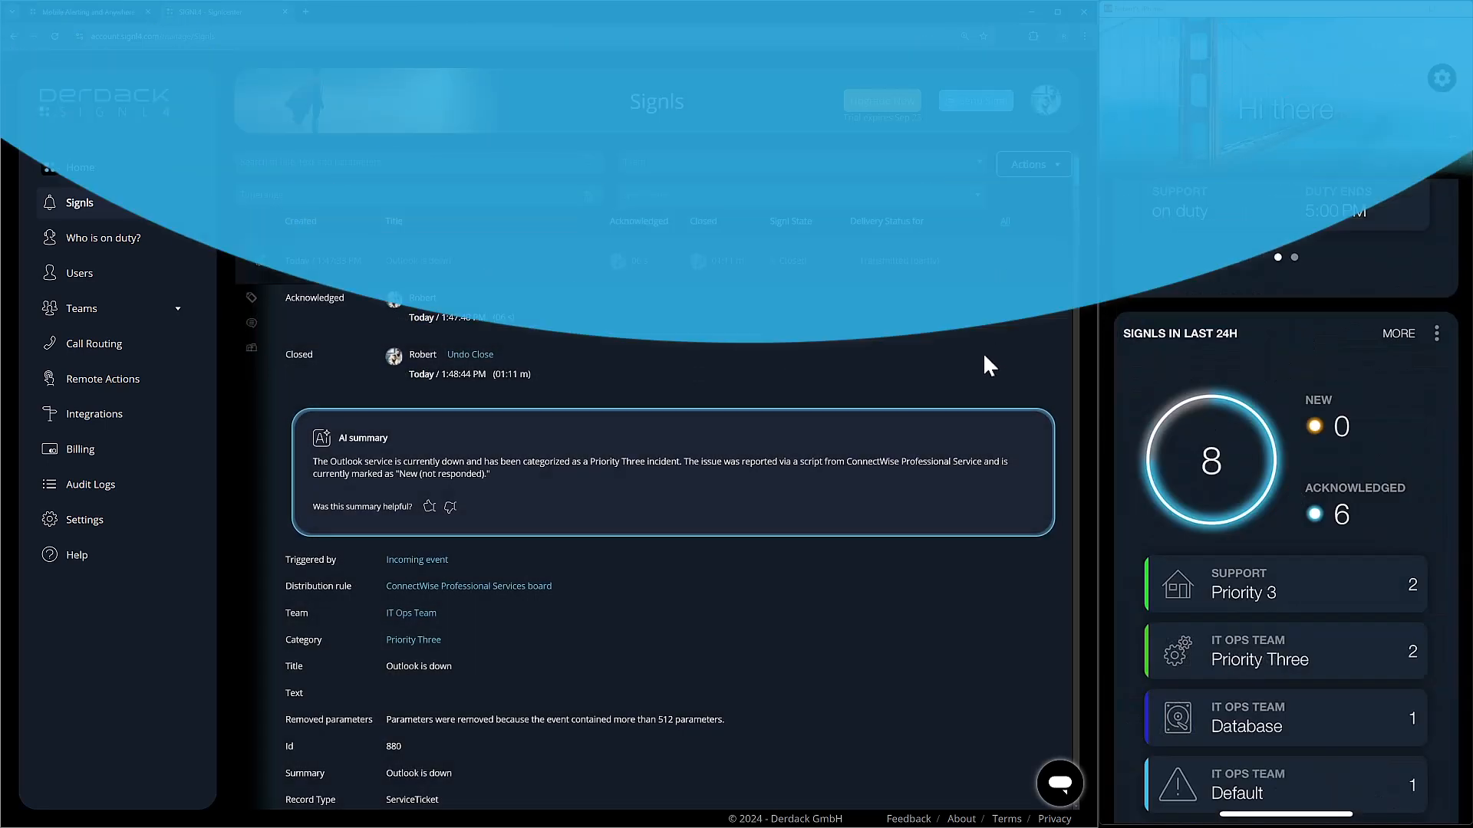
{"action": "left_click", "coordinate": [101, 238]}
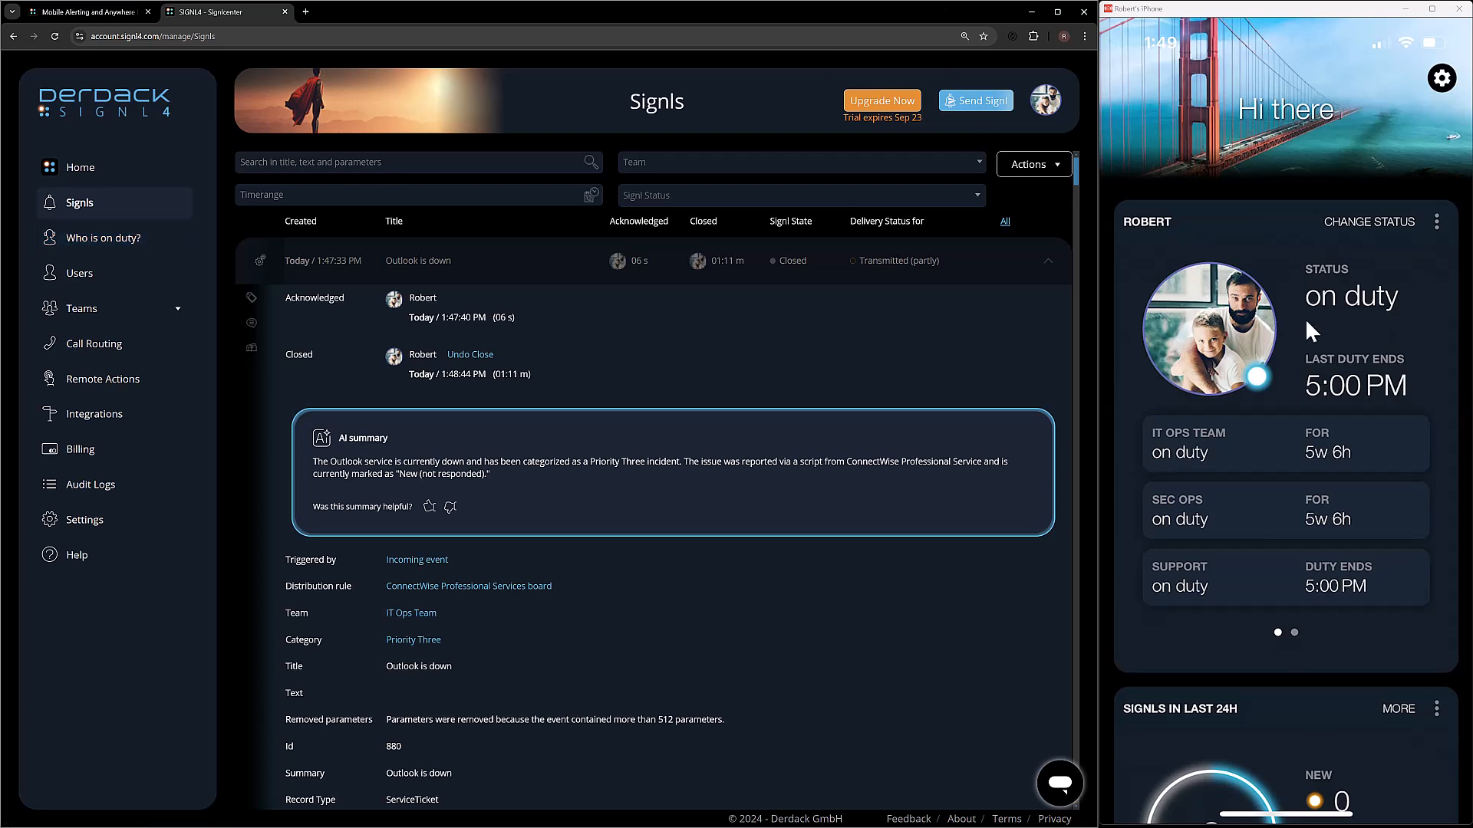
{"action": "mouse_move", "coordinate": [1370, 409]}
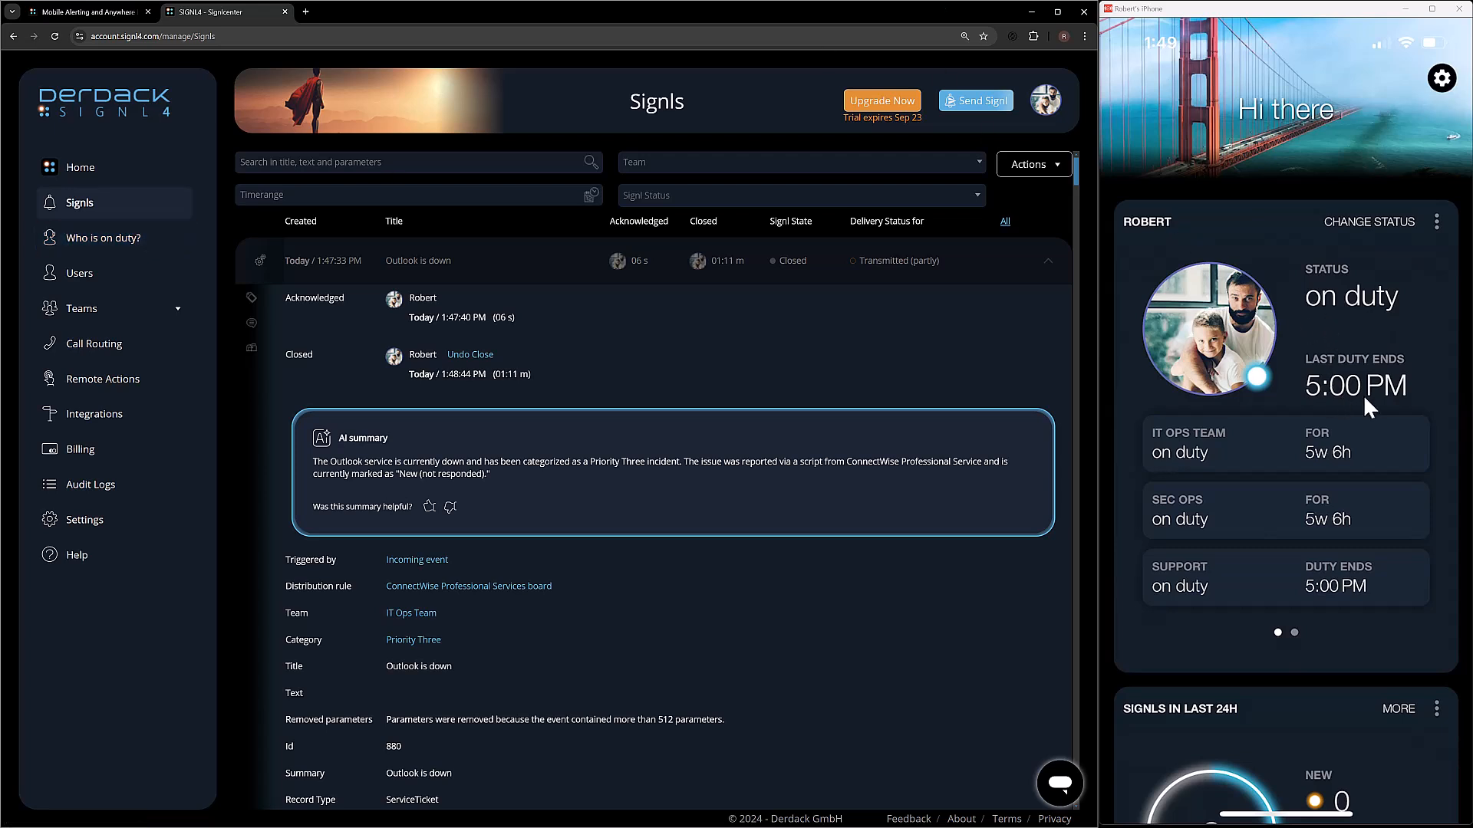
{"action": "mouse_move", "coordinate": [1307, 604]}
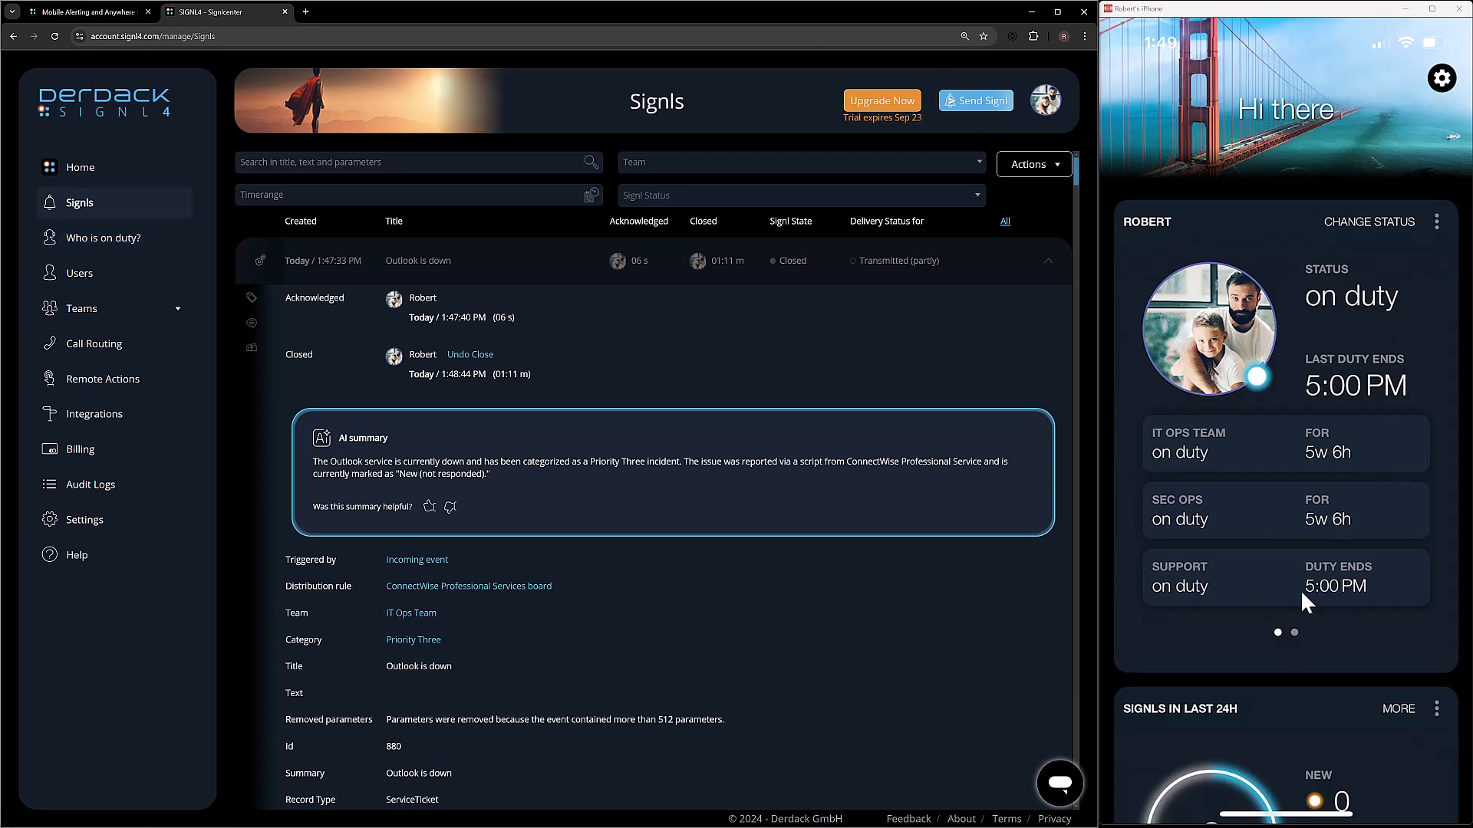
{"action": "mouse_move", "coordinate": [1218, 512]}
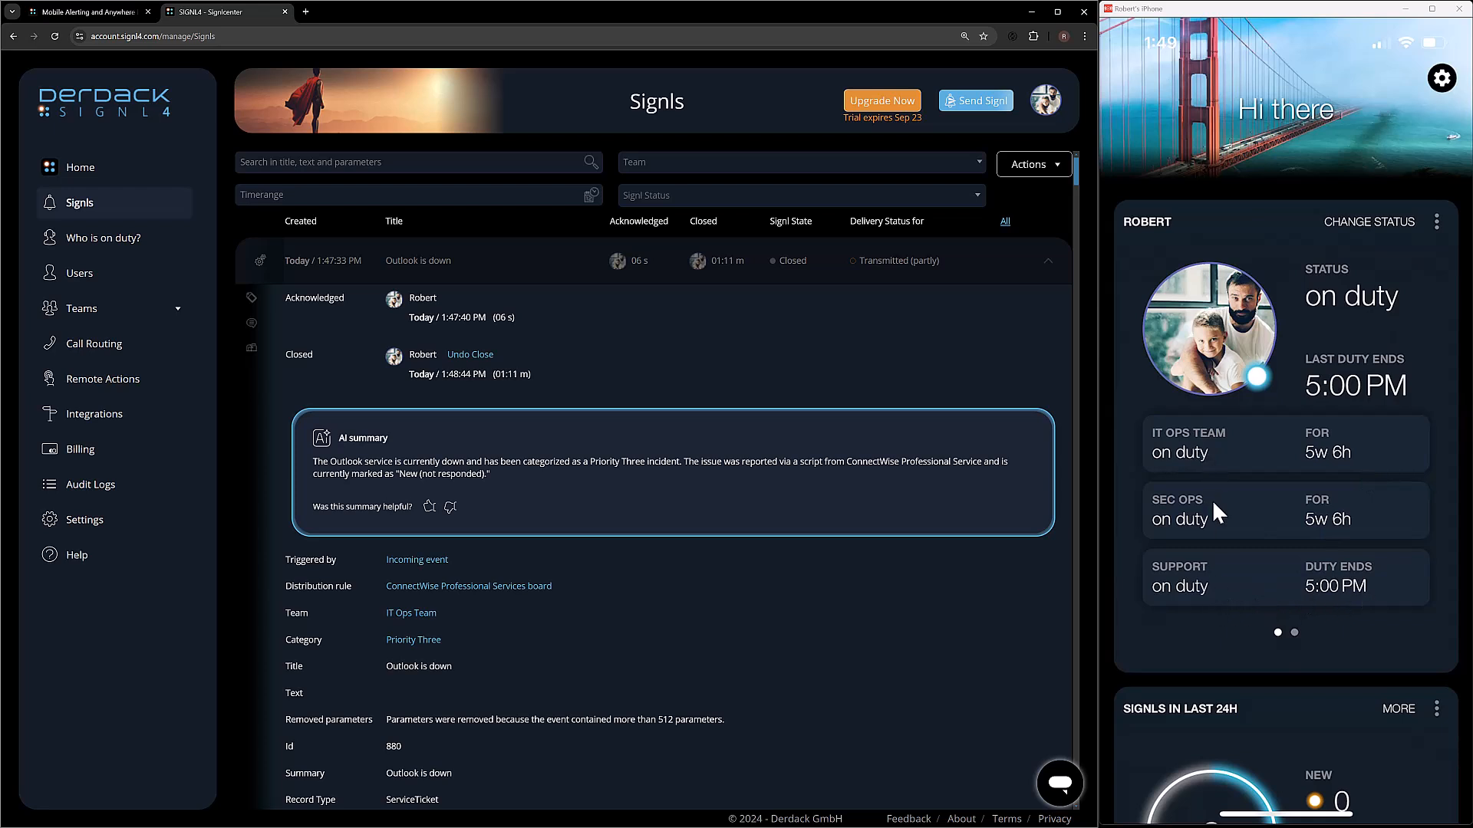
{"action": "mouse_move", "coordinate": [1212, 512]}
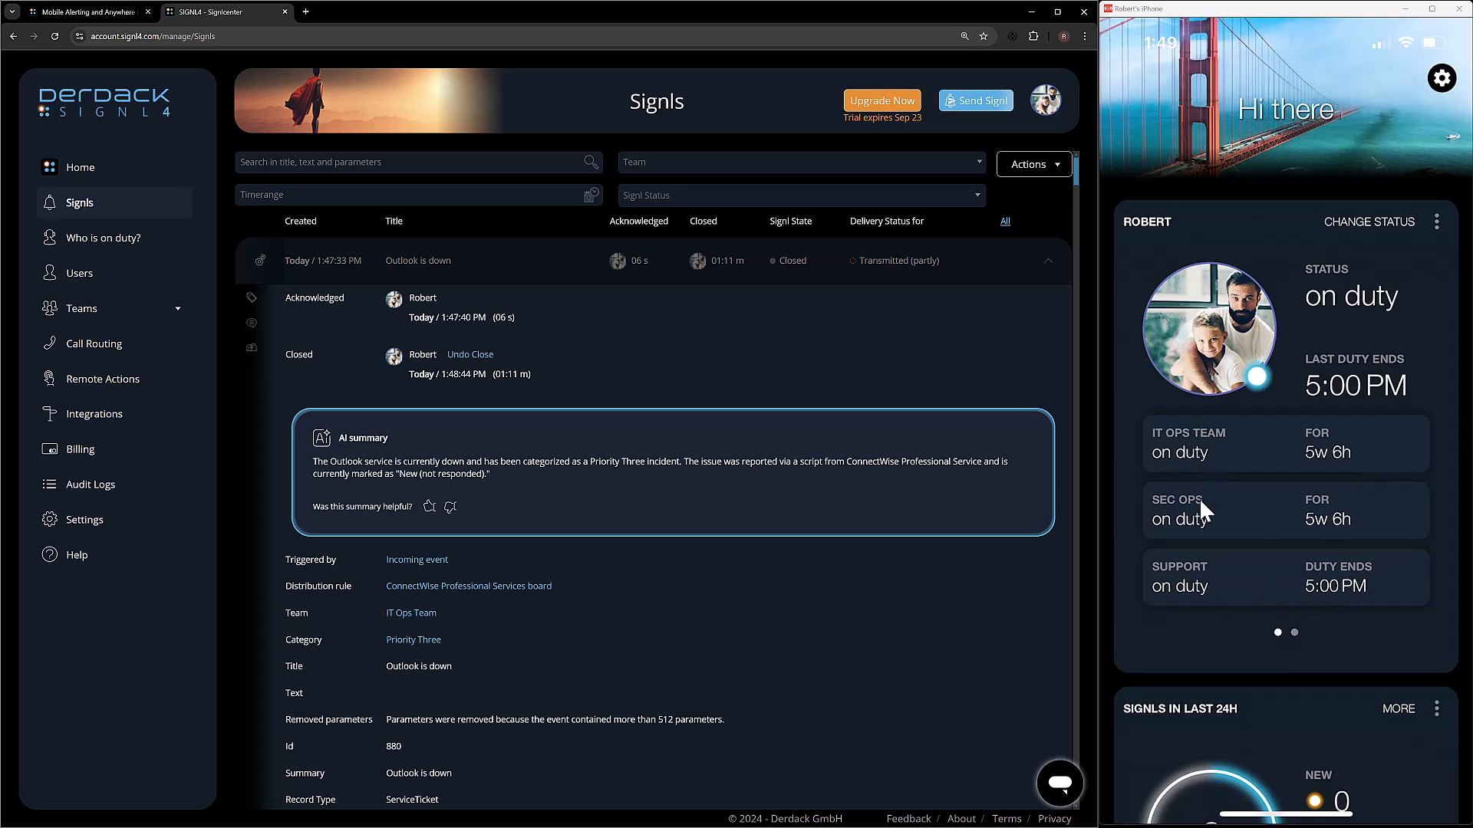
{"action": "mouse_move", "coordinate": [1323, 465]}
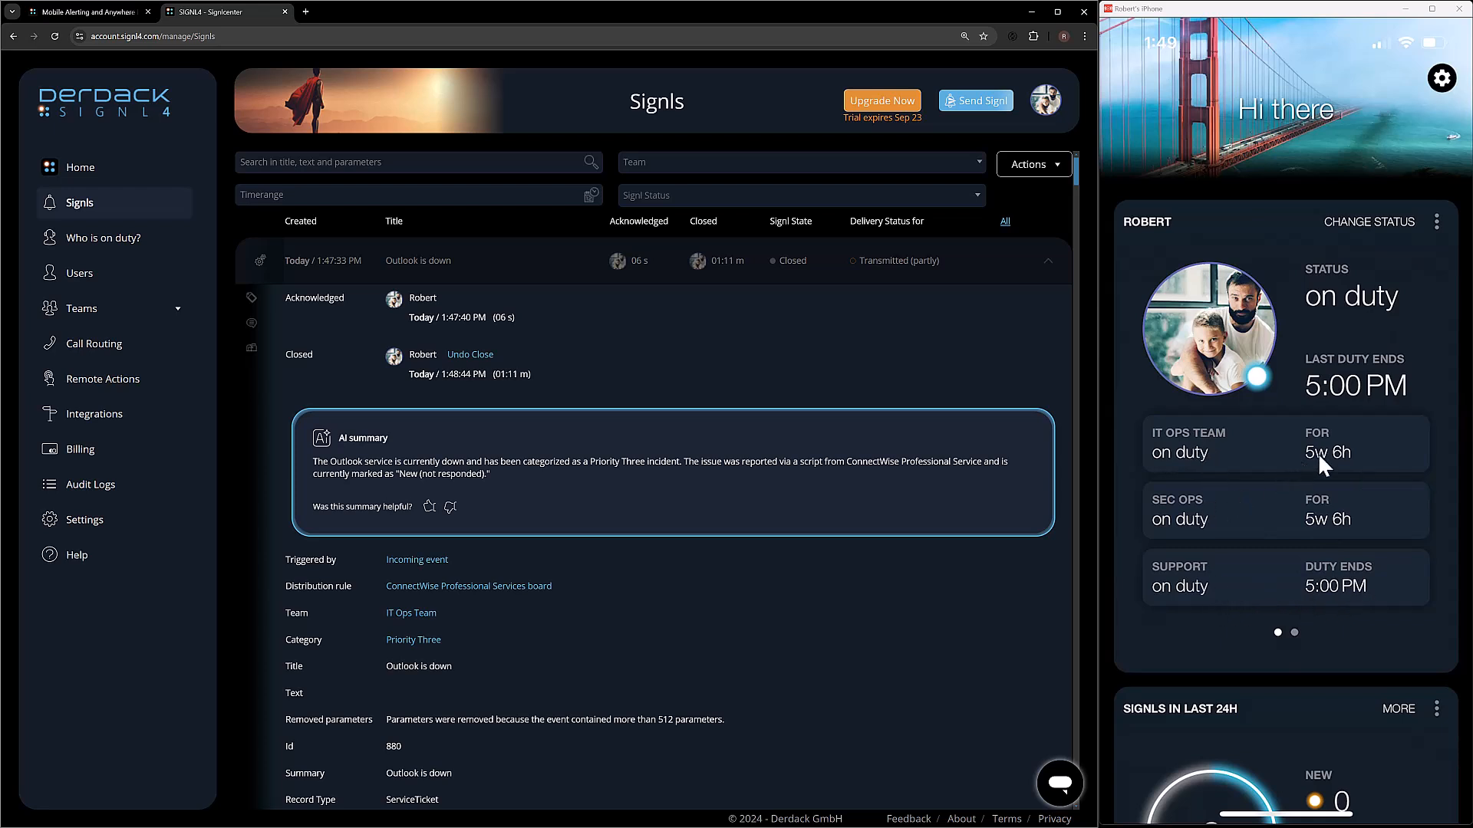
{"action": "mouse_move", "coordinate": [1276, 520]}
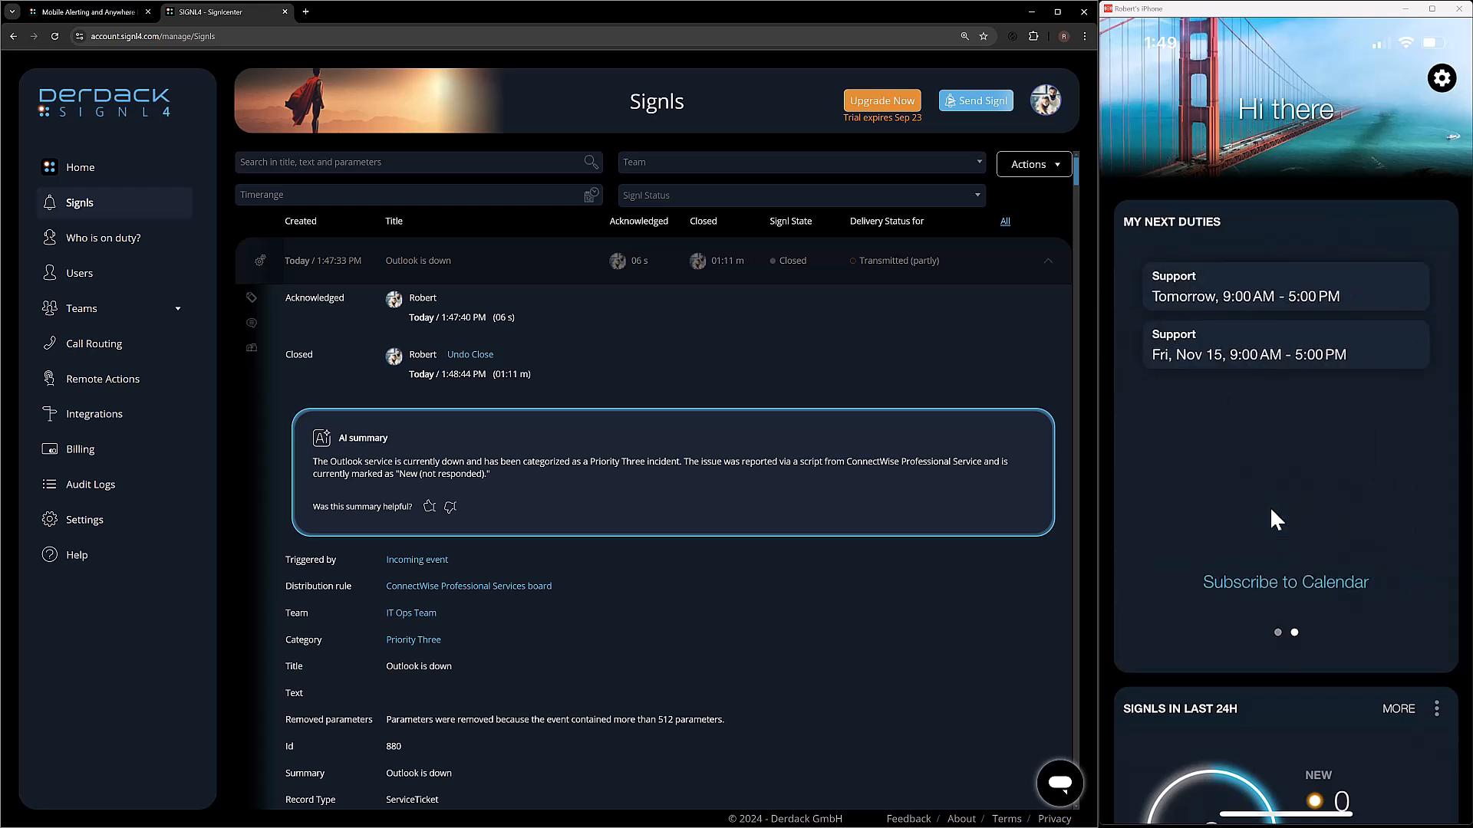
{"action": "mouse_move", "coordinate": [1181, 292]}
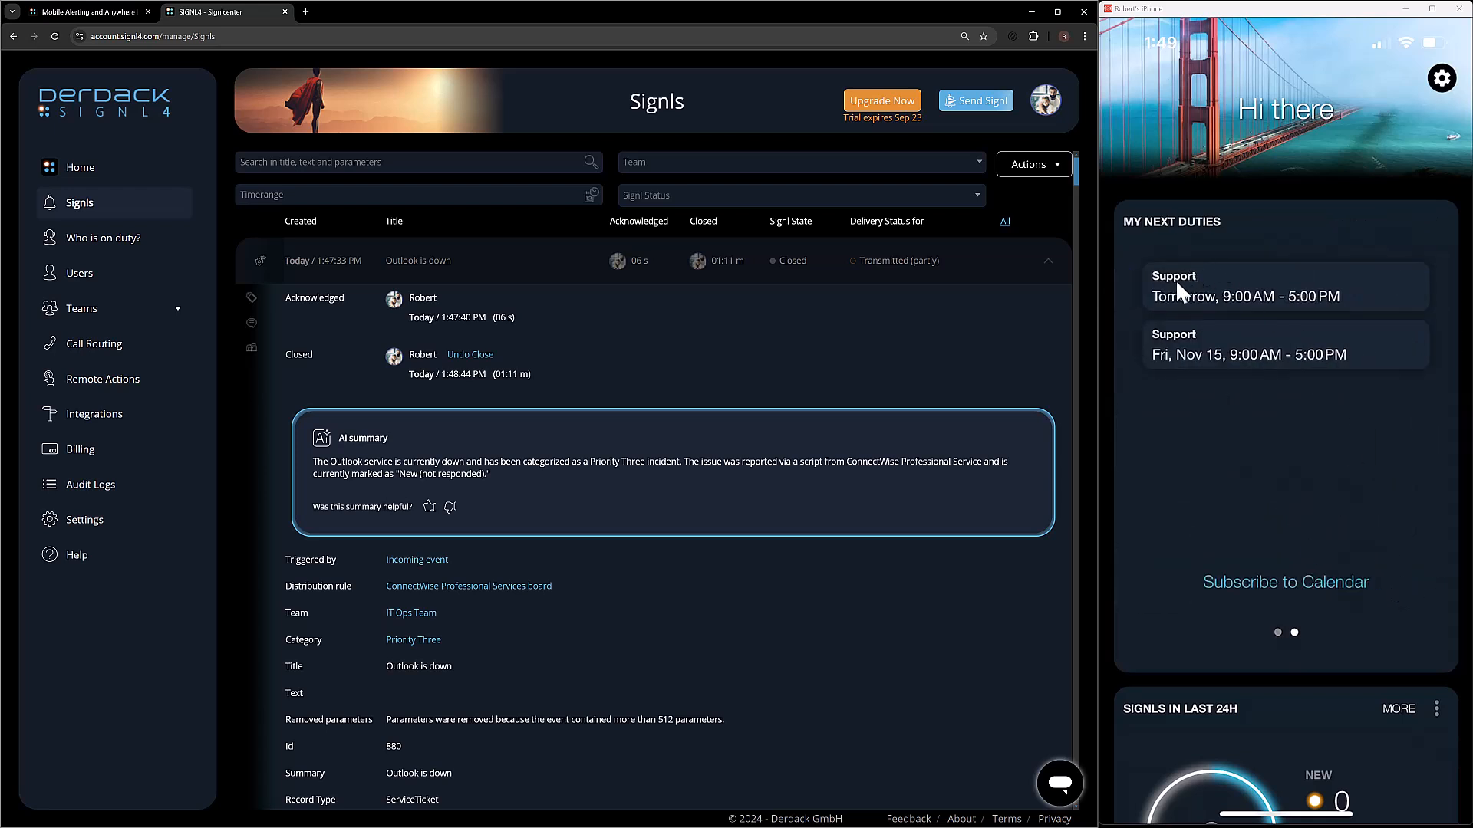
{"action": "mouse_move", "coordinate": [1259, 316]}
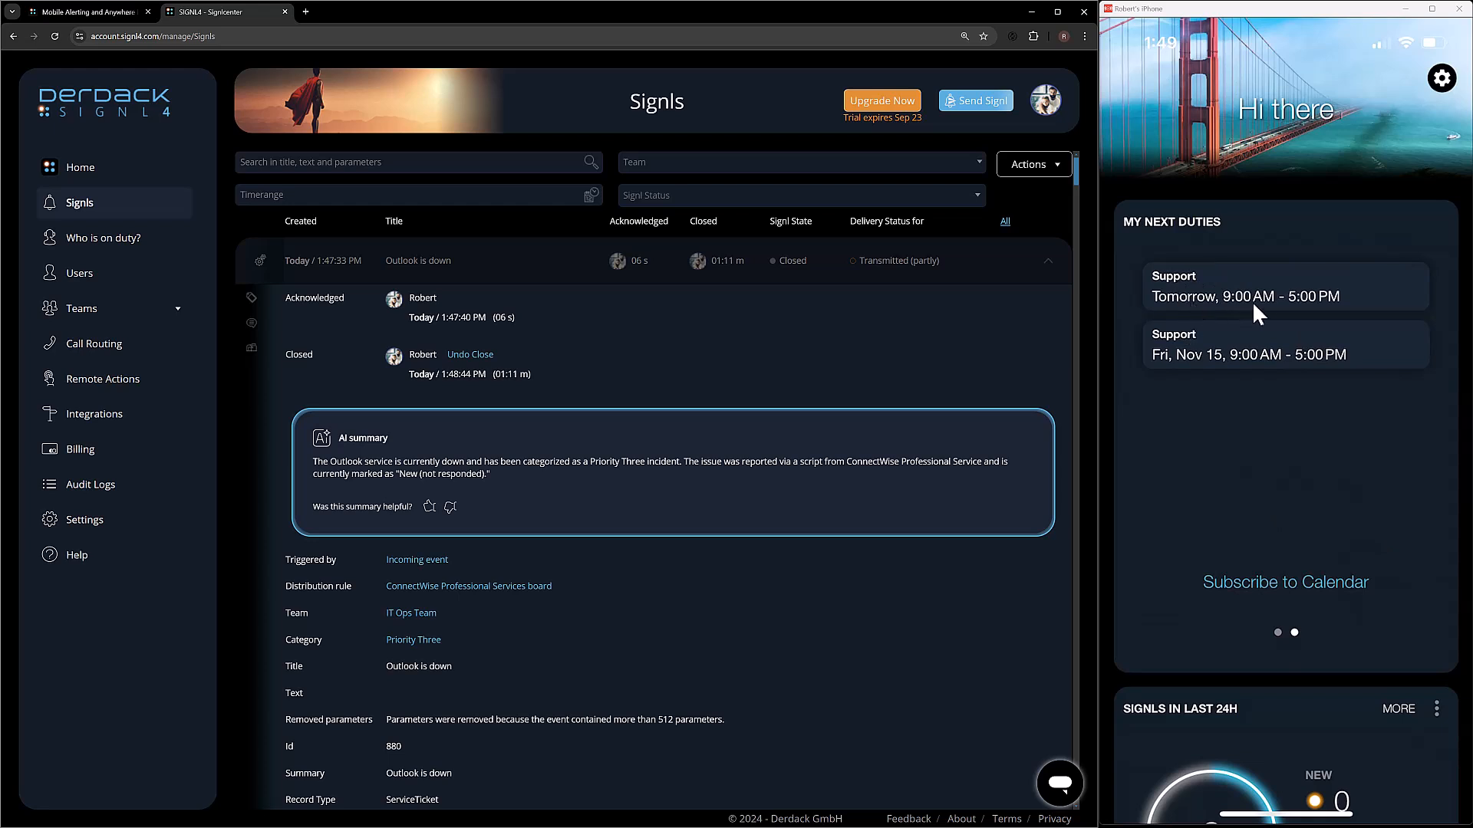
{"action": "mouse_move", "coordinate": [1175, 348]}
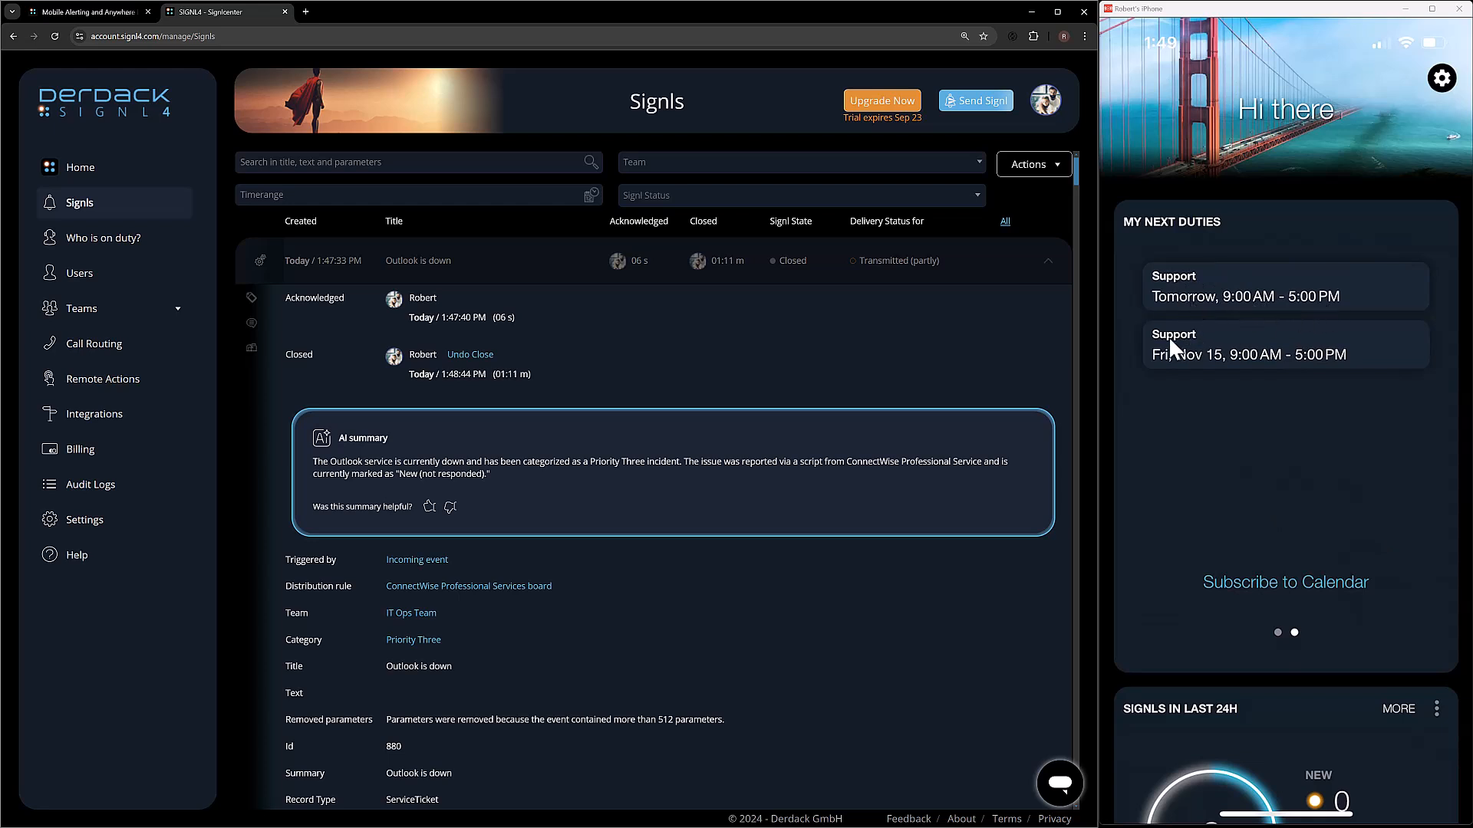
{"action": "mouse_move", "coordinate": [1275, 376]}
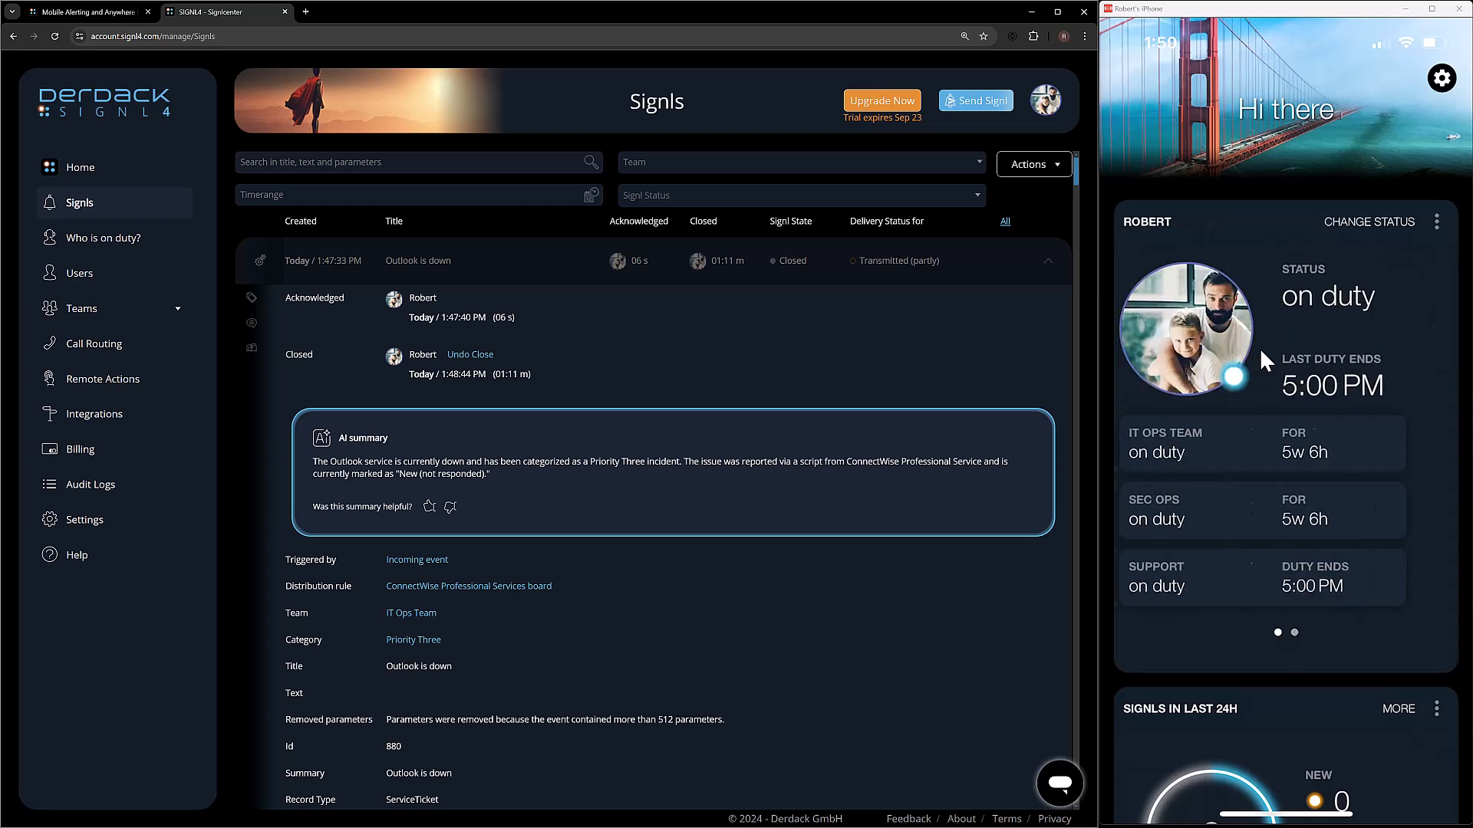
{"action": "mouse_move", "coordinate": [112, 238]}
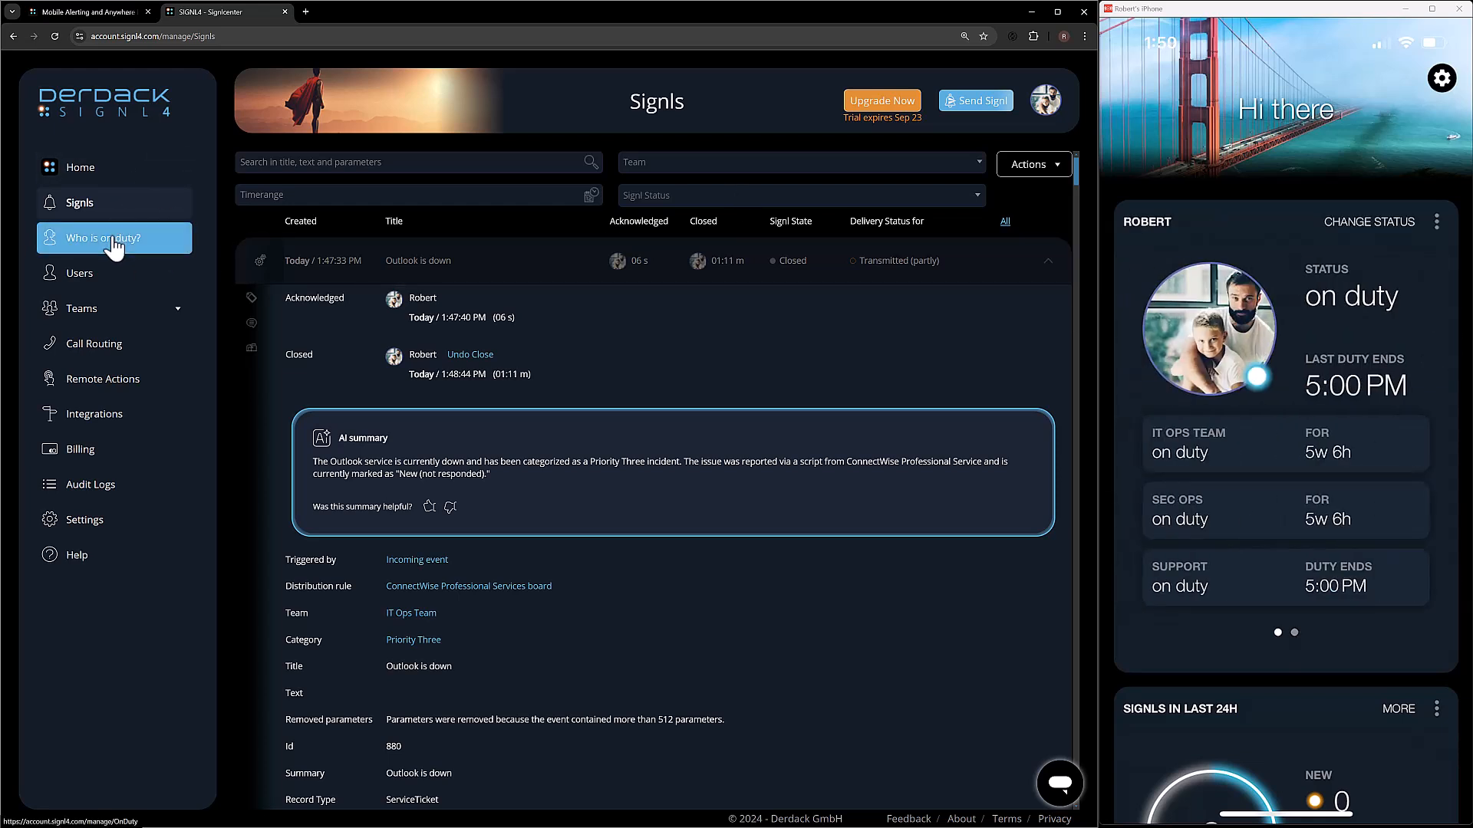
Review the 'Who is on duty?' team boards, then open the Support team's settings
{"action": "left_click", "coordinate": [104, 238]}
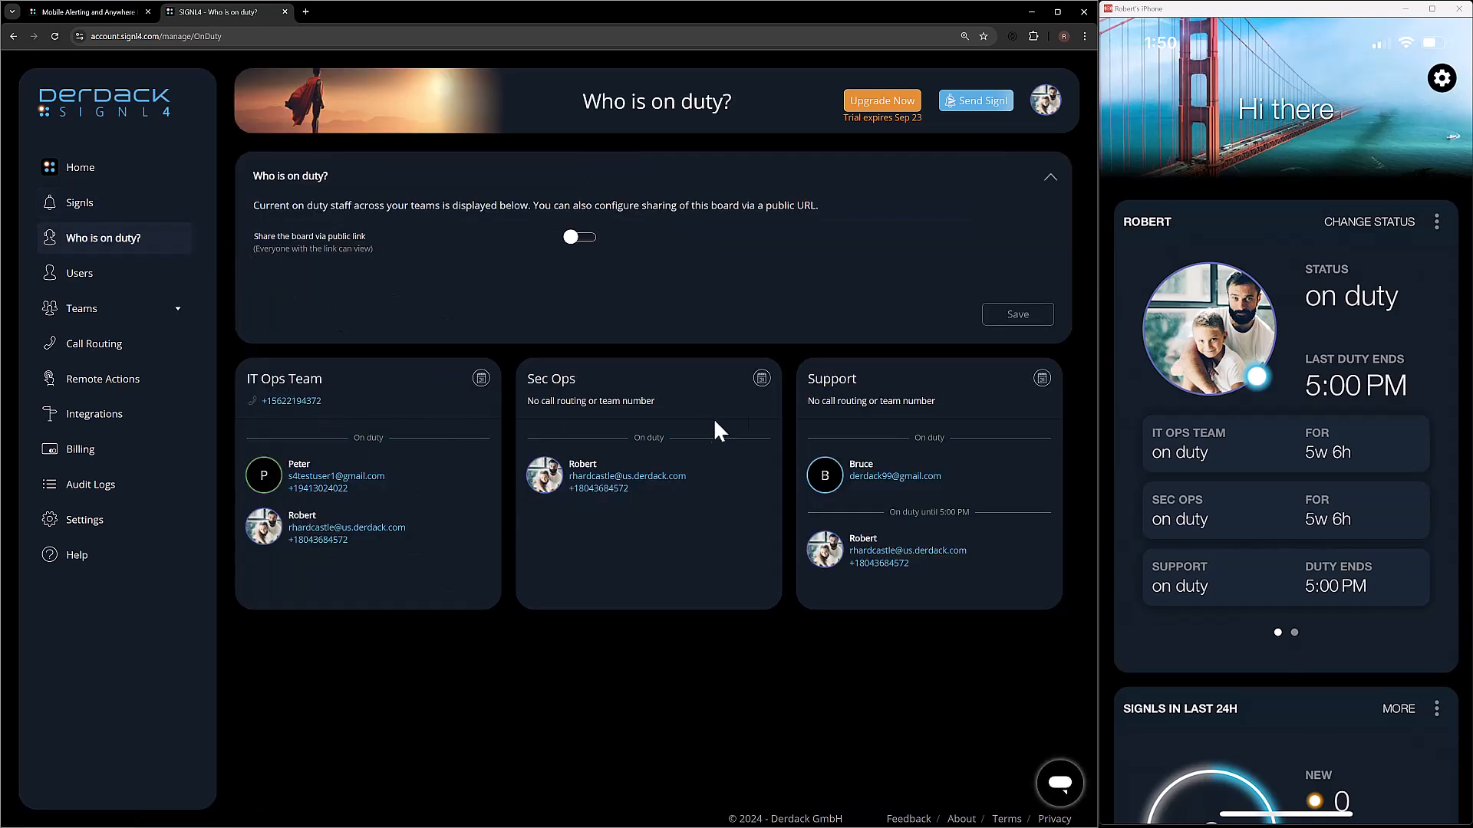
{"action": "mouse_move", "coordinate": [868, 418]}
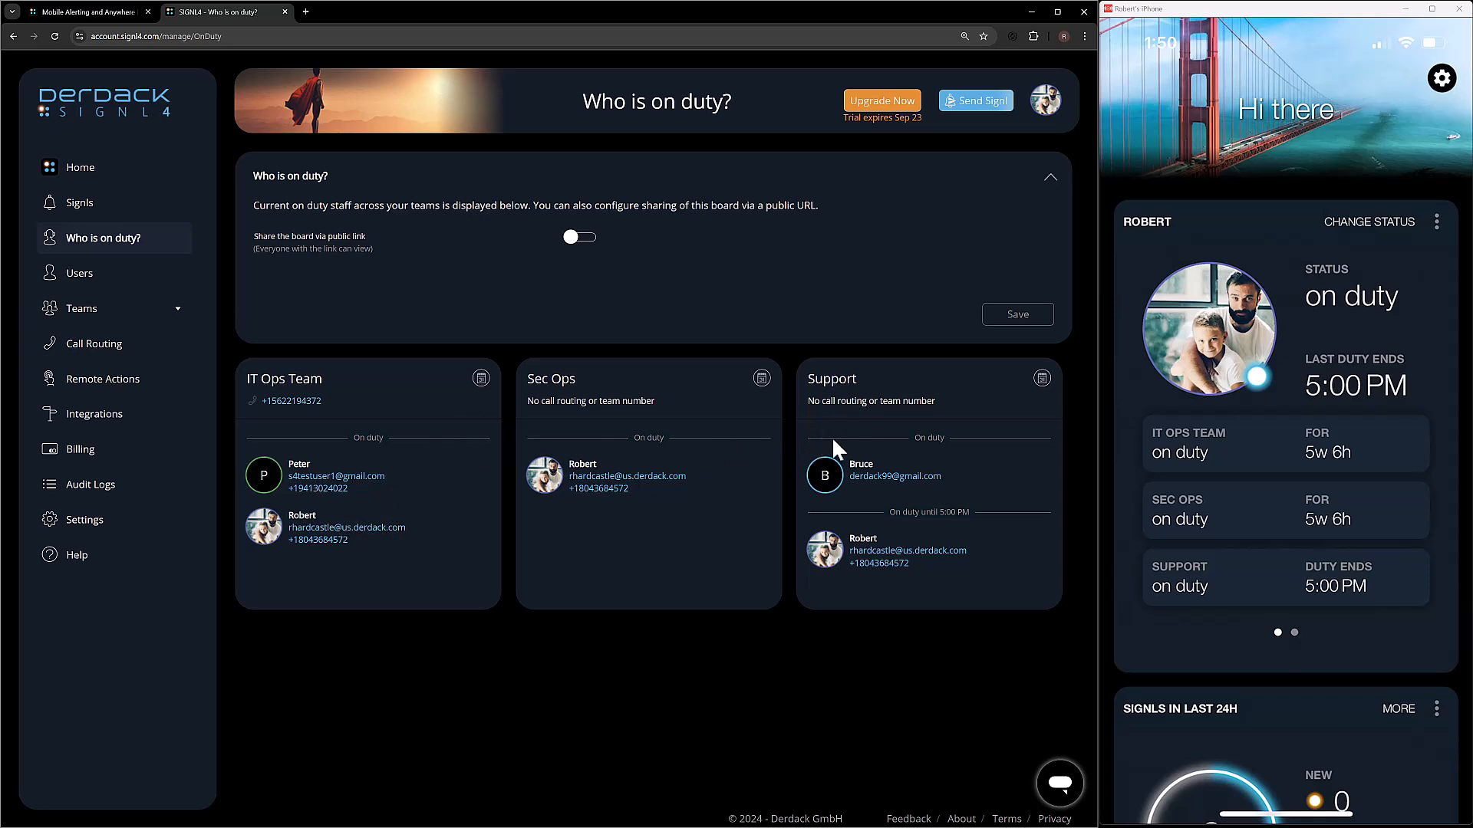
{"action": "mouse_move", "coordinate": [419, 570]}
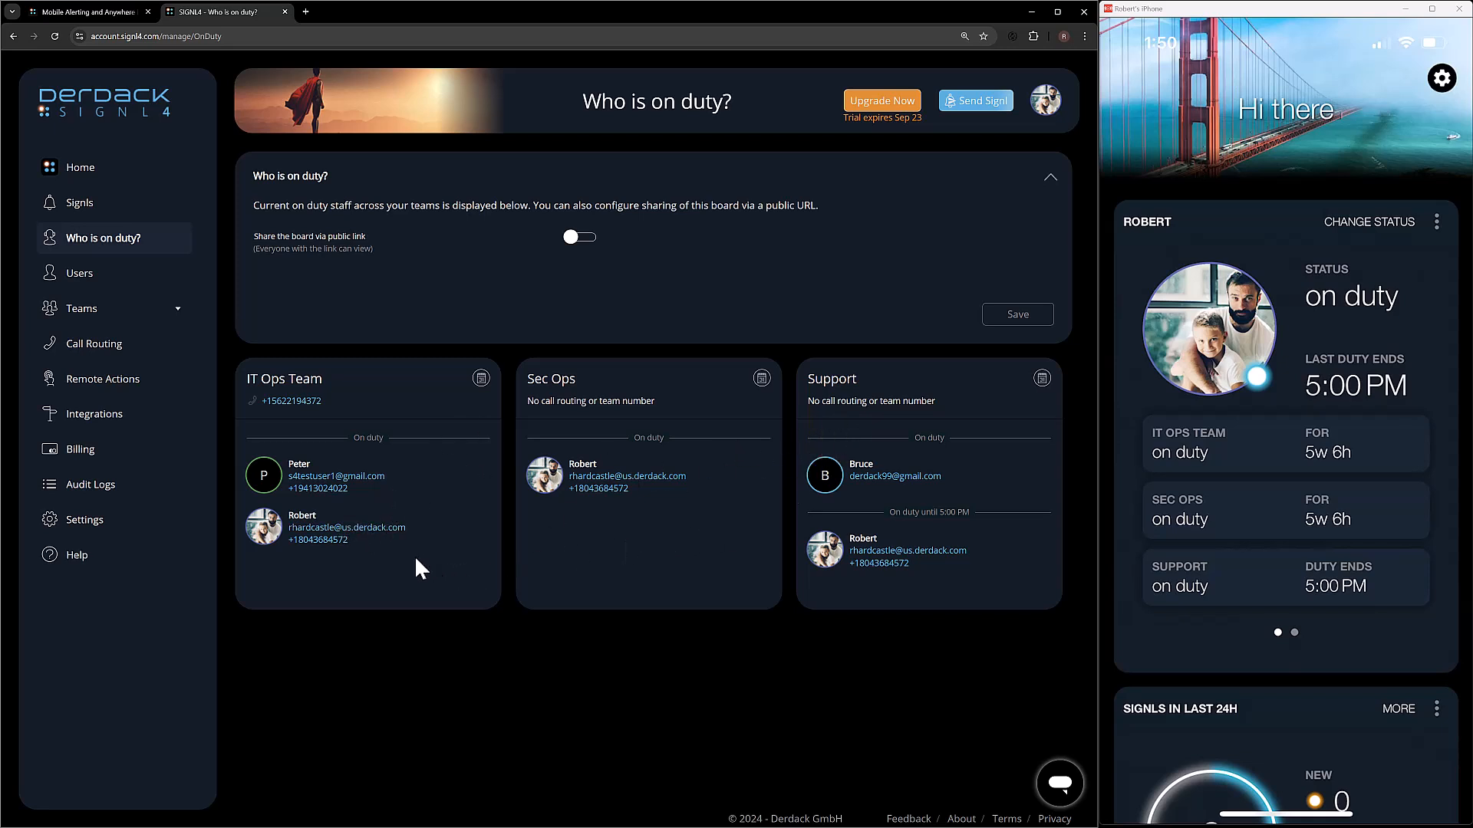
{"action": "mouse_move", "coordinate": [893, 535]}
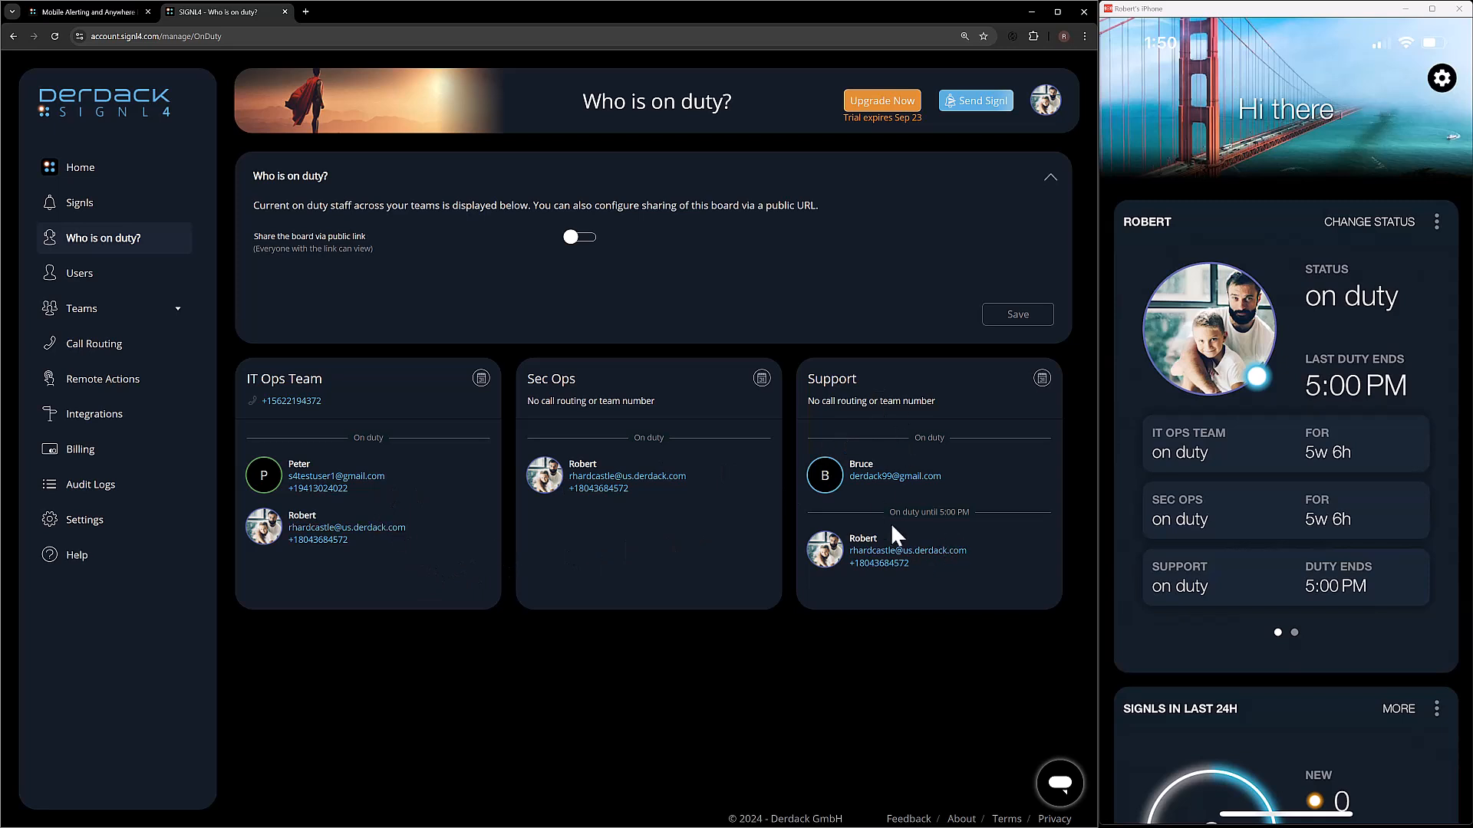
{"action": "mouse_move", "coordinate": [505, 482]}
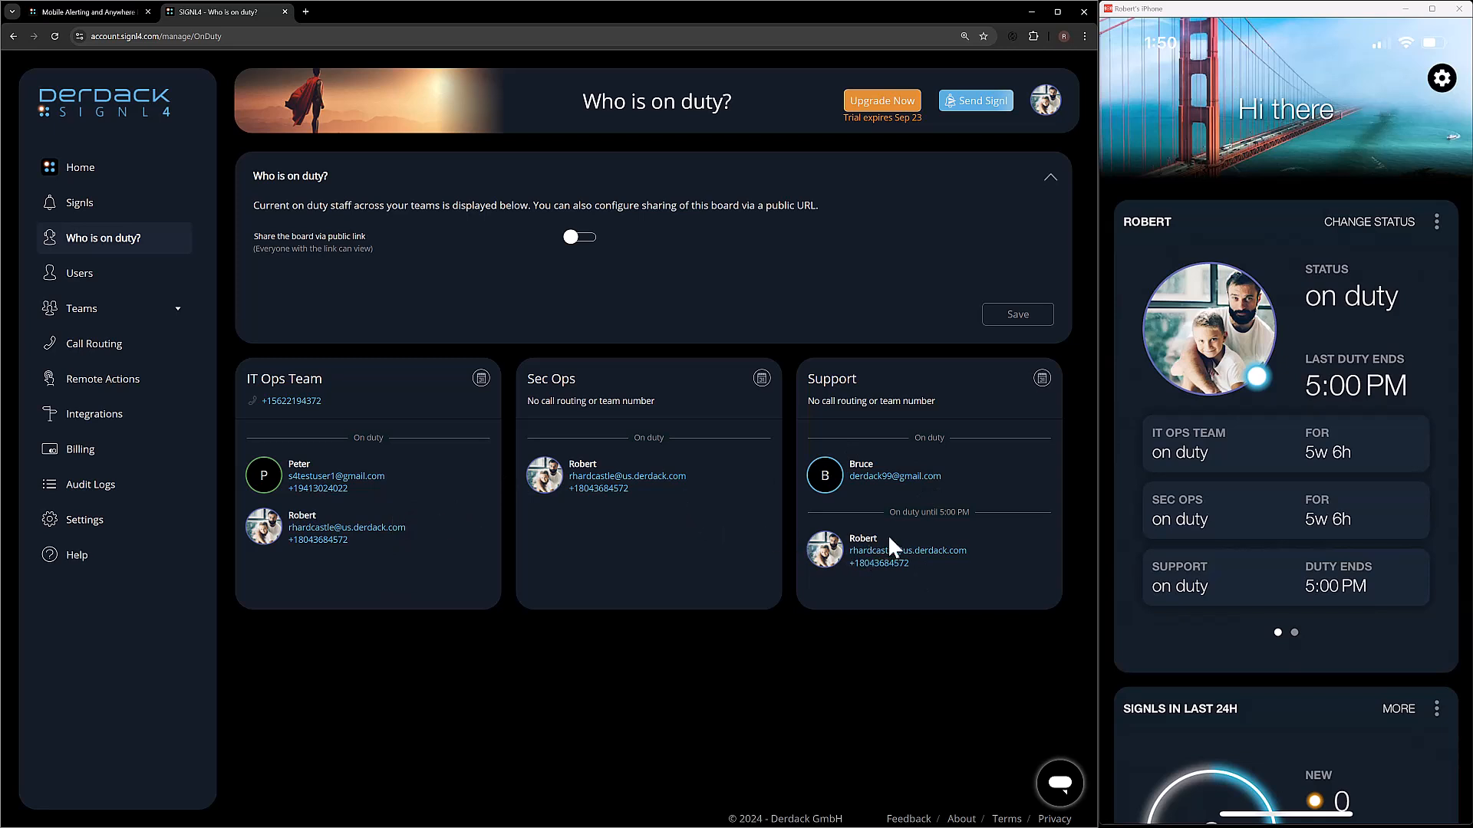
{"action": "mouse_move", "coordinate": [949, 529]}
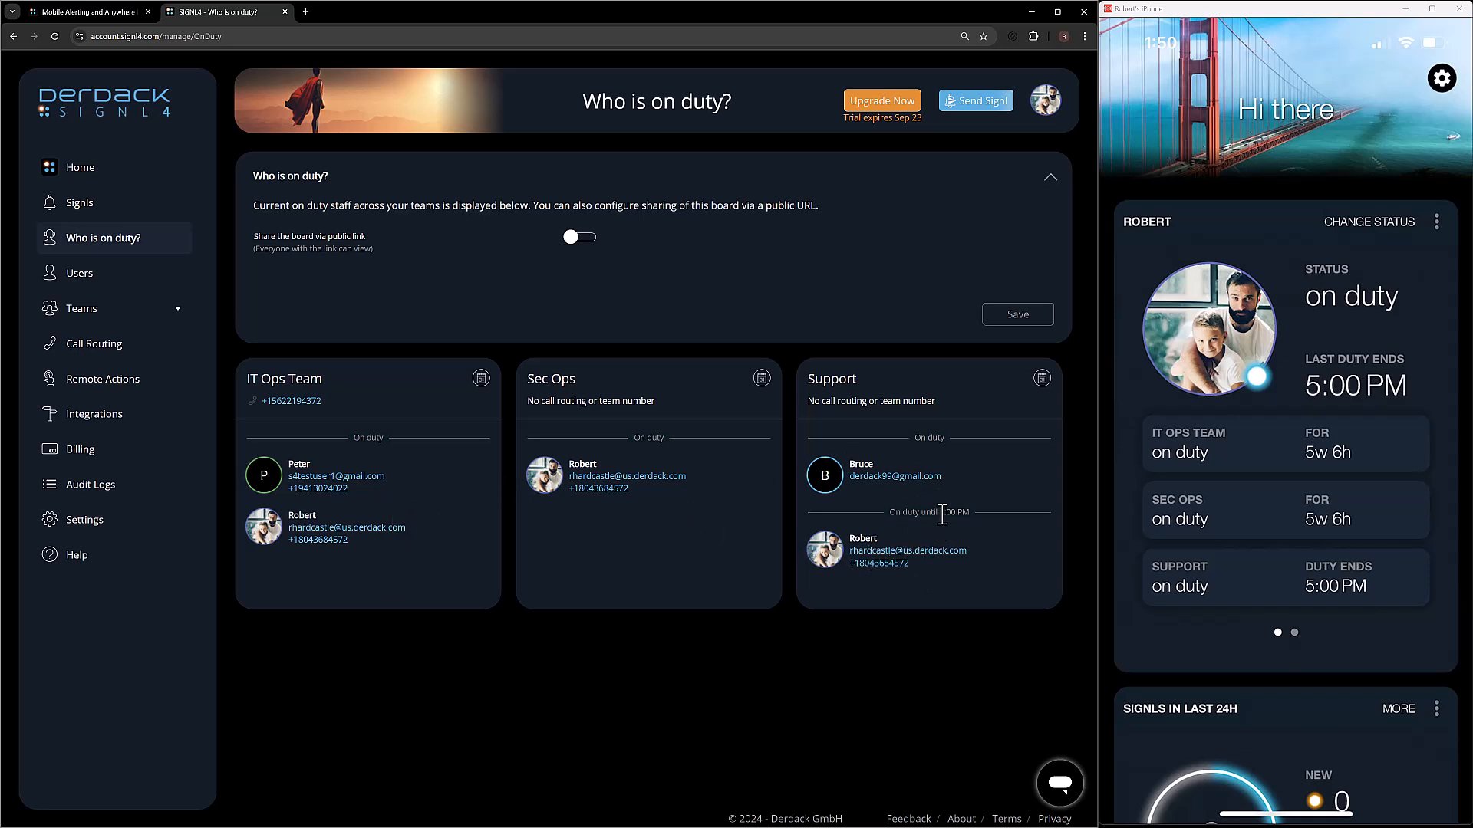
{"action": "mouse_move", "coordinate": [907, 474]}
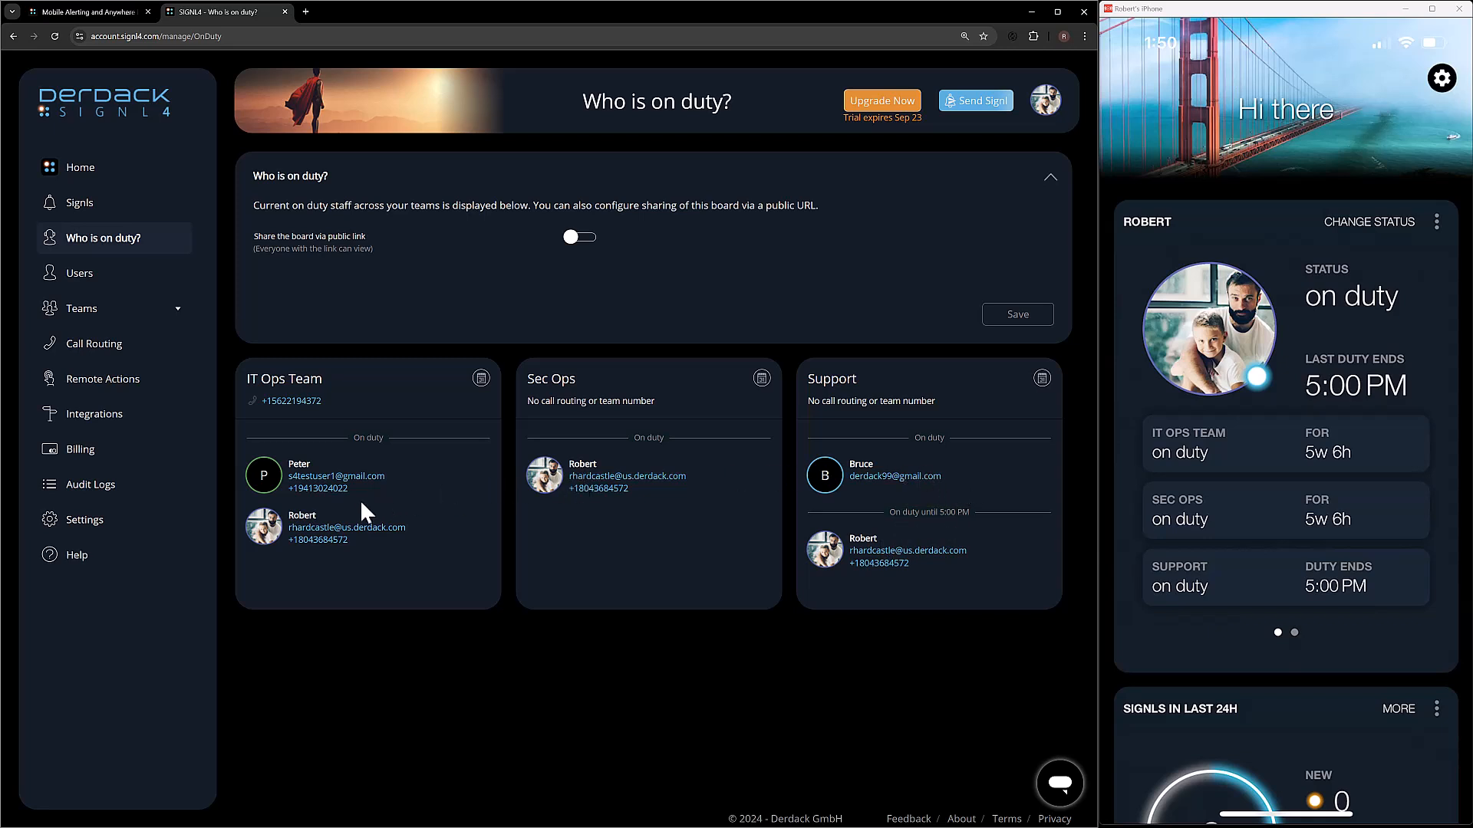
{"action": "mouse_move", "coordinate": [404, 502]}
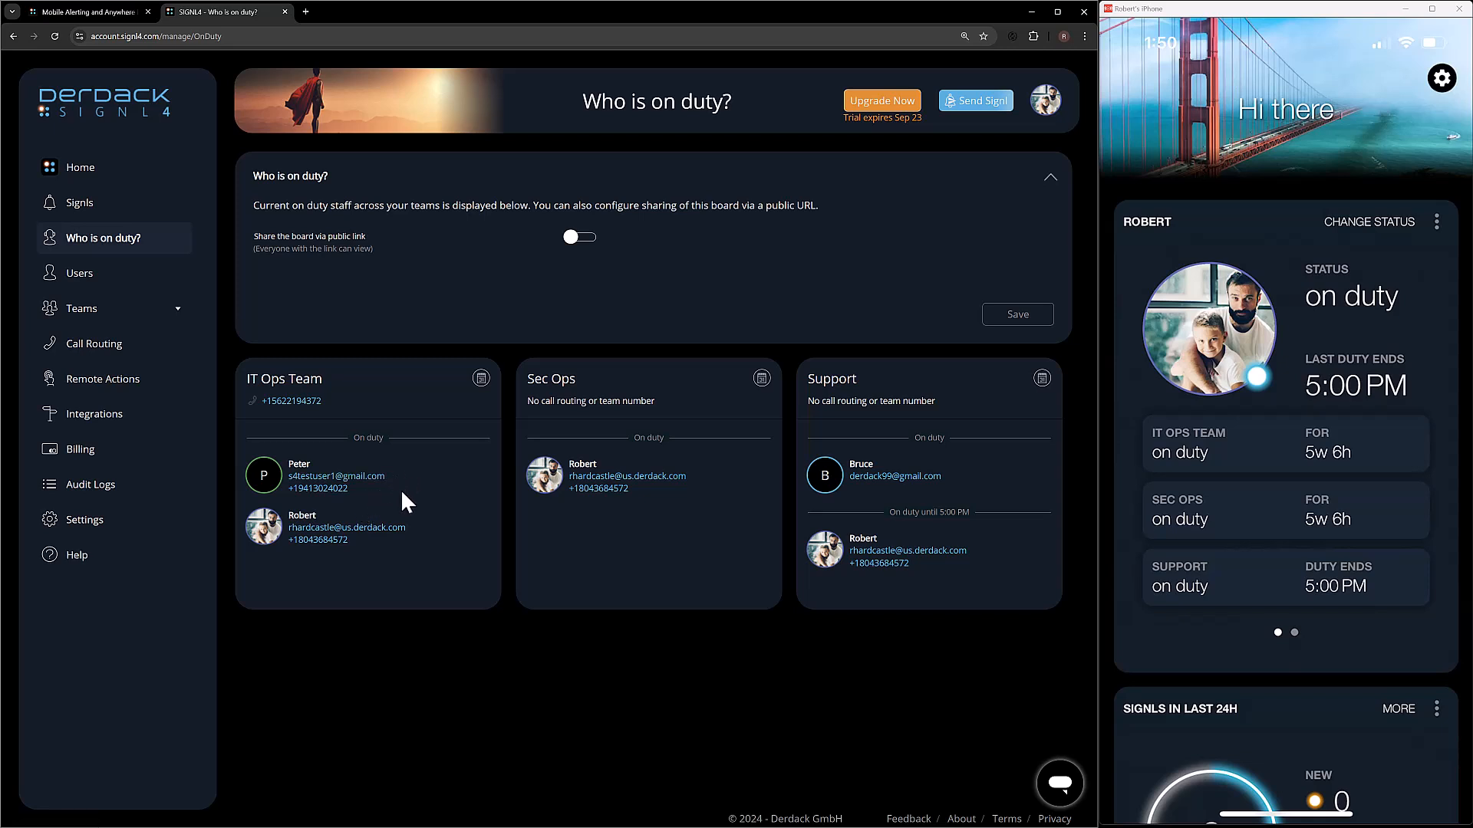
{"action": "mouse_move", "coordinate": [497, 493]}
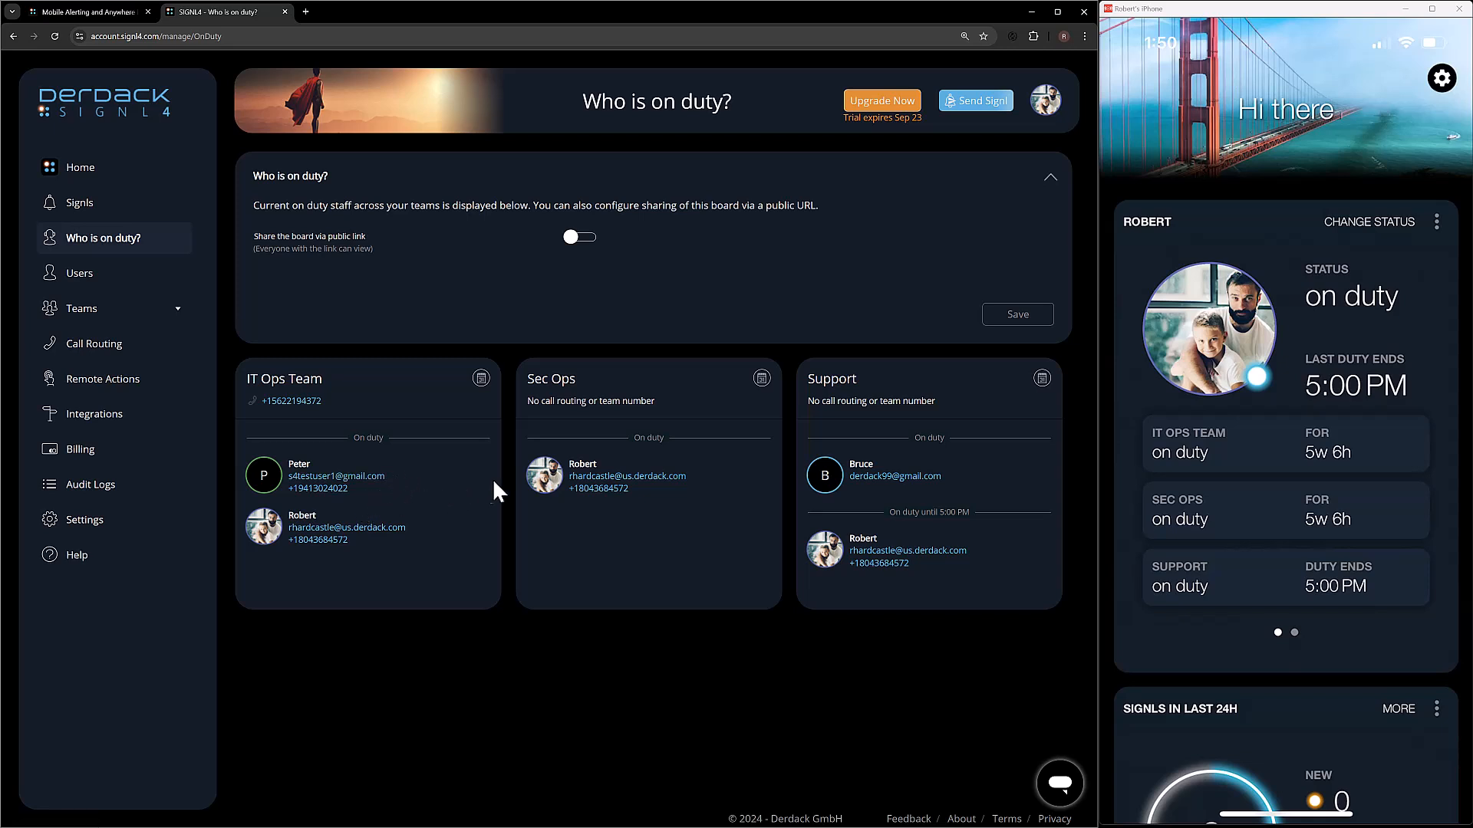
{"action": "mouse_move", "coordinate": [930, 551]}
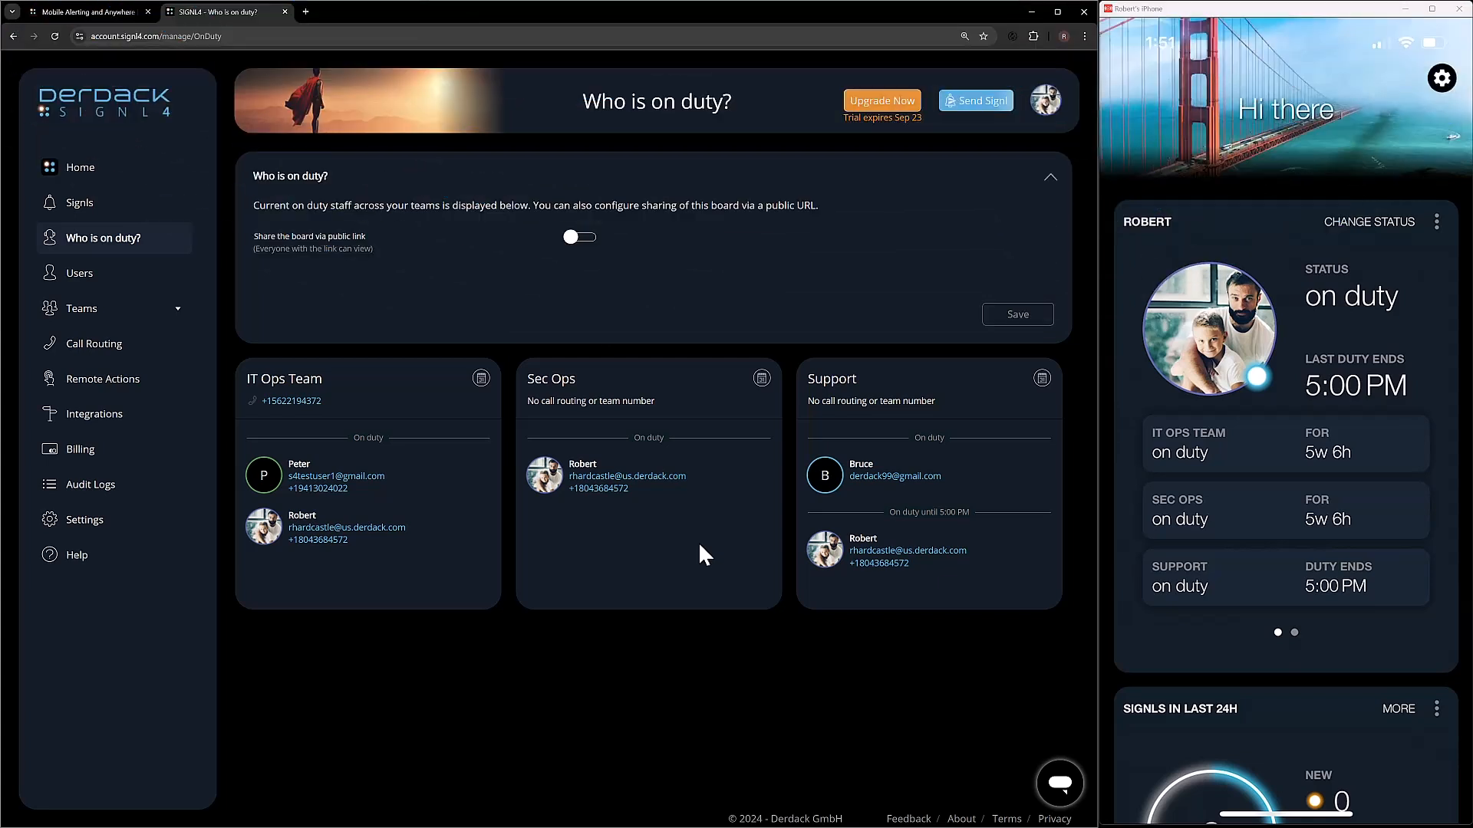
{"action": "left_click", "coordinate": [93, 308]}
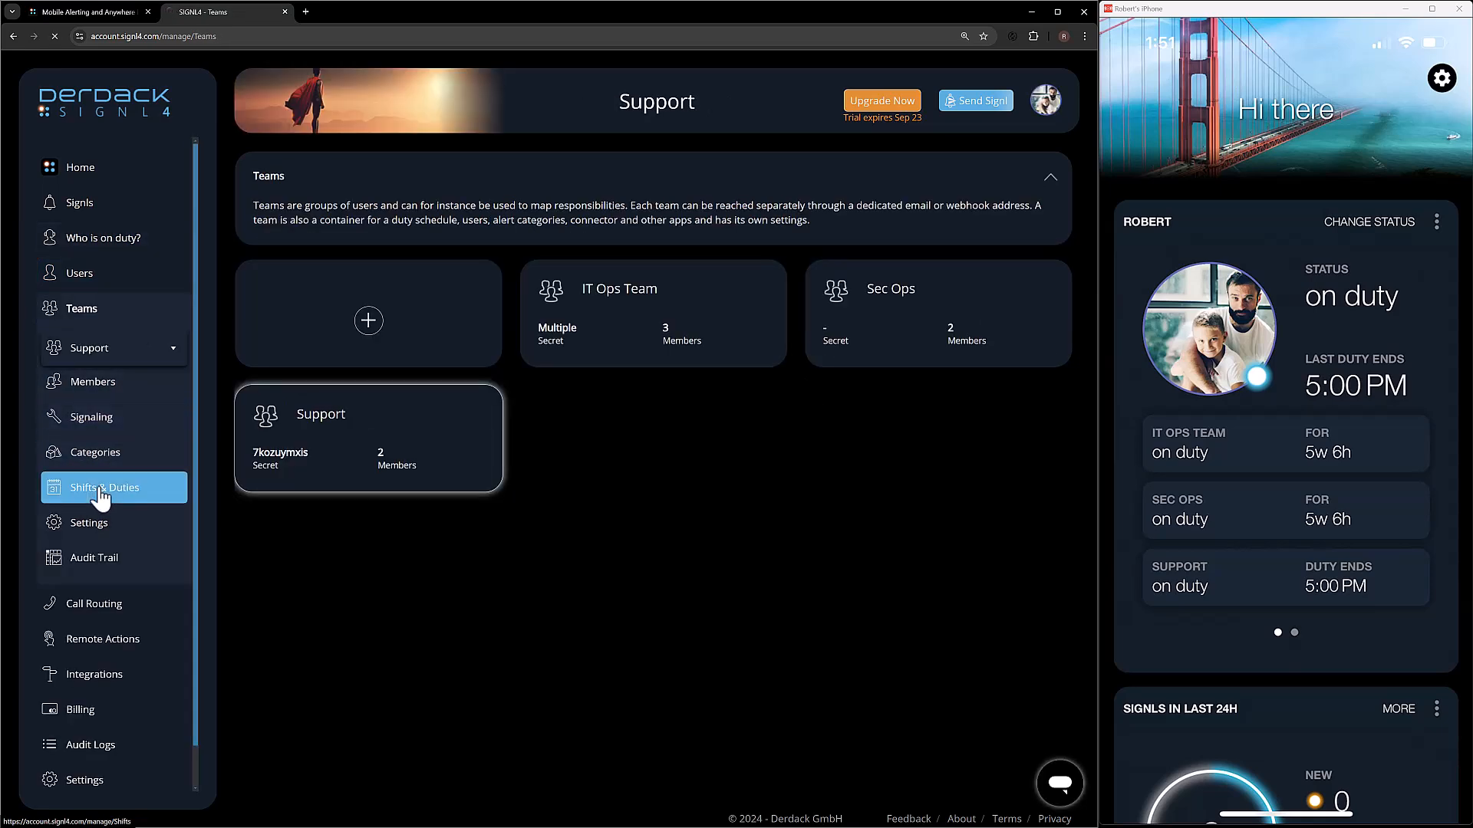
Open Support's Duties calendar, start 'Set stand in' for Robert, and open the start date picker
{"action": "left_click", "coordinate": [105, 488]}
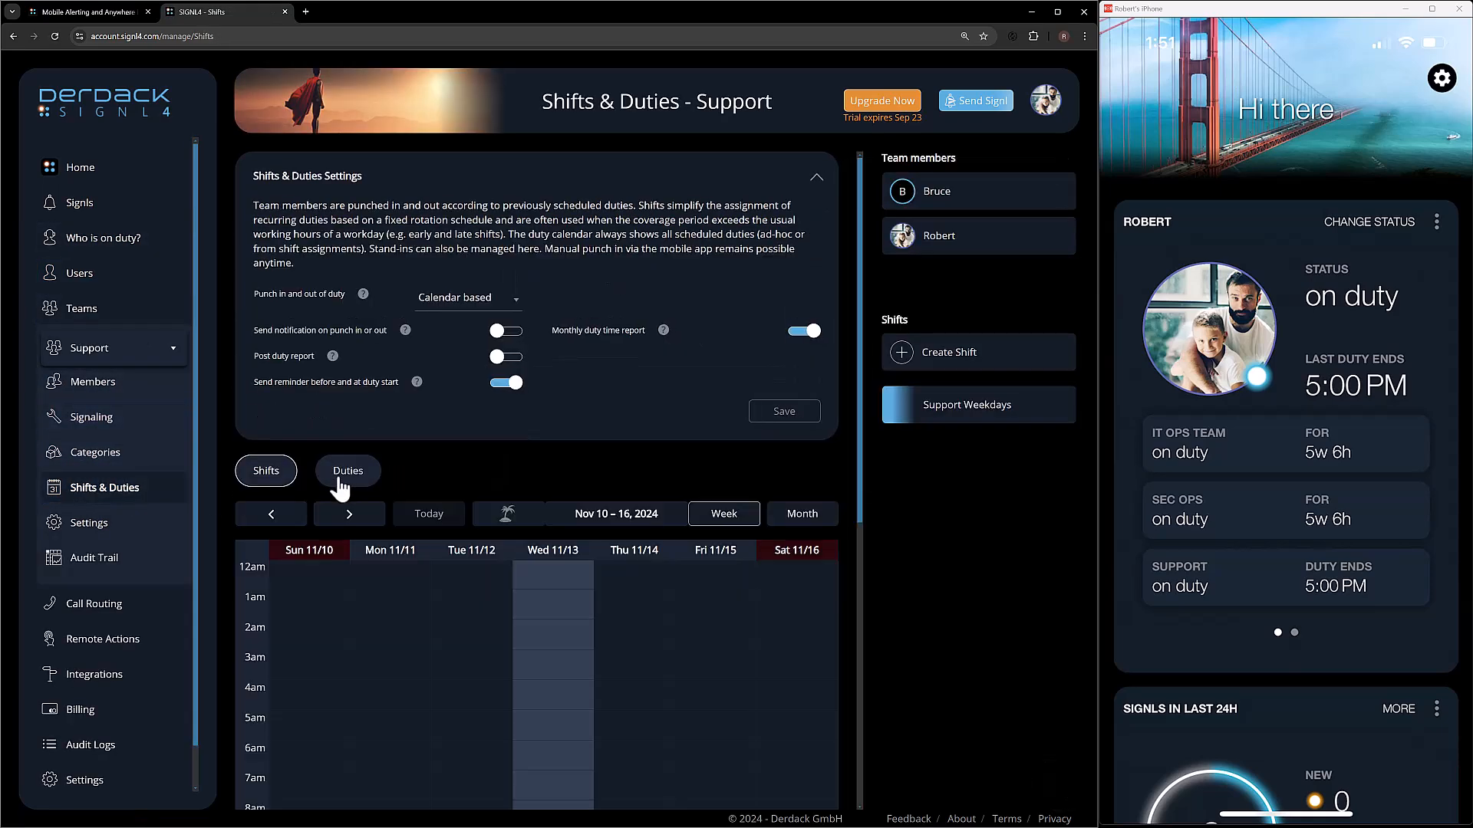
{"action": "left_click", "coordinate": [347, 470]}
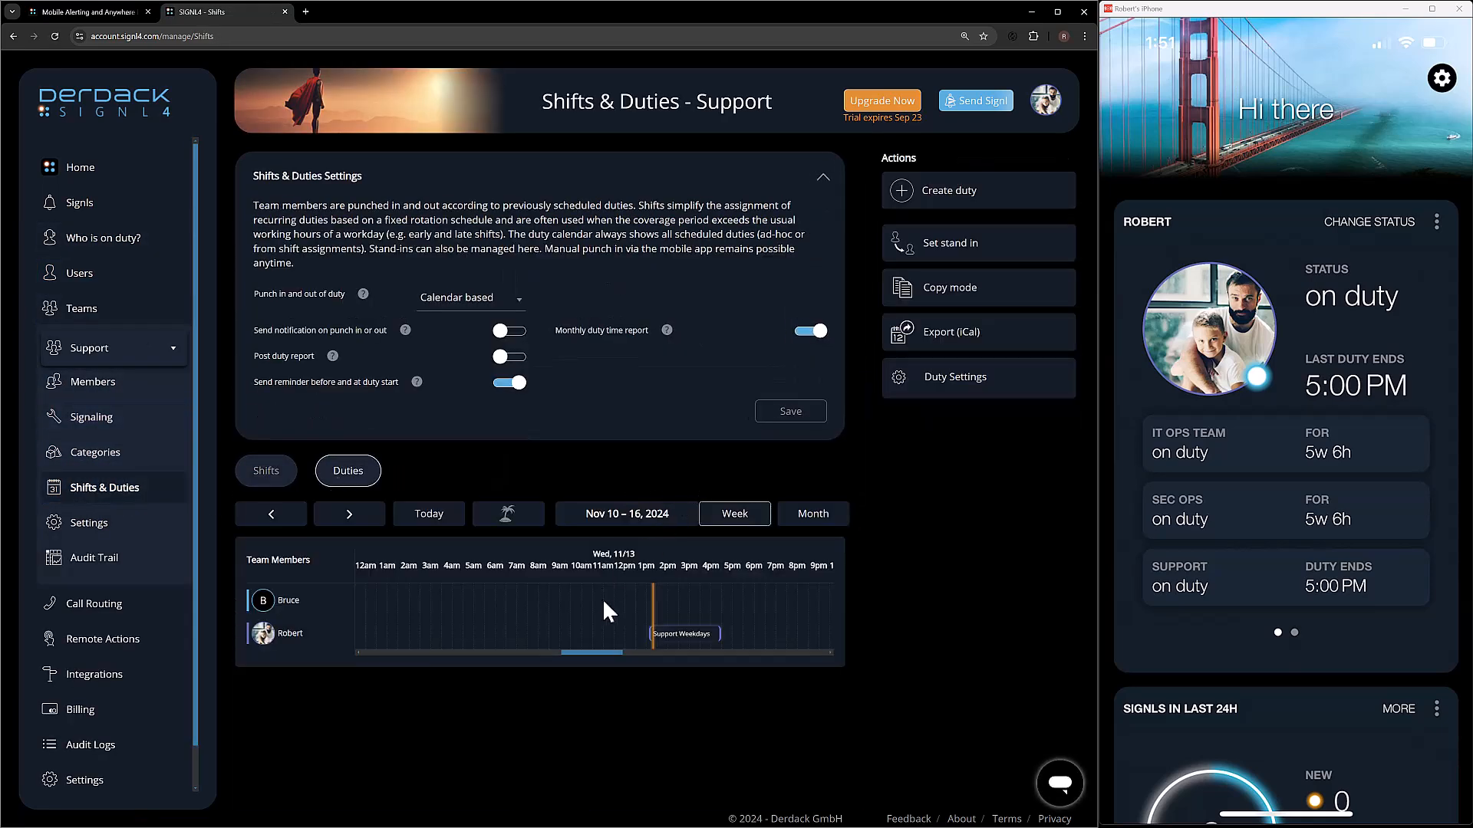
{"action": "mouse_move", "coordinate": [684, 634]}
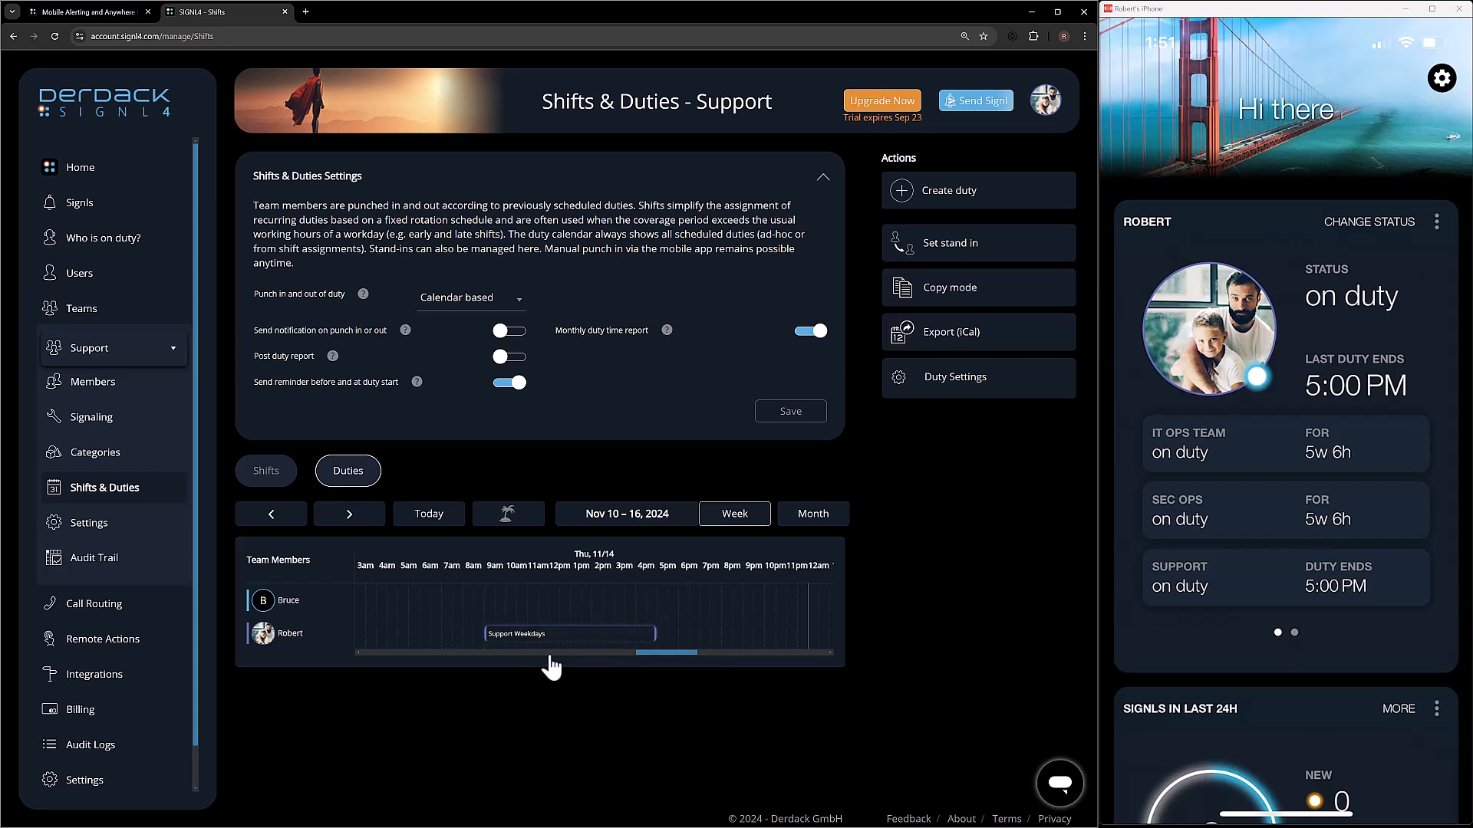
{"action": "left_click", "coordinate": [951, 243]}
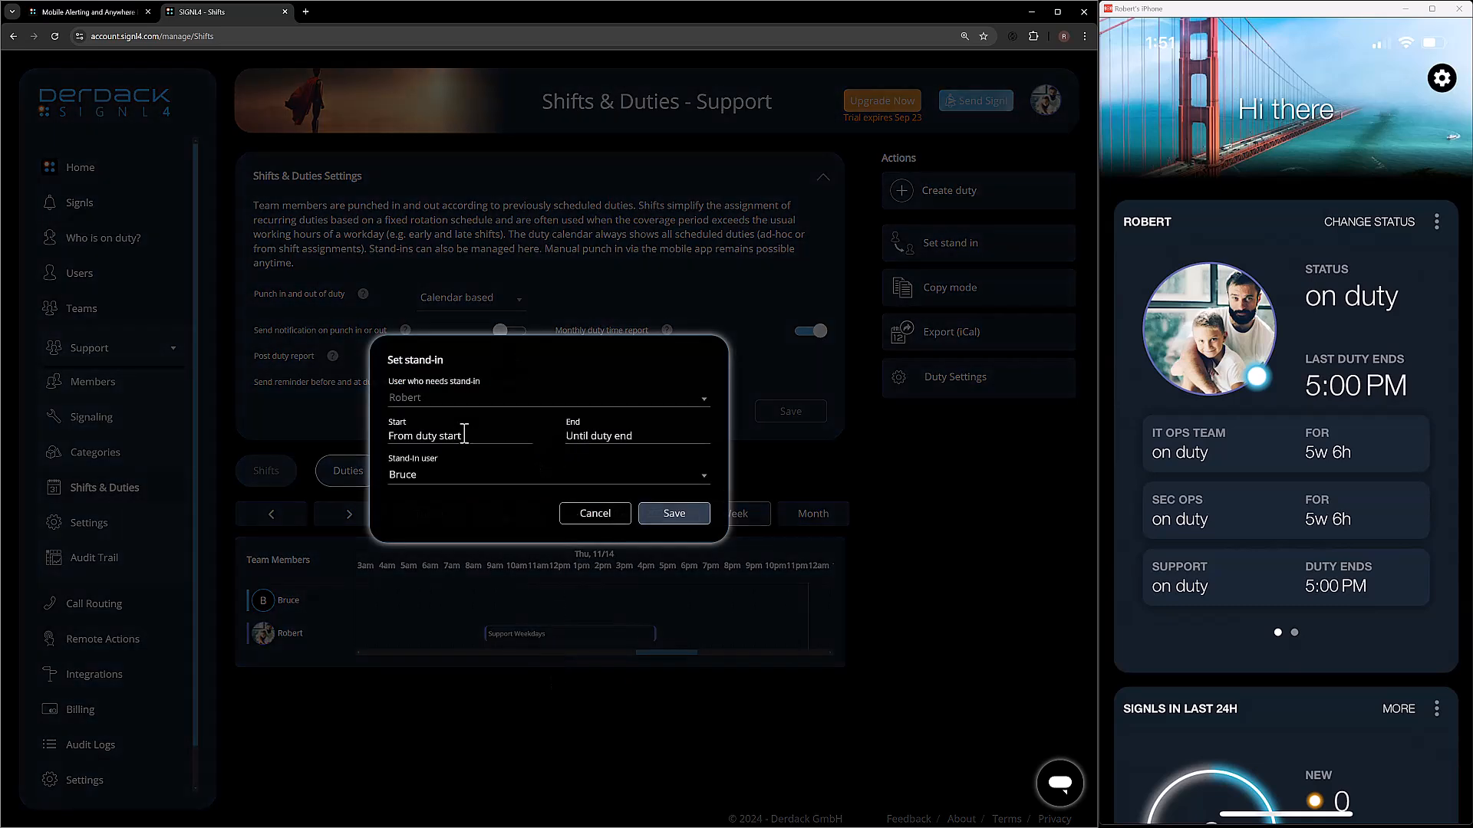
{"action": "left_click", "coordinate": [431, 435]}
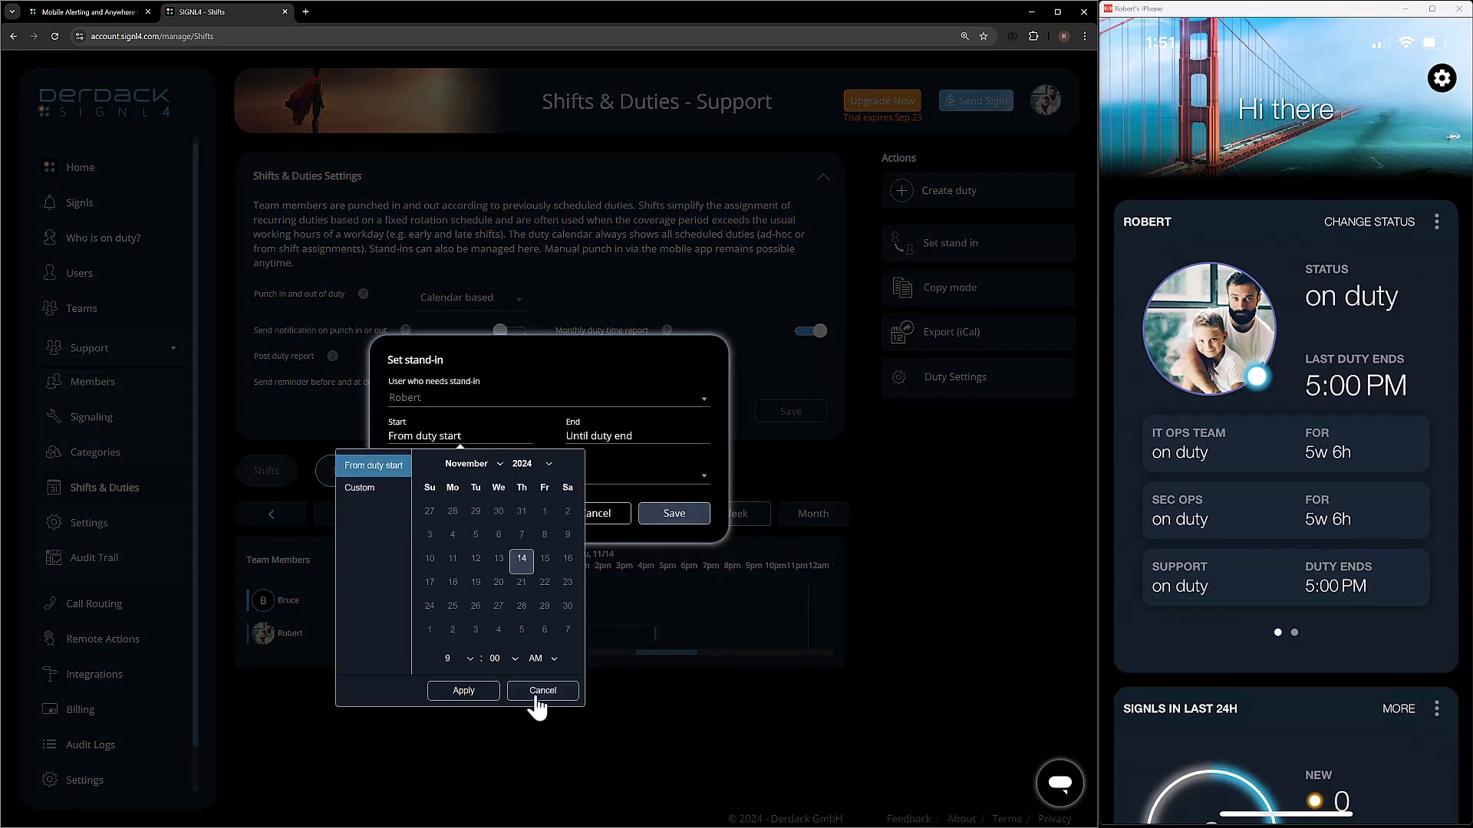
Dismiss the date picker and scroll the Who's on duty list for IT Ops, Sec Ops and Support
{"action": "left_click", "coordinate": [542, 691]}
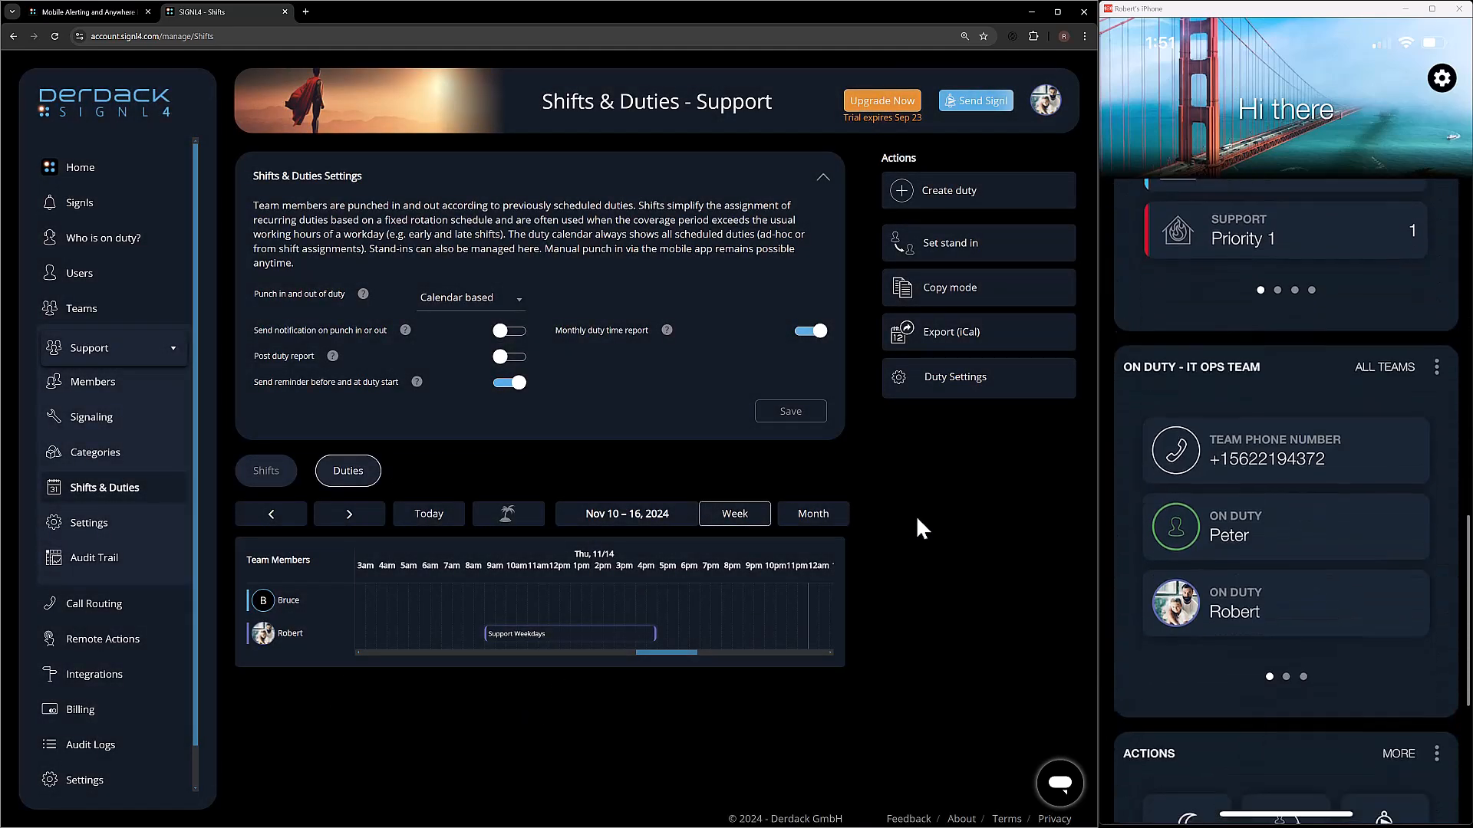
{"action": "scroll", "scroll_direction": "down", "scroll_amount": 3}
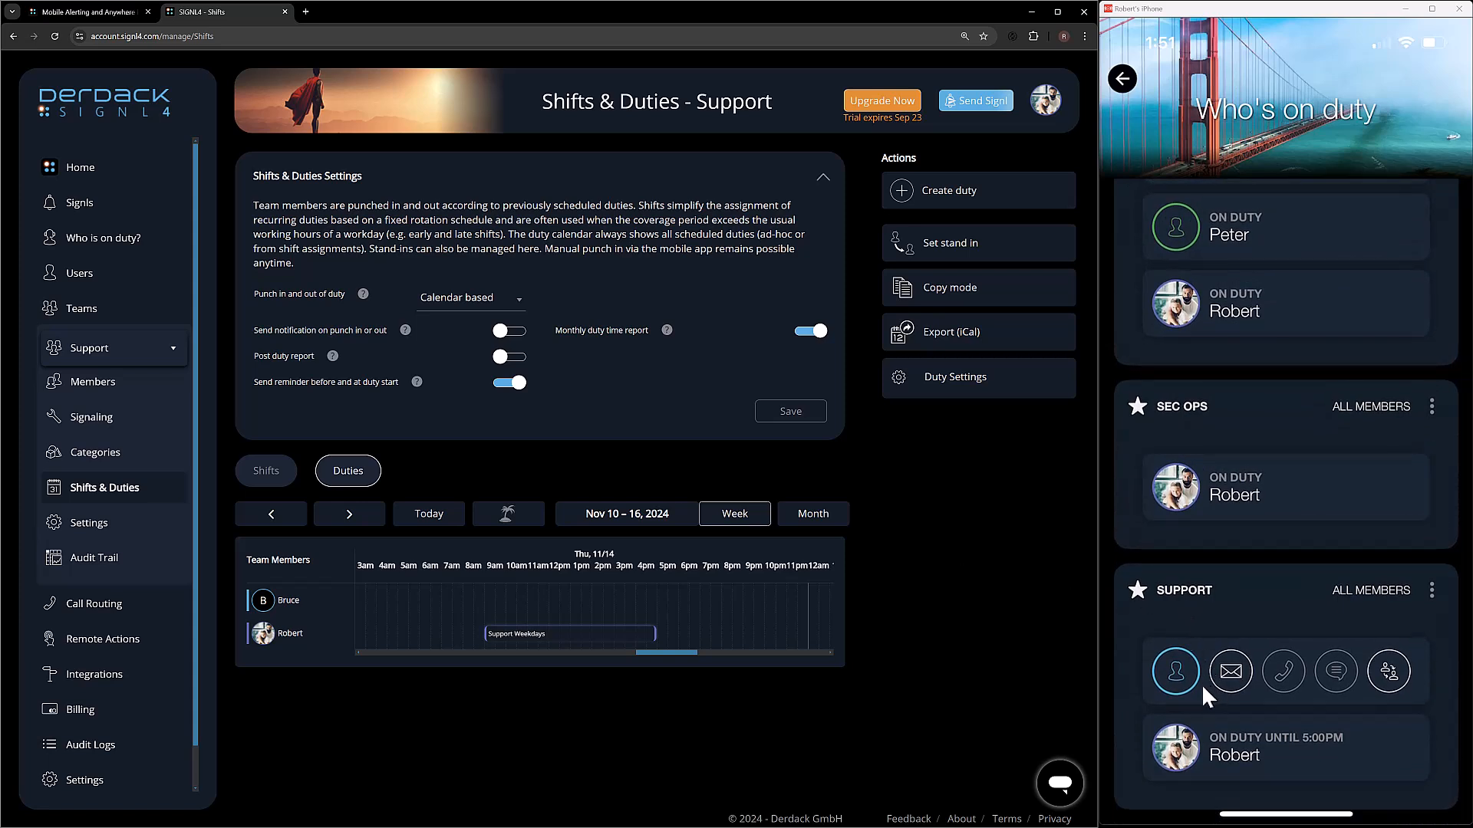
{"action": "mouse_move", "coordinate": [1230, 681]}
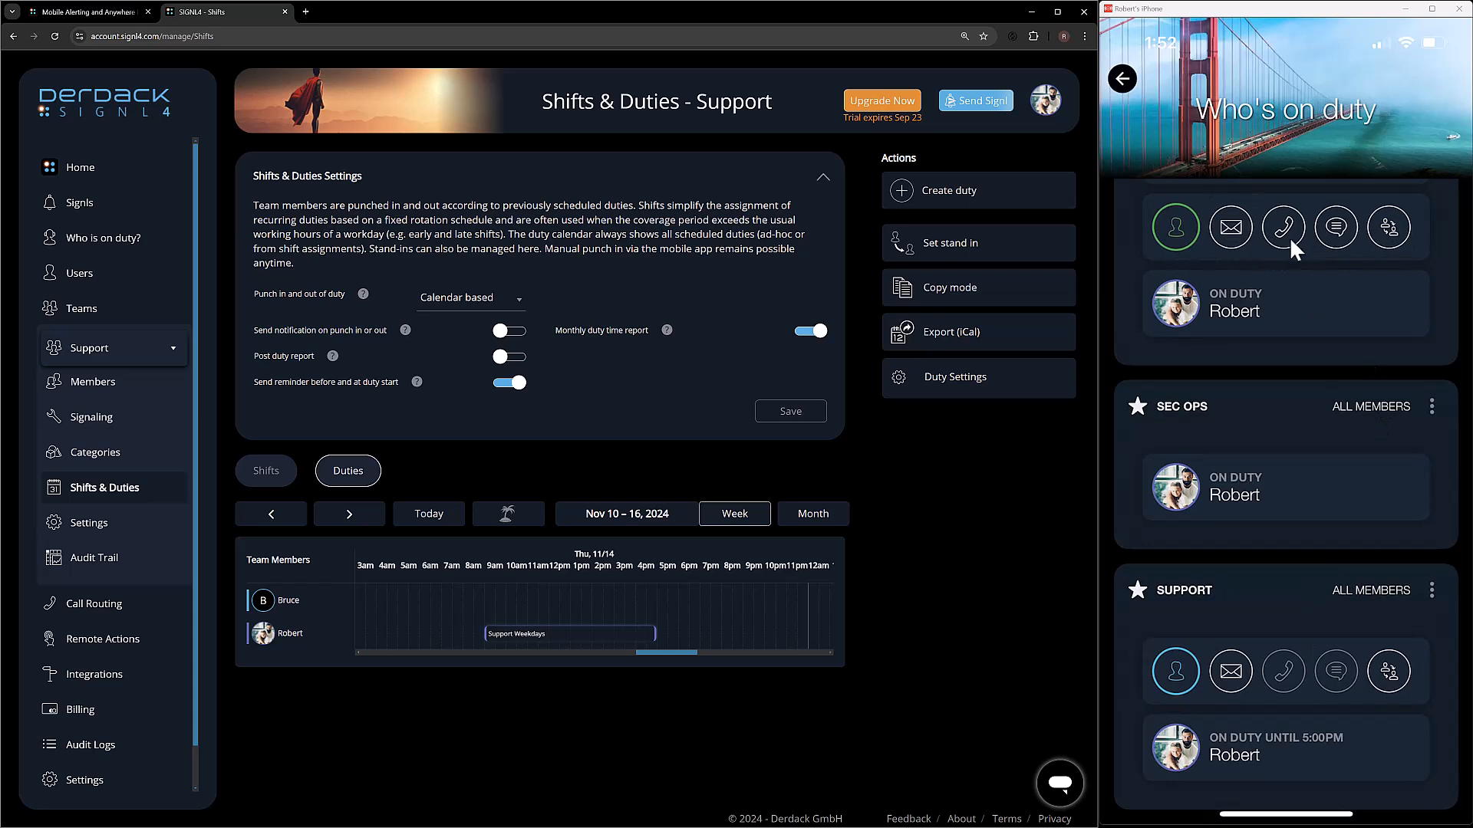
{"action": "mouse_move", "coordinate": [1335, 251]}
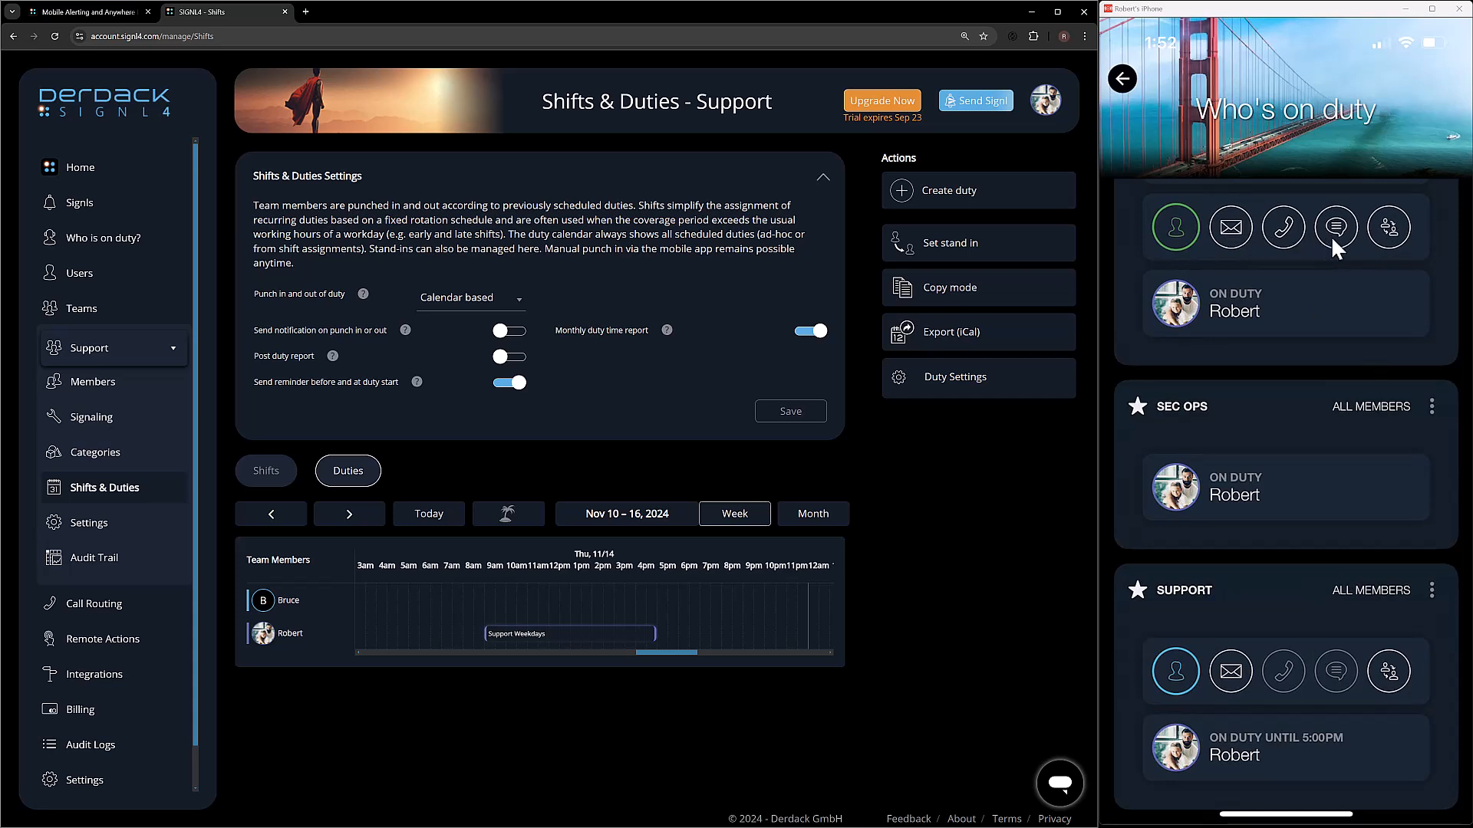
{"action": "mouse_move", "coordinate": [1229, 645]}
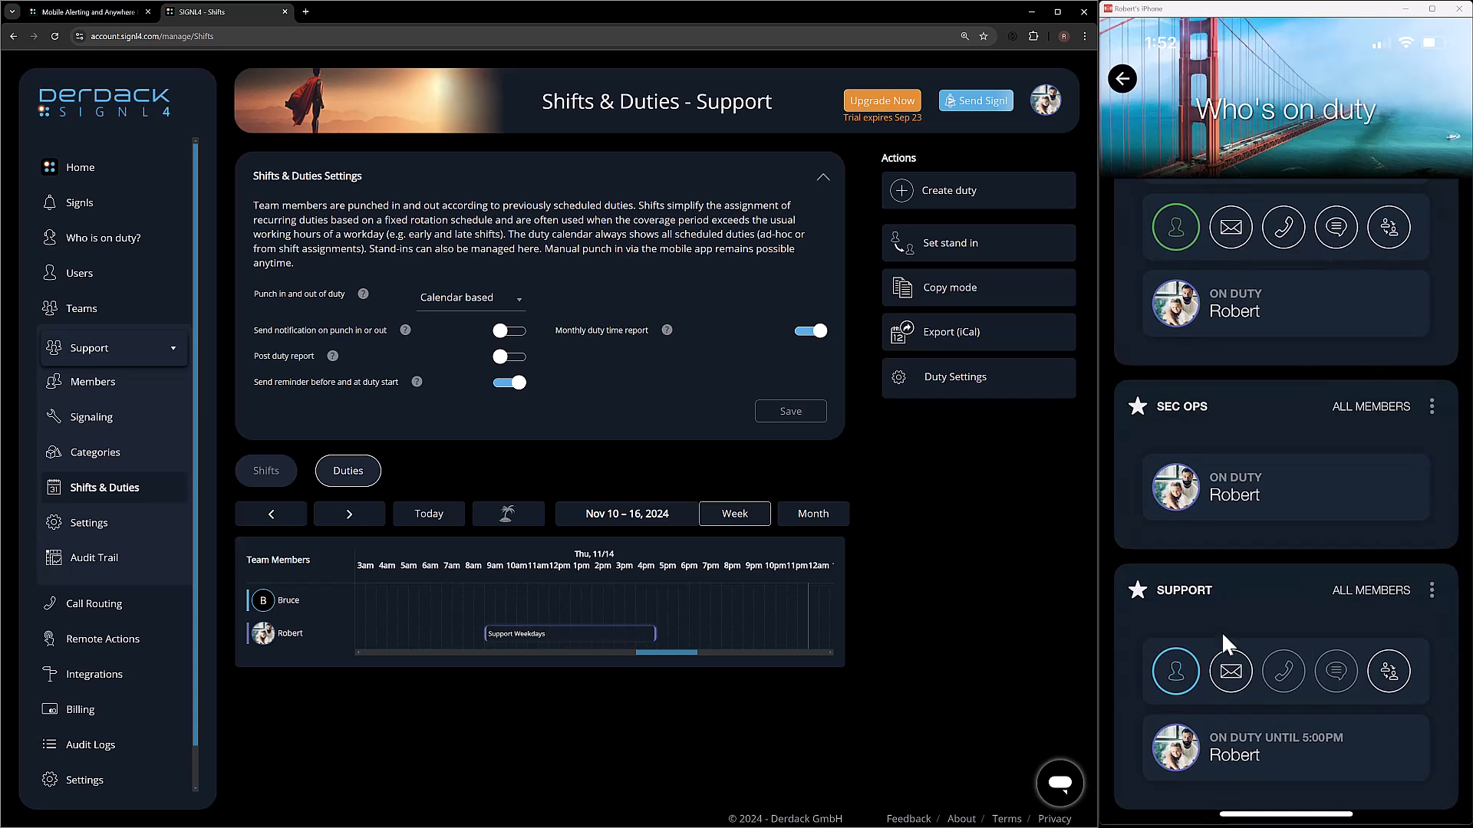
{"action": "mouse_move", "coordinate": [1226, 649]}
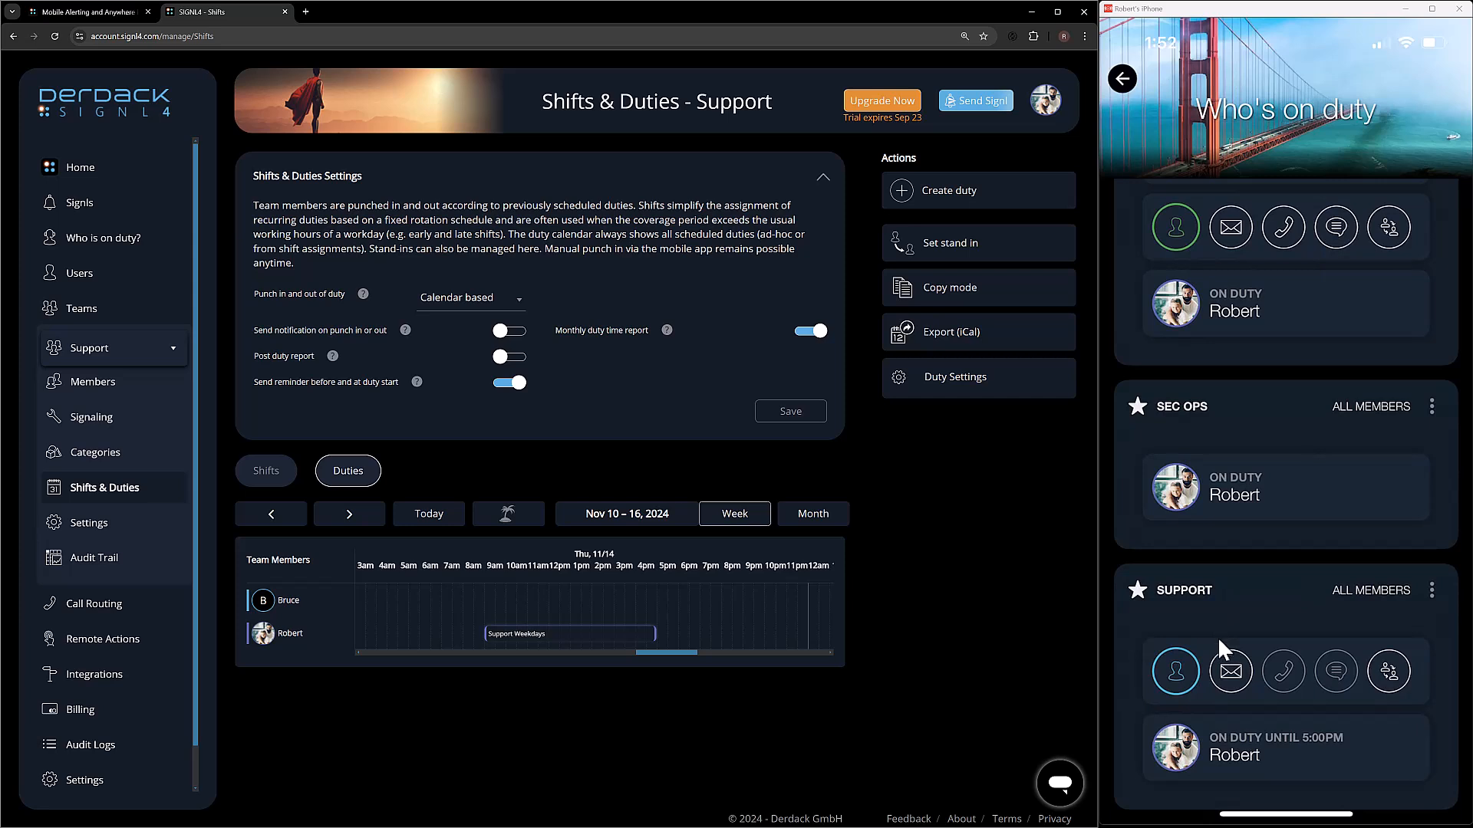
{"action": "mouse_move", "coordinate": [1396, 690]}
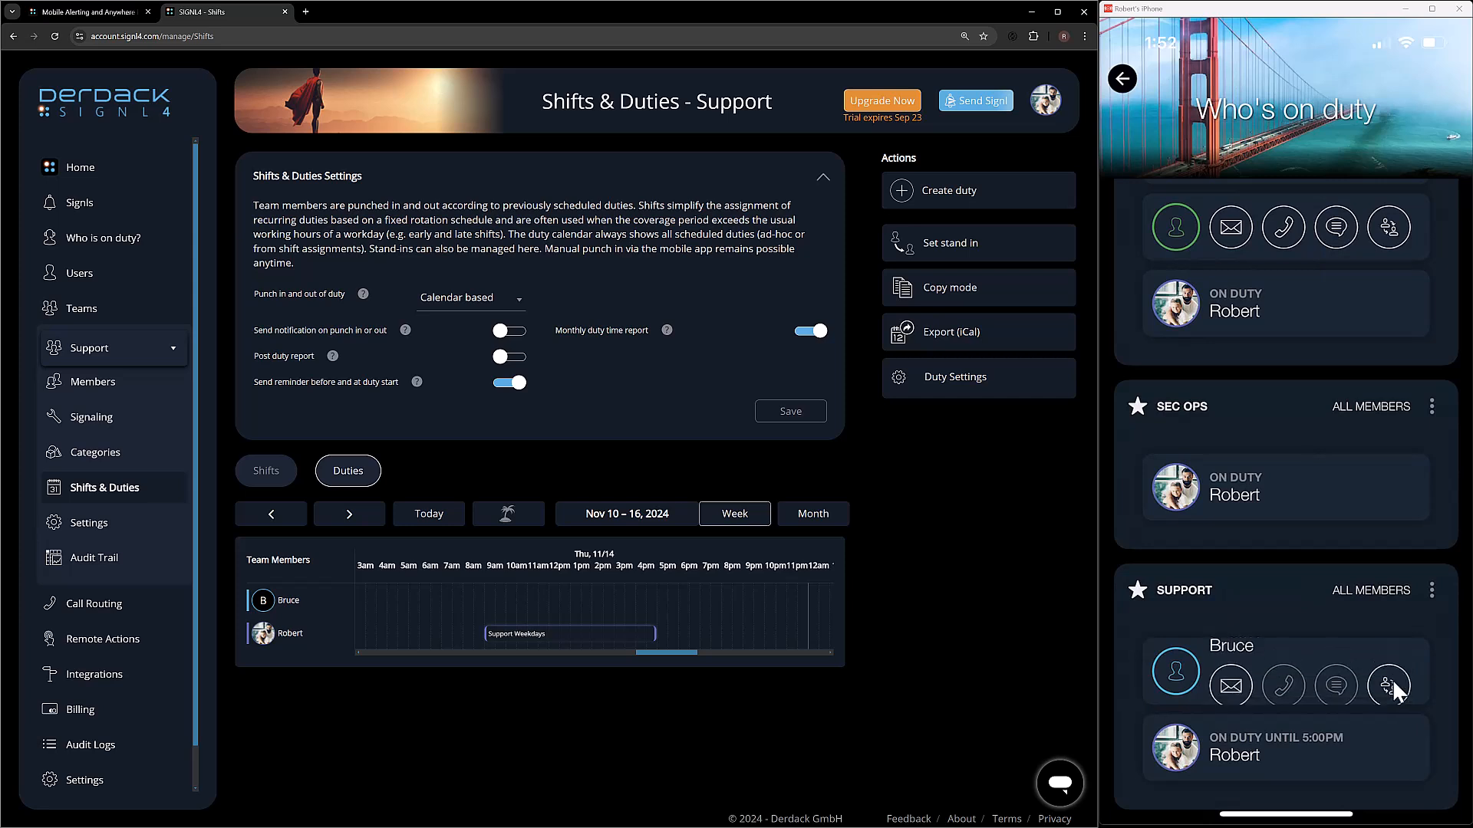
Schedule a Support stand-in covering the whole day on Nov 18, 9:00 AM to 5:00 PM
{"action": "left_click", "coordinate": [1388, 685]}
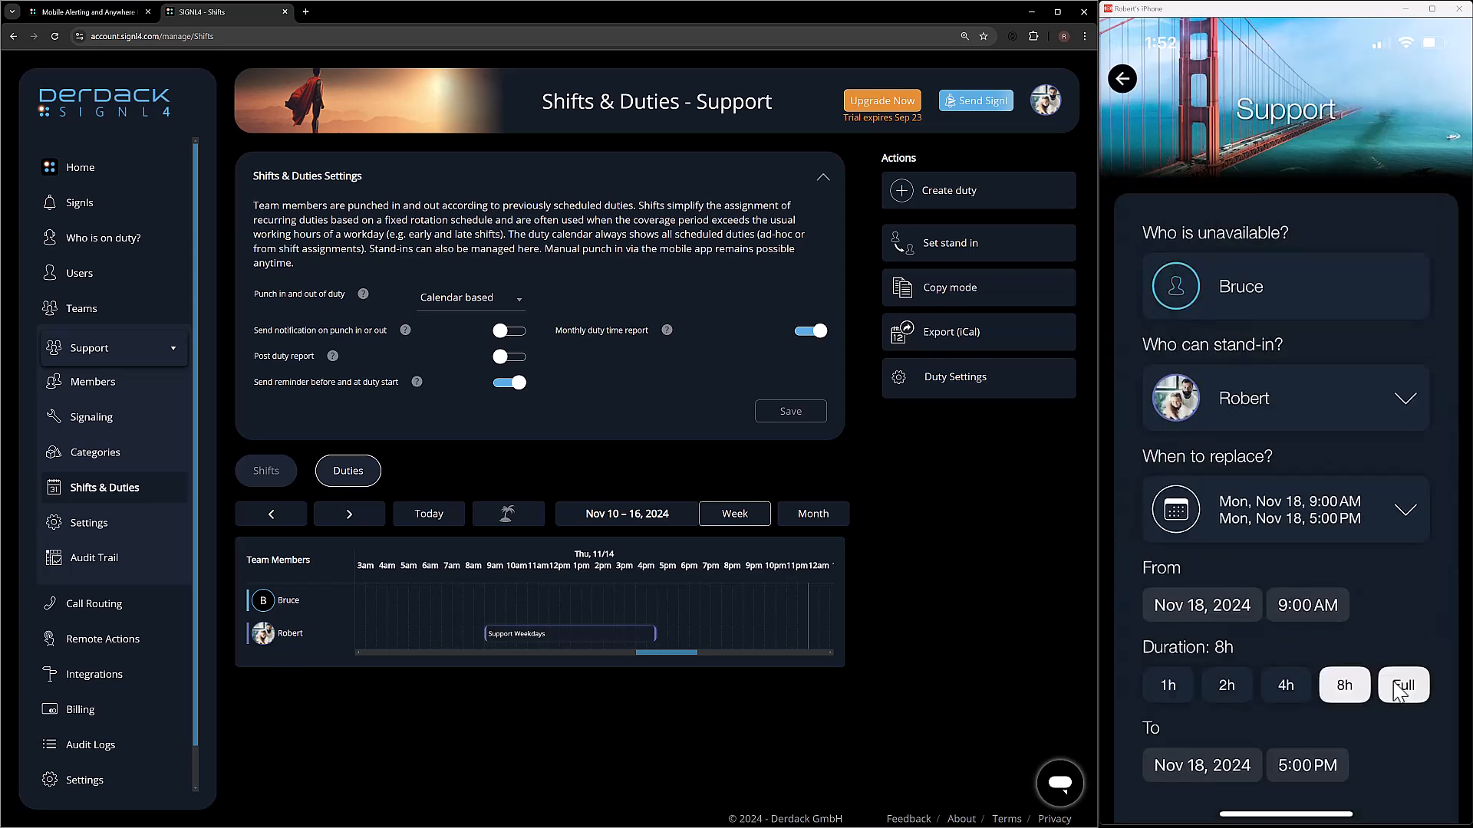
{"action": "left_click", "coordinate": [1121, 79]}
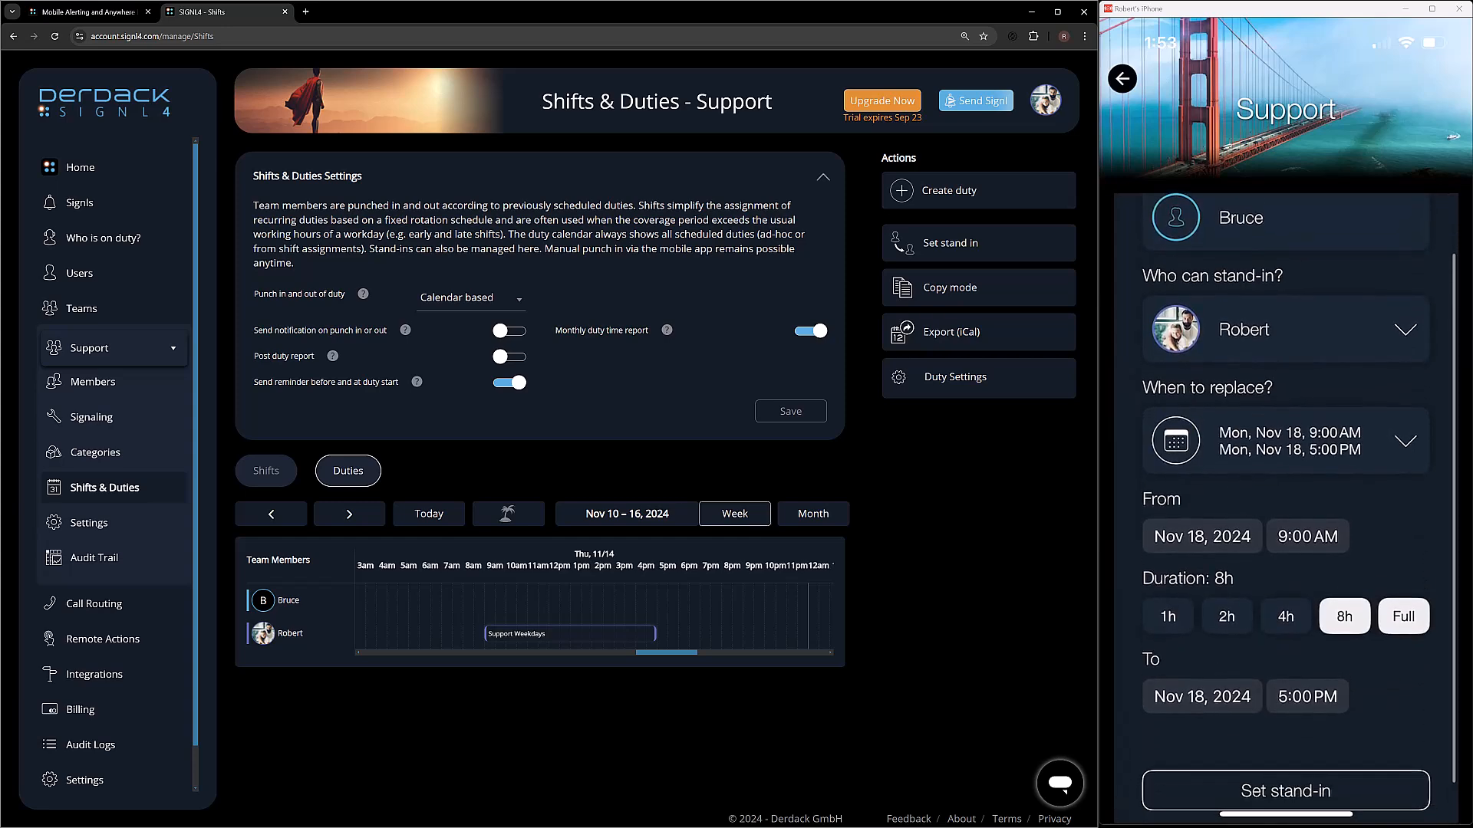
{"action": "left_click", "coordinate": [1285, 790]}
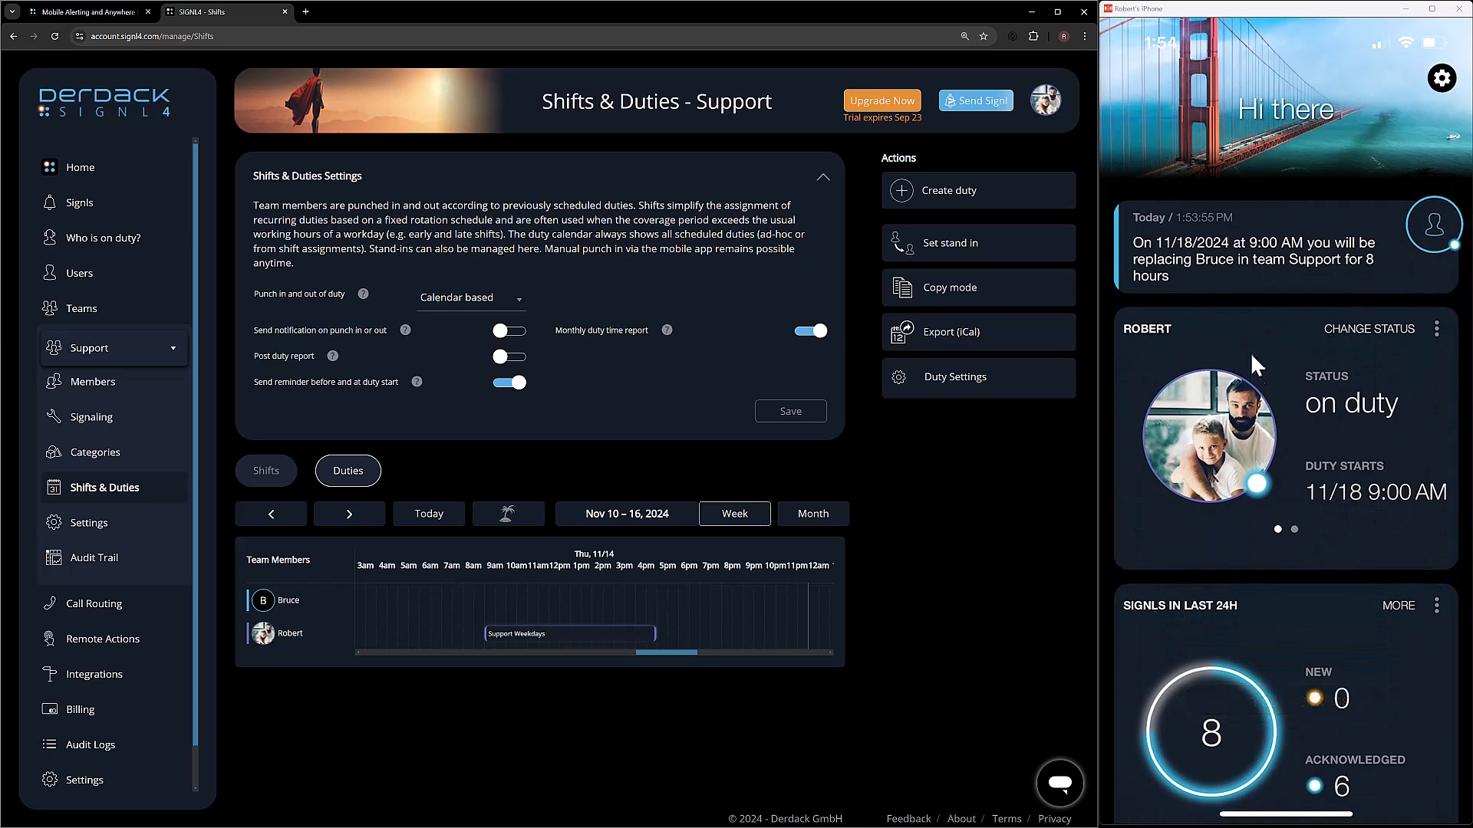
{"action": "mouse_move", "coordinate": [1215, 294]}
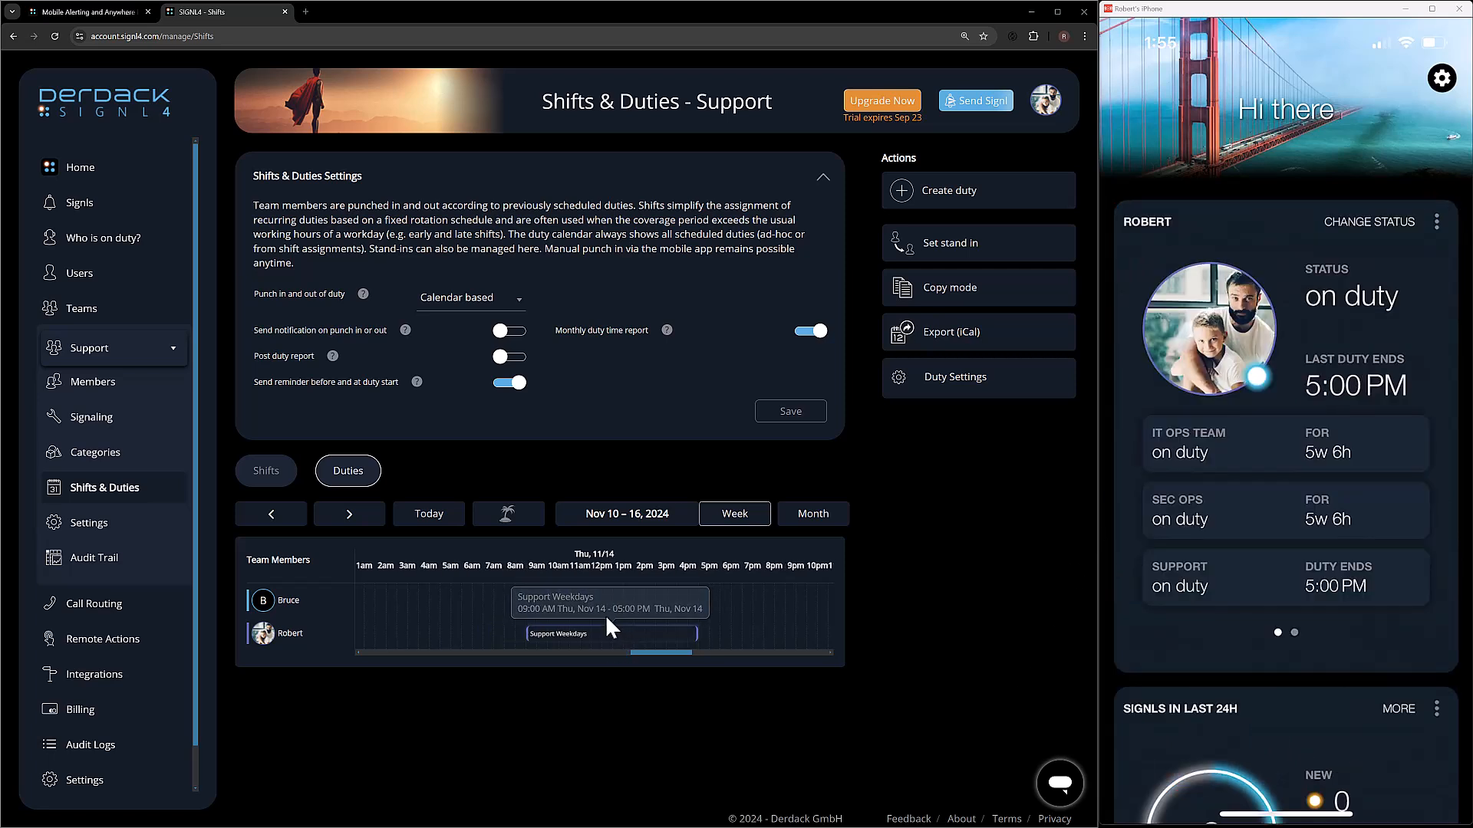
Show the Nov 18 stand-in duty on next week's calendar, then open the Integrations gallery
{"action": "left_click", "coordinate": [348, 514]}
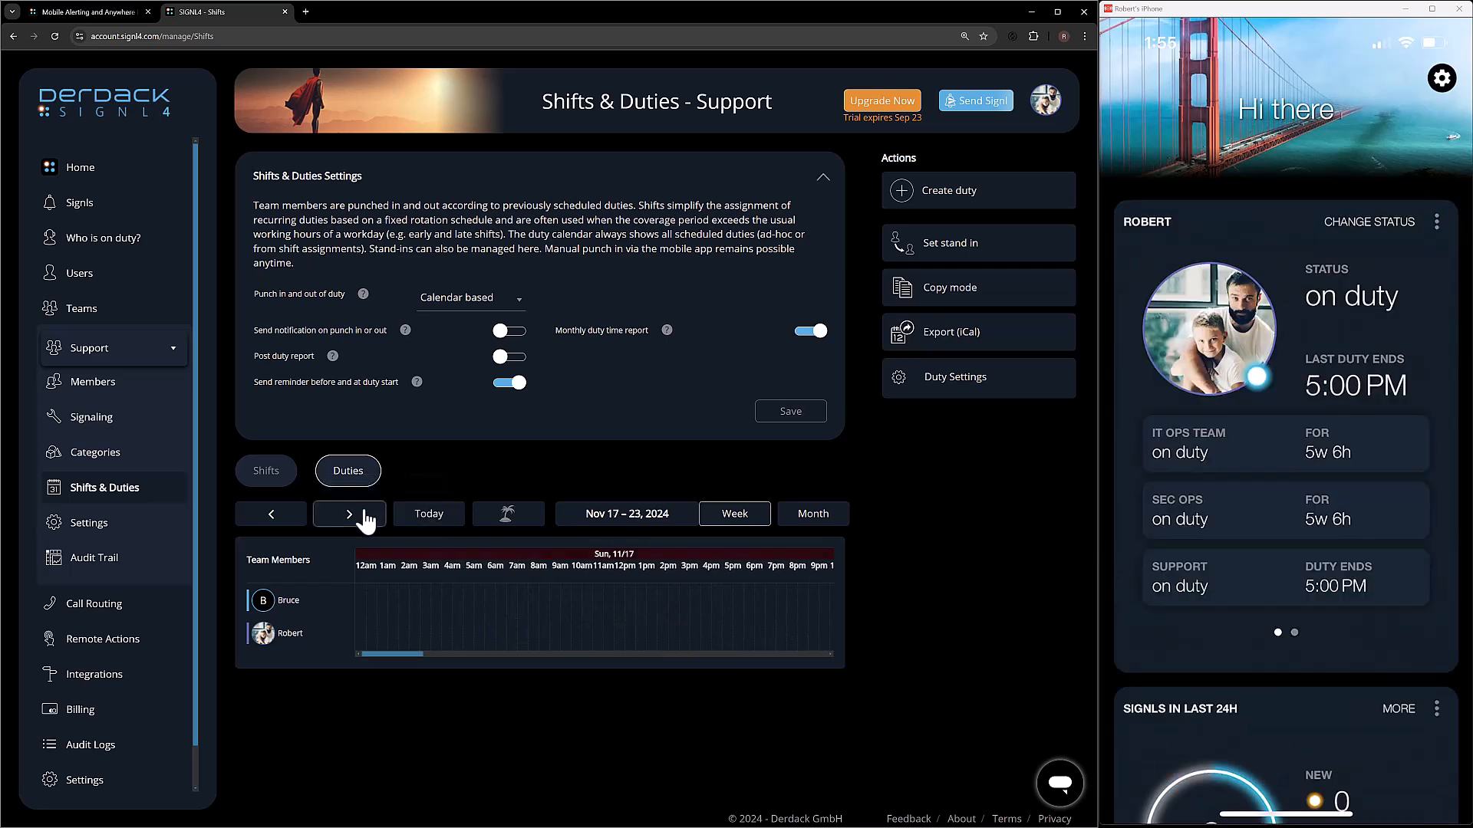
{"action": "left_click", "coordinate": [348, 514]}
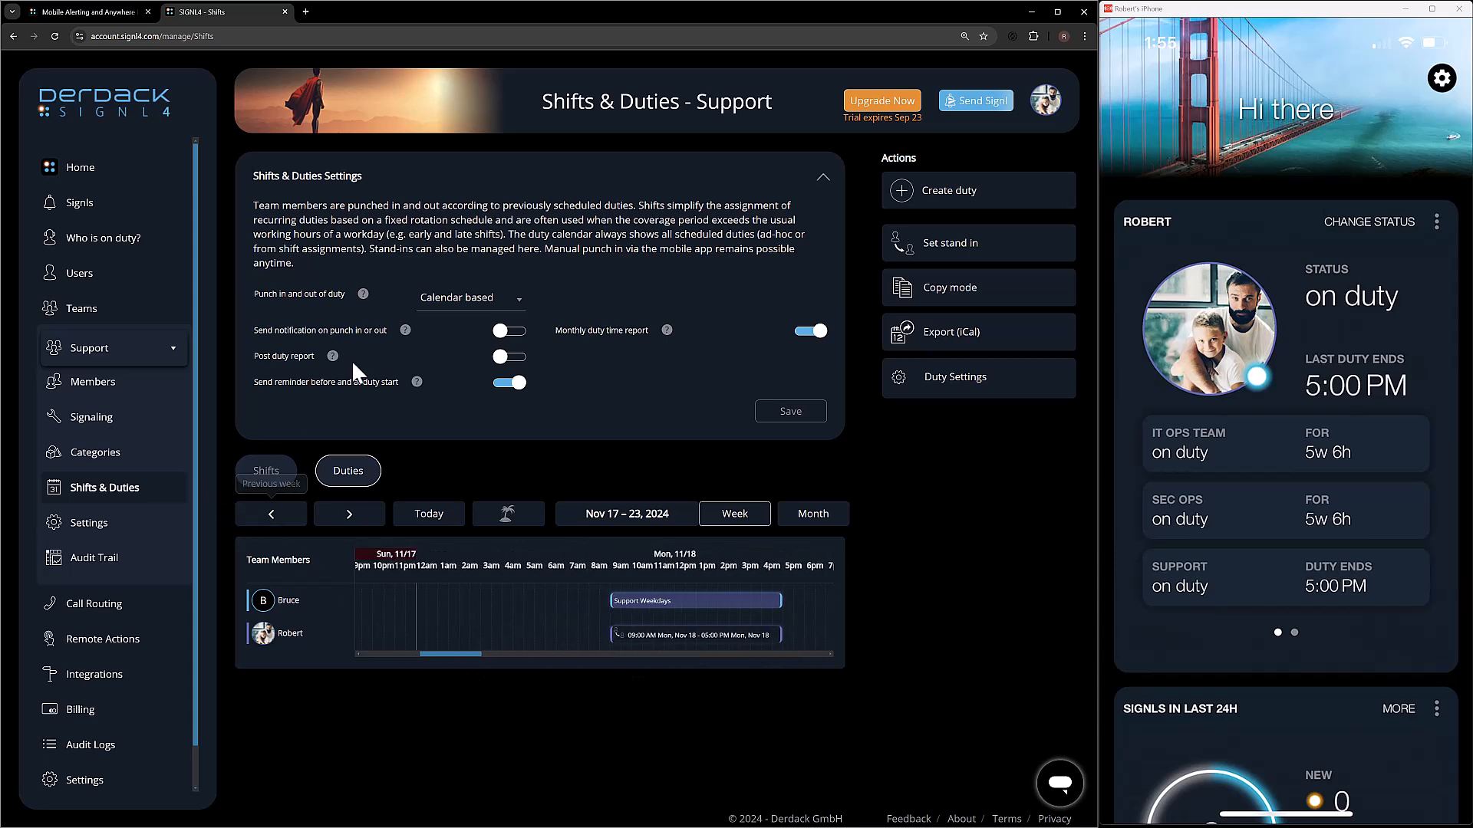
{"action": "left_click", "coordinate": [92, 674]}
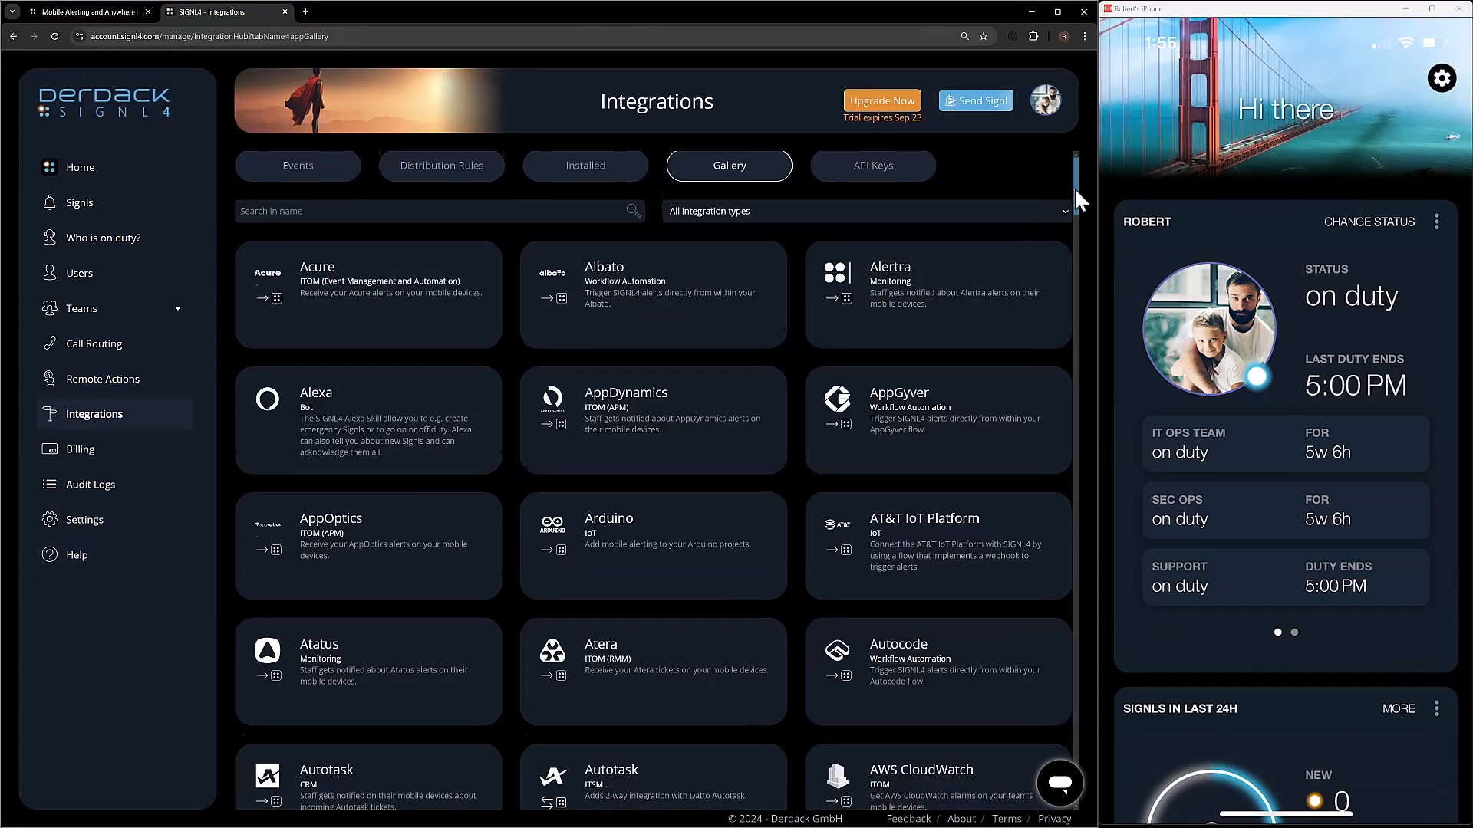
Scroll through the integration tiles, then return to Support's Signls list for the last 24 hours
{"action": "scroll", "scroll_direction": "down", "scroll_amount": 3}
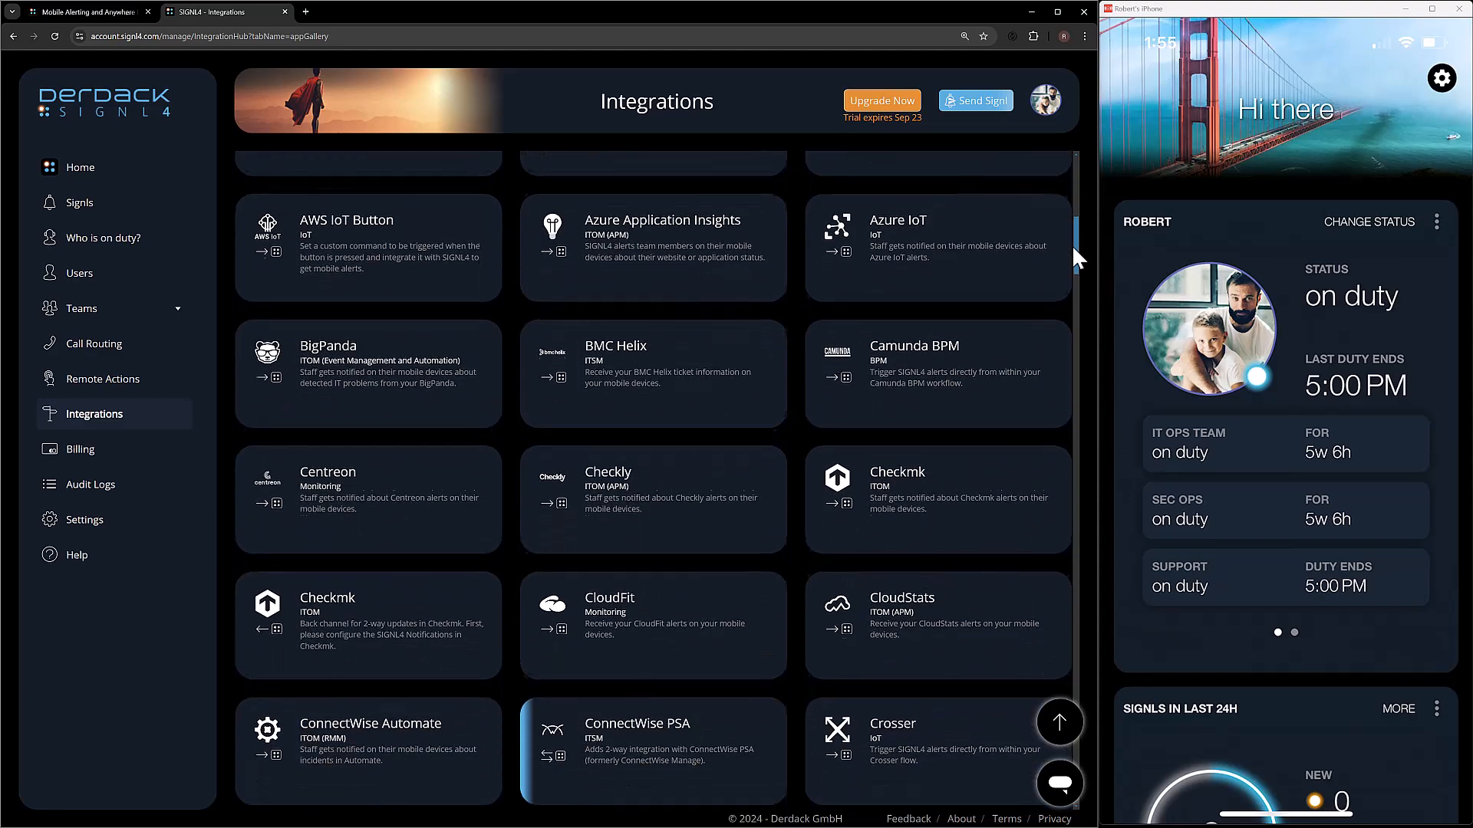
{"action": "scroll", "scroll_direction": "down", "scroll_amount": 3}
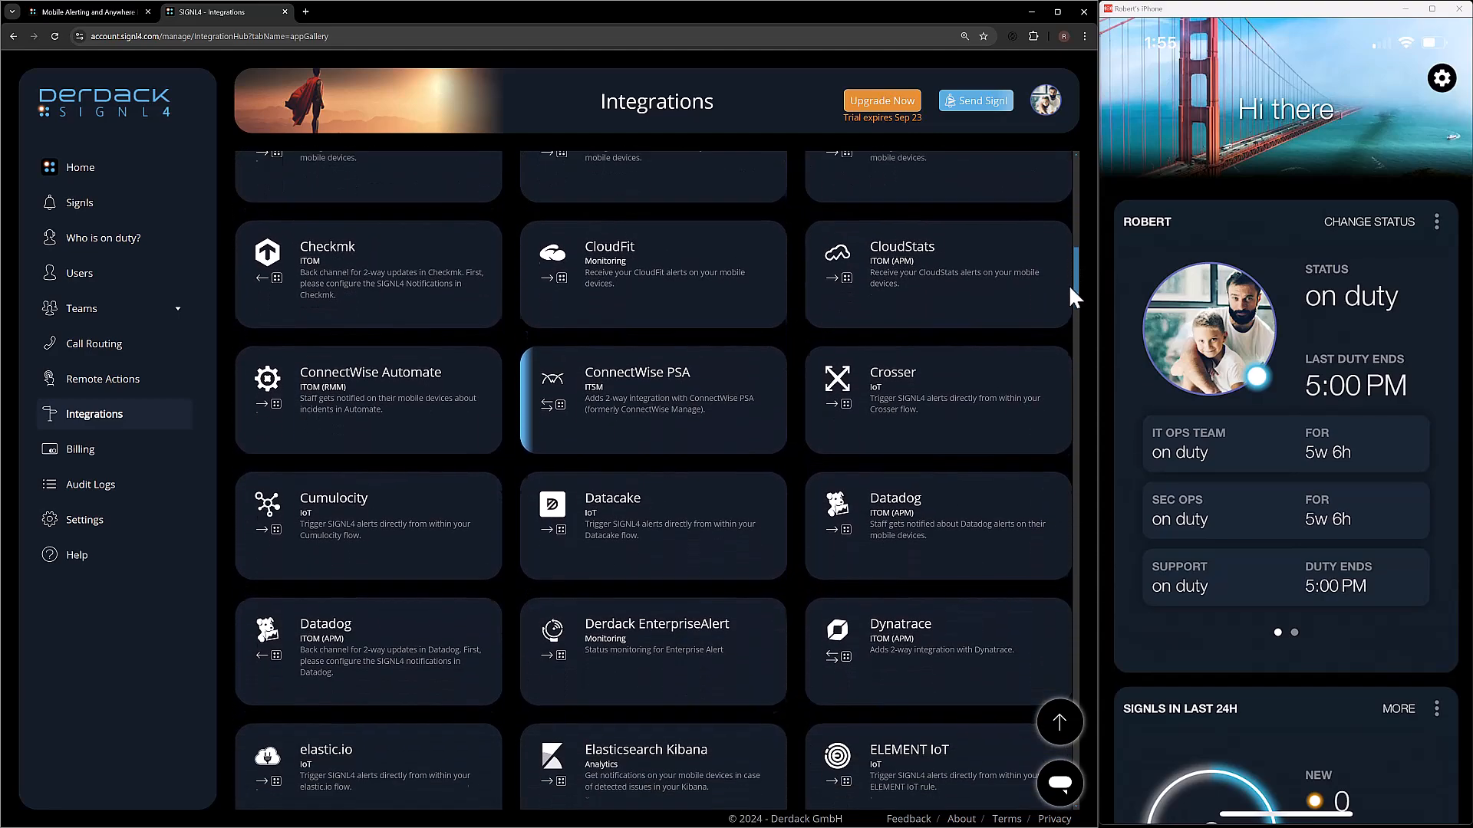
{"action": "scroll", "scroll_direction": "down", "scroll_amount": 3}
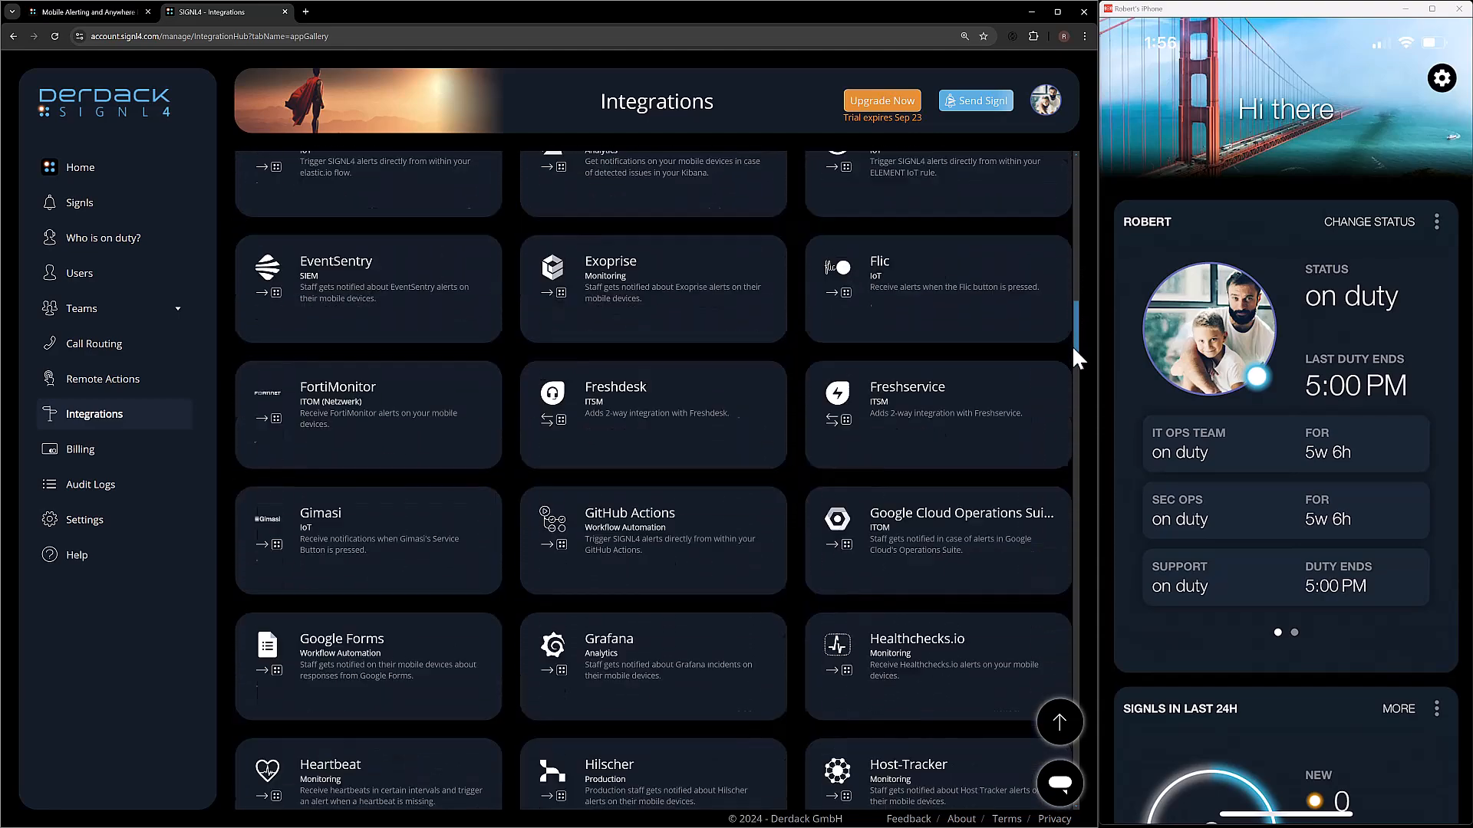
{"action": "scroll", "scroll_direction": "down", "scroll_amount": 3}
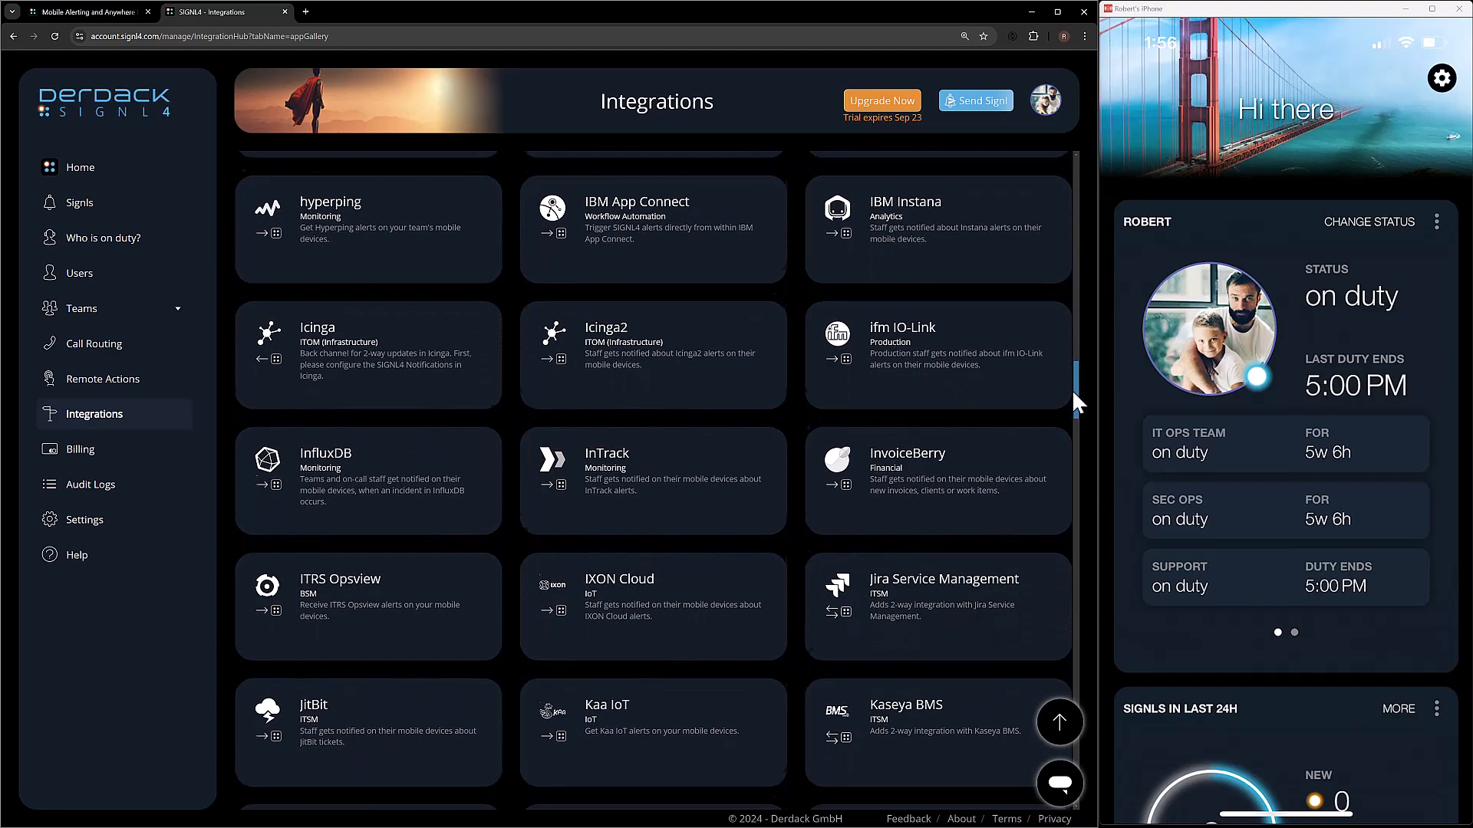
{"action": "scroll", "scroll_direction": "down", "scroll_amount": 3}
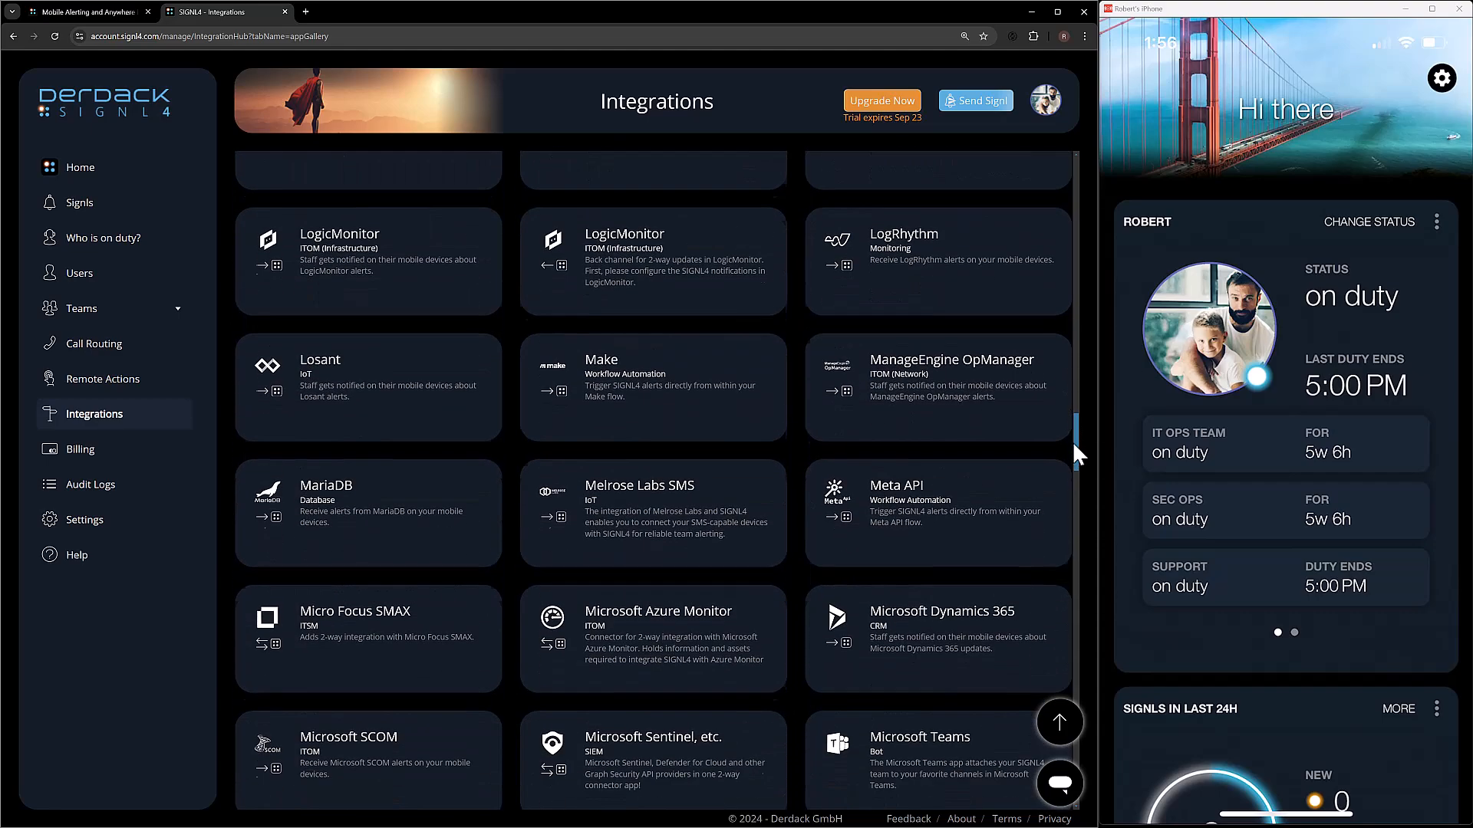
{"action": "left_click", "coordinate": [79, 202]}
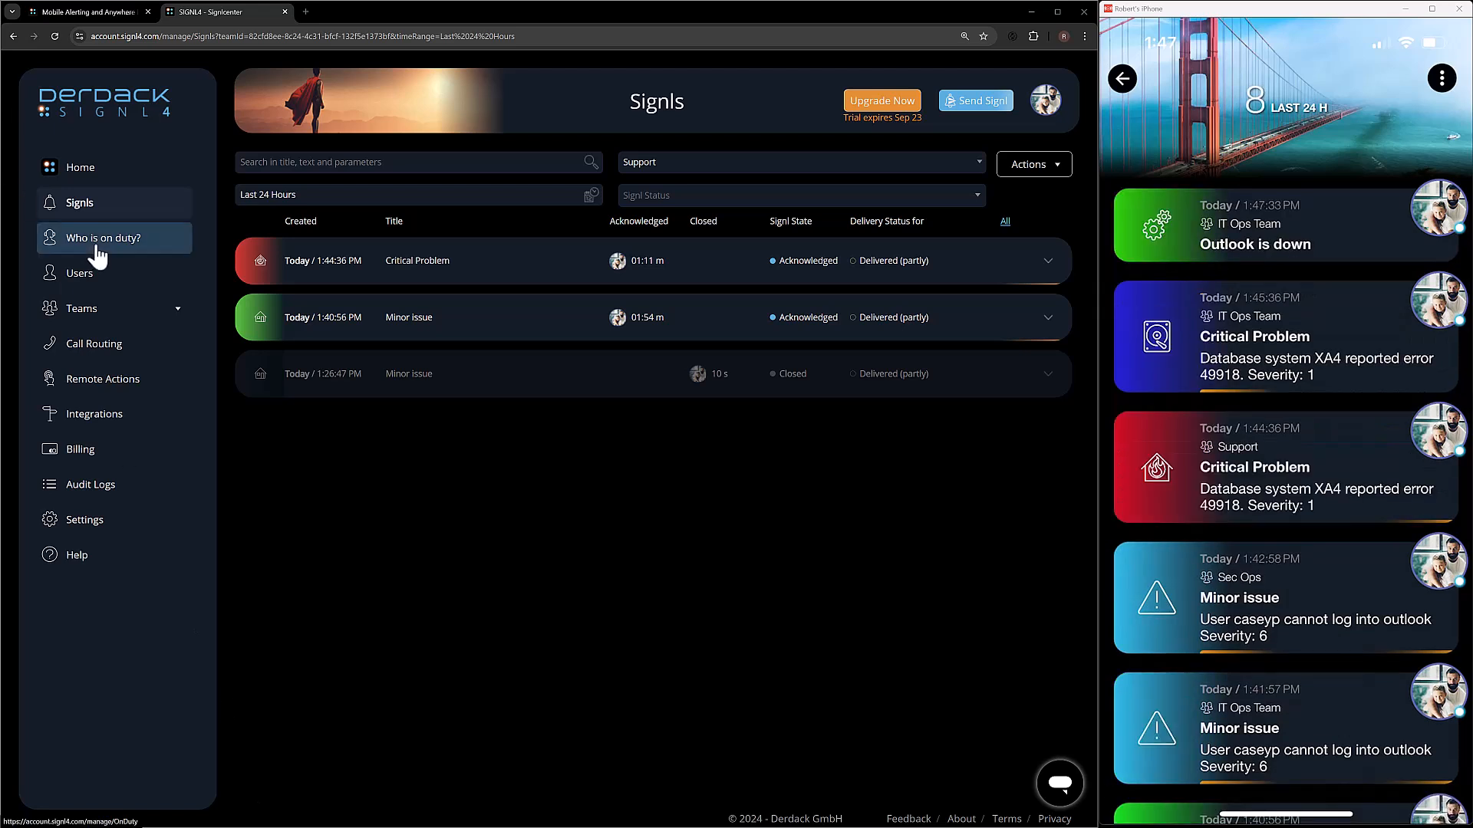
Show all teams' Signls, expand 'Outlook is down', and generate its AI summary
{"action": "left_click", "coordinate": [80, 202]}
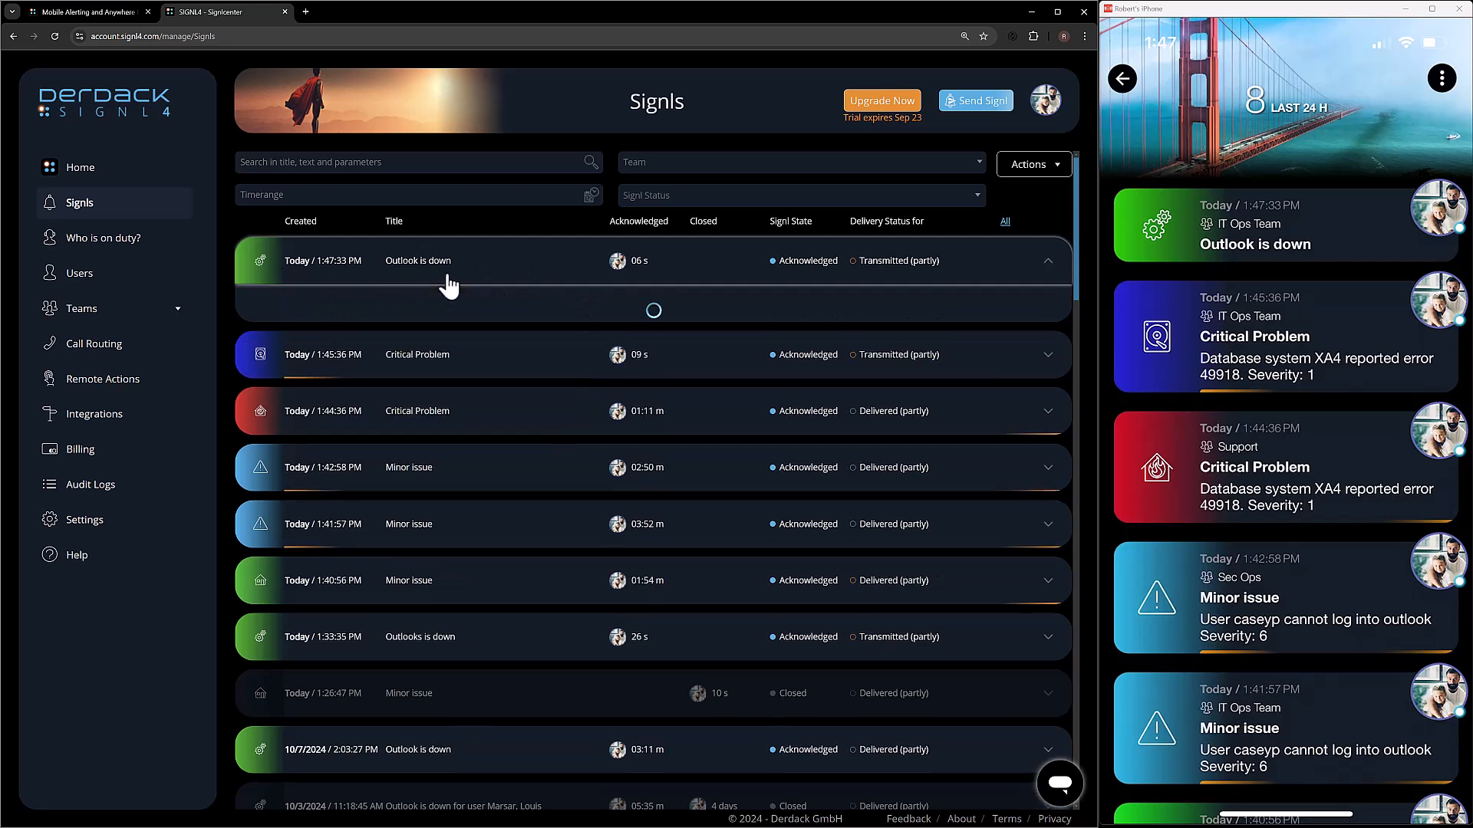
{"action": "left_click", "coordinate": [449, 260]}
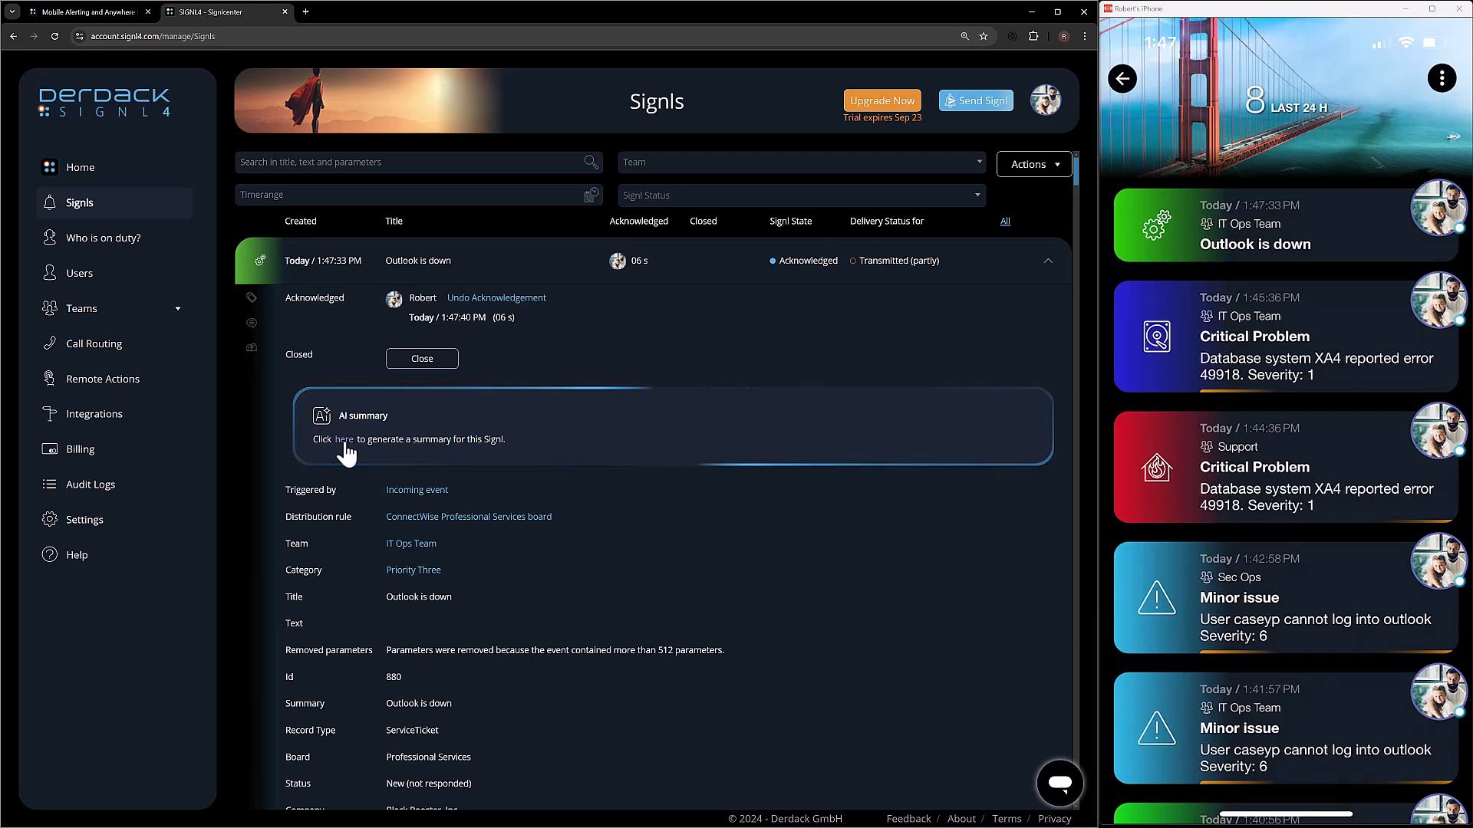
{"action": "left_click", "coordinate": [344, 439]}
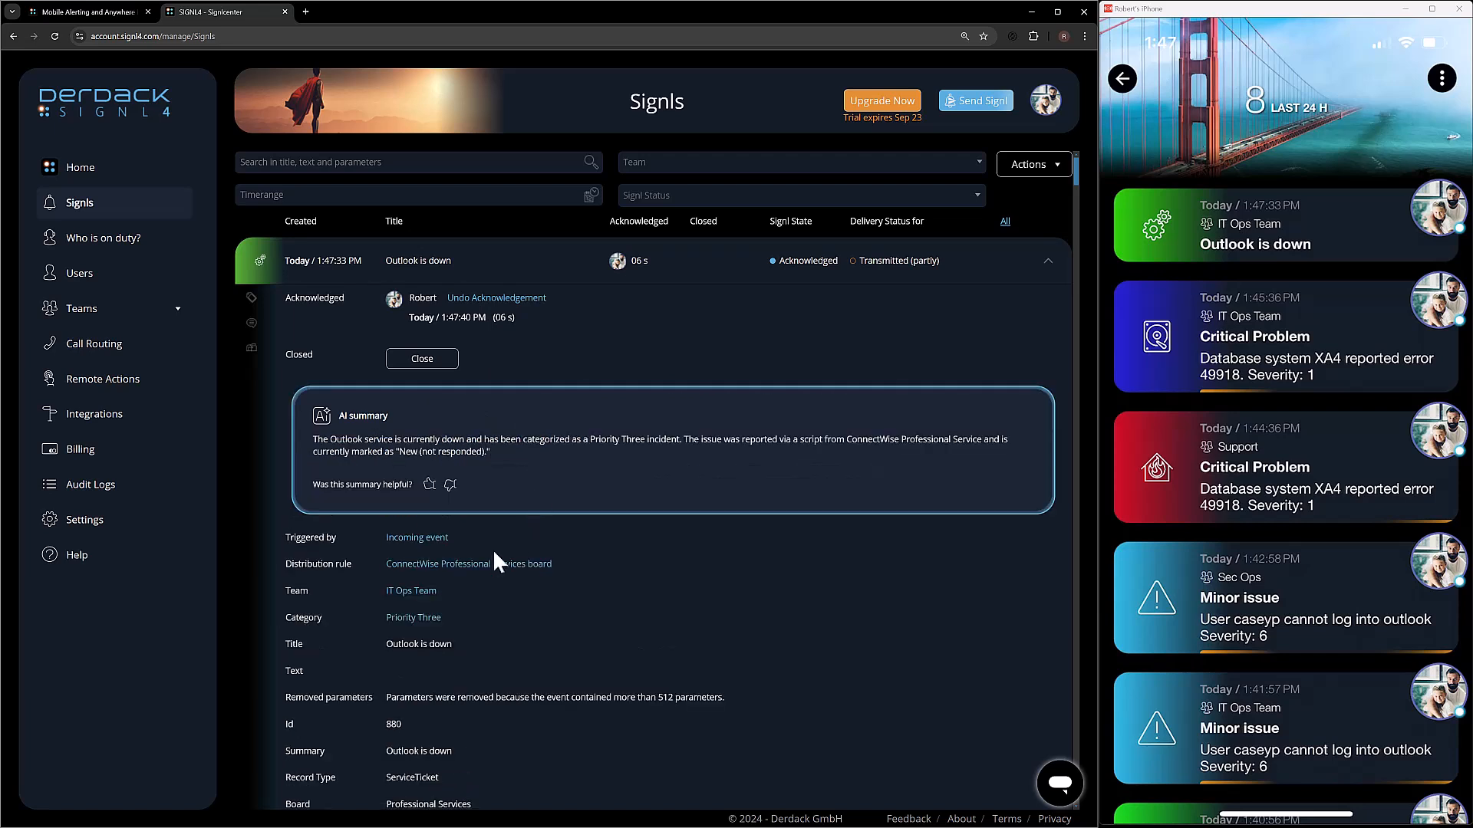
{"action": "mouse_move", "coordinate": [474, 381]}
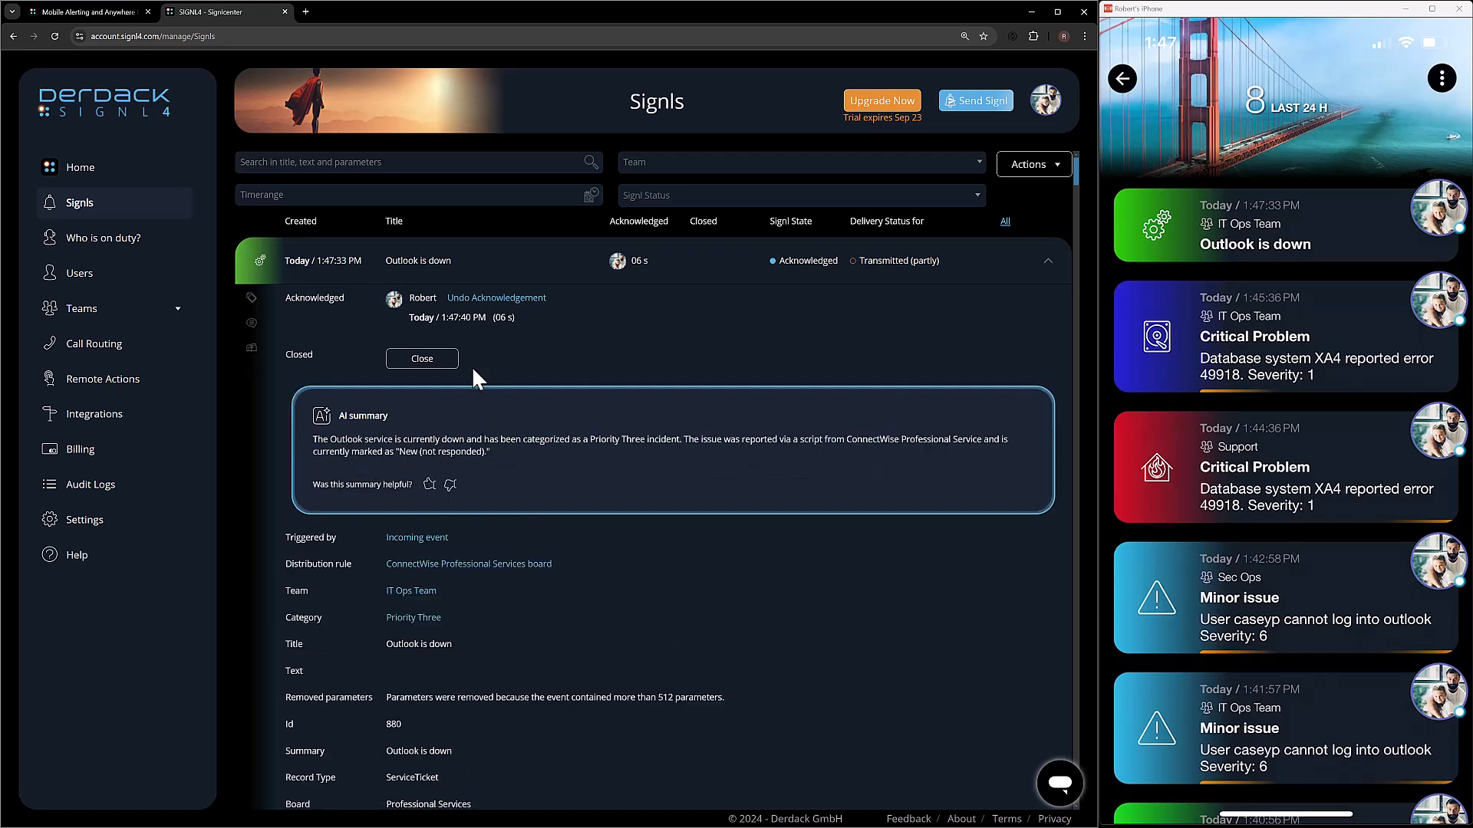
{"action": "scroll", "scroll_direction": "down", "scroll_amount": 3}
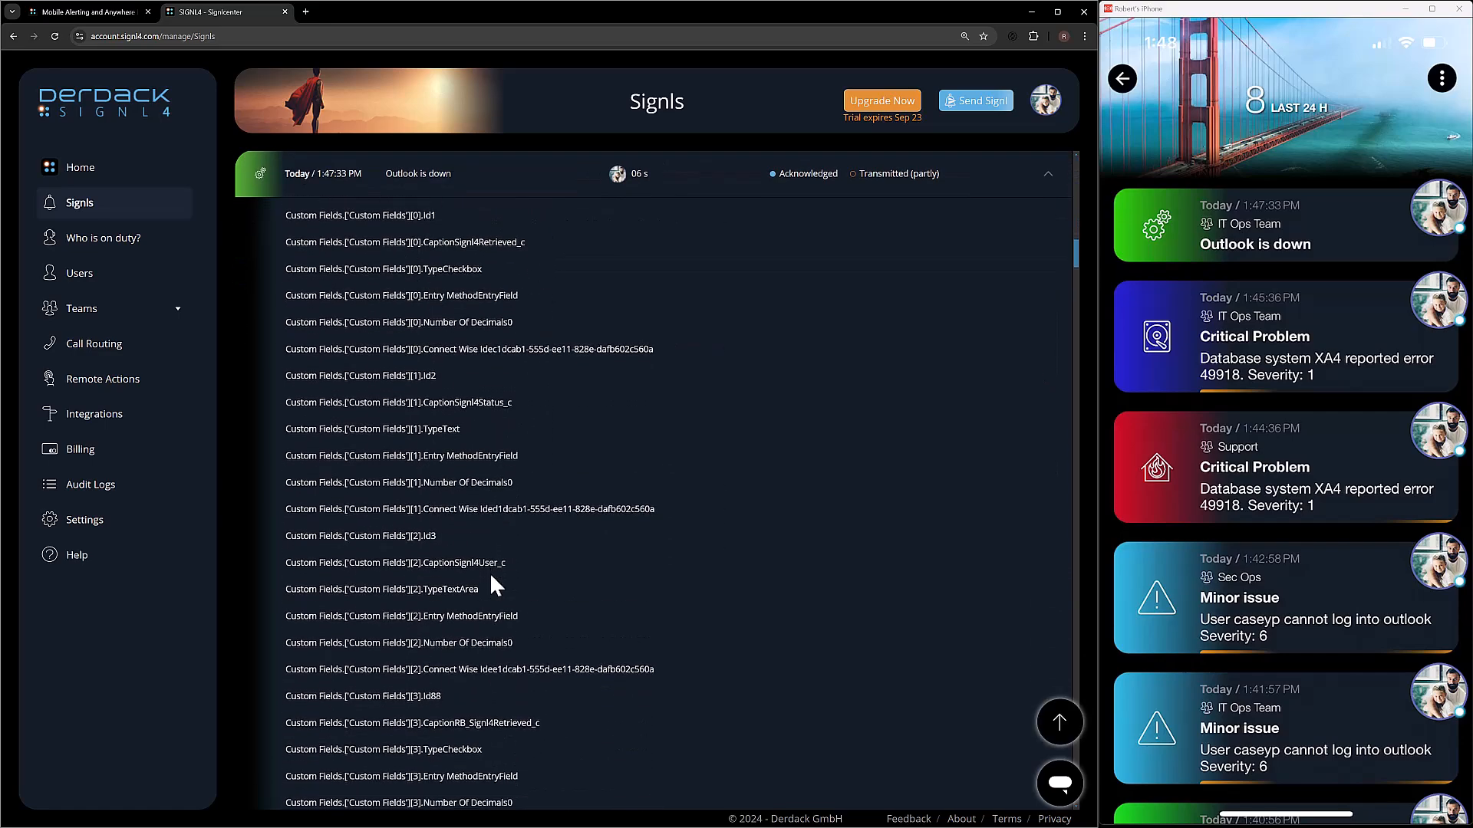
{"action": "scroll", "scroll_direction": "down", "scroll_amount": 3}
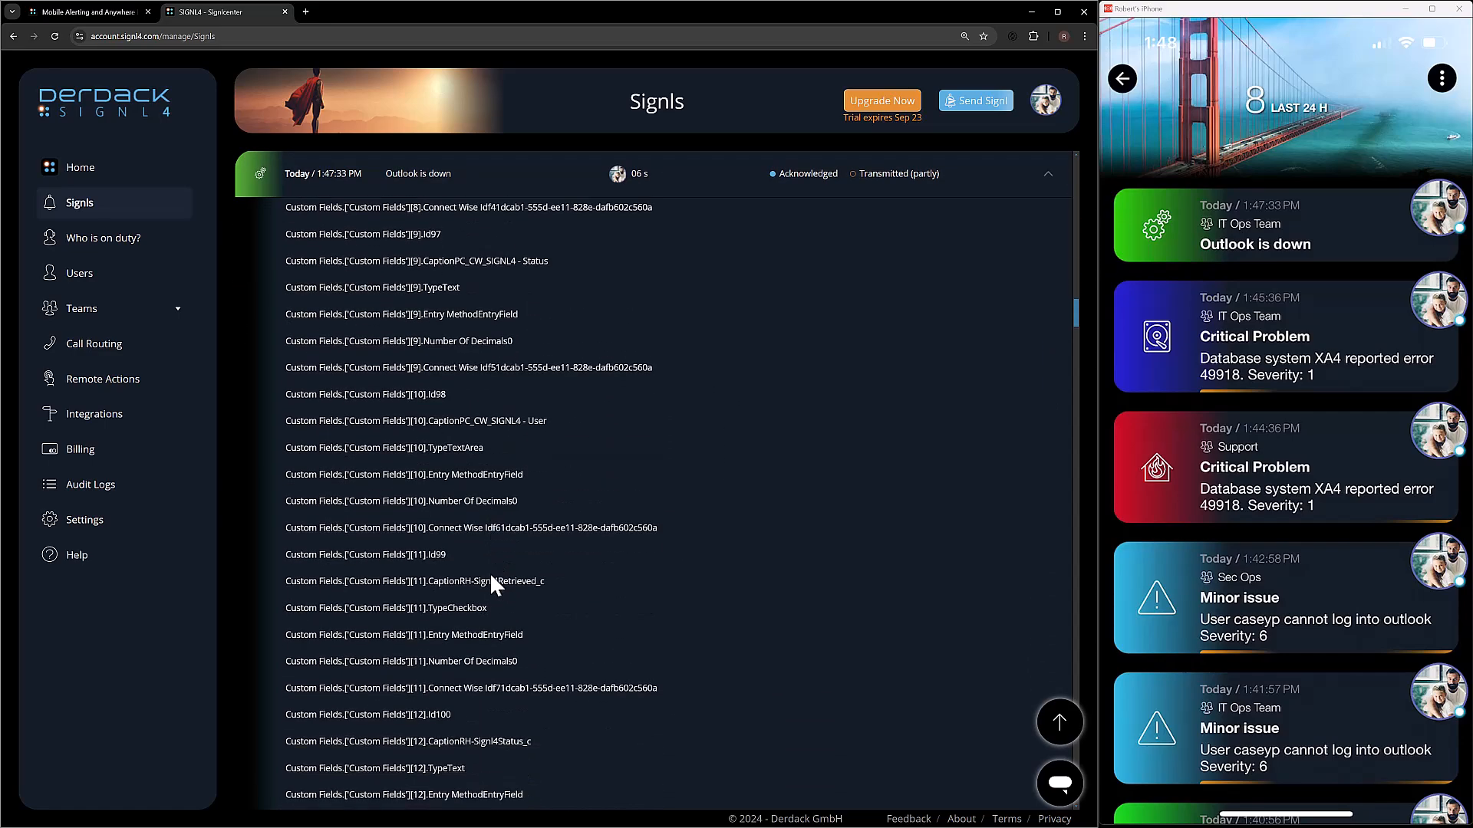
{"action": "scroll", "scroll_direction": "down", "scroll_amount": 3}
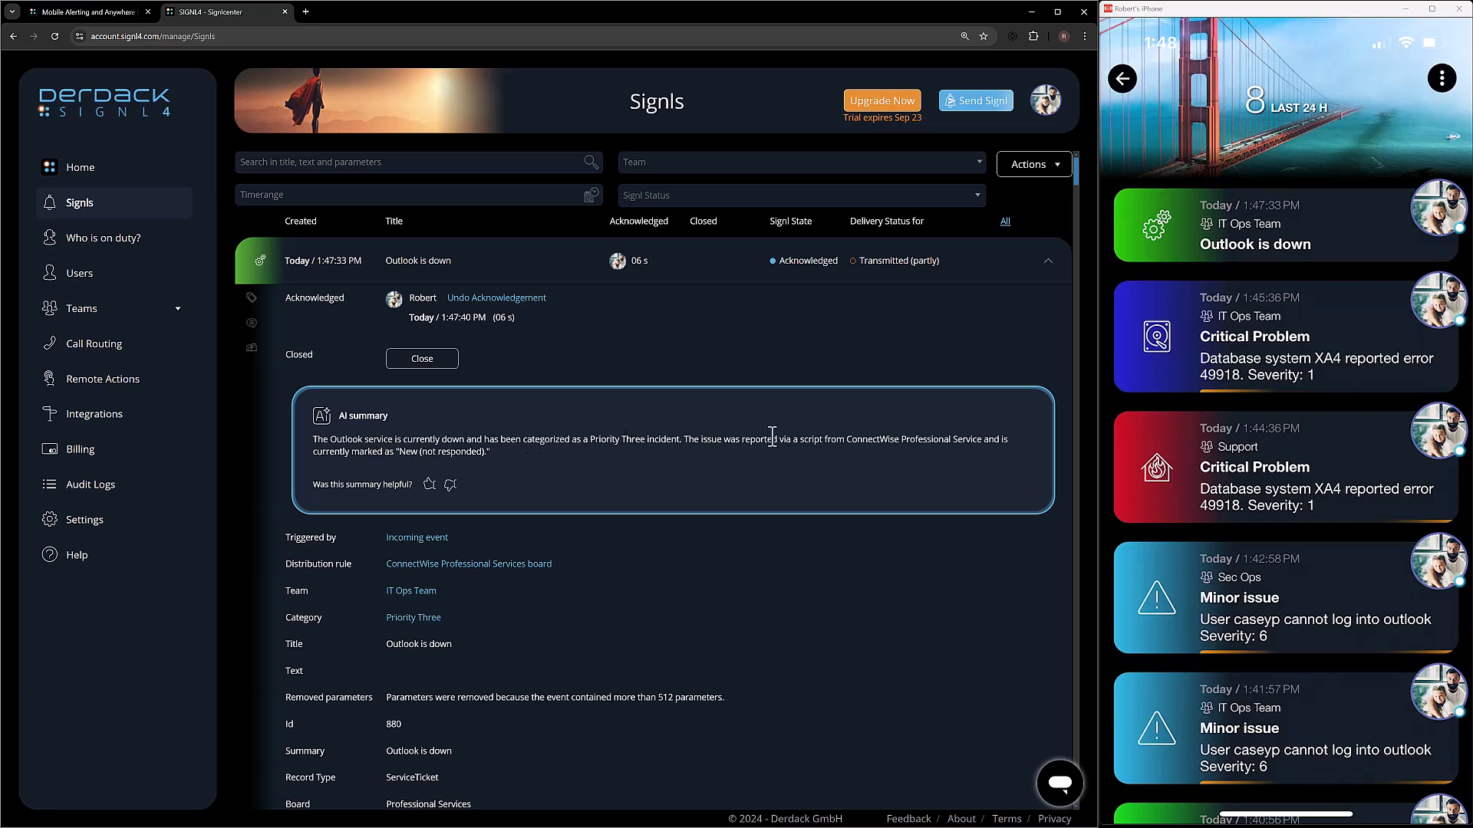
{"action": "mouse_move", "coordinate": [799, 460]}
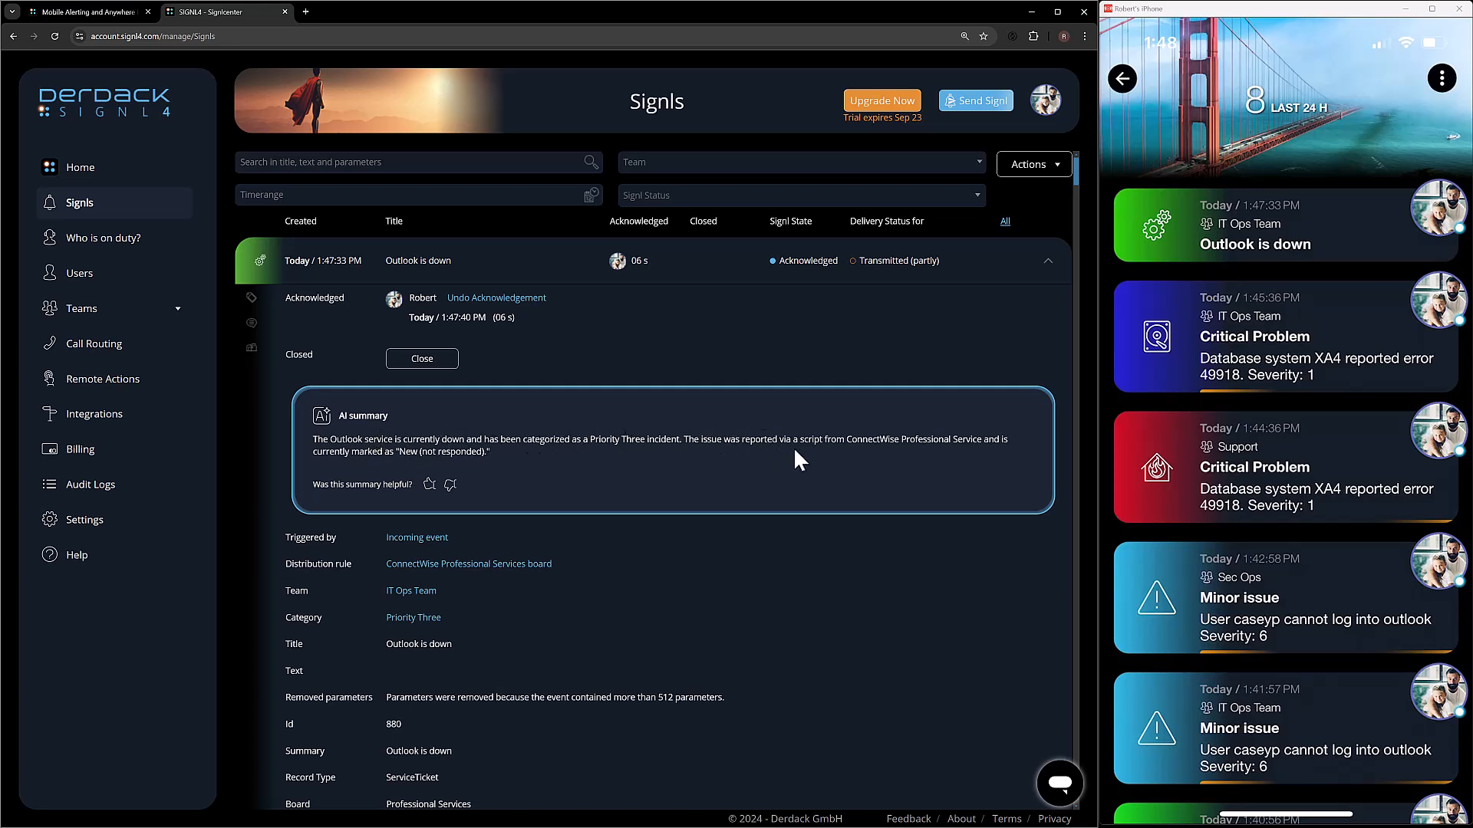
{"action": "mouse_move", "coordinate": [936, 442]}
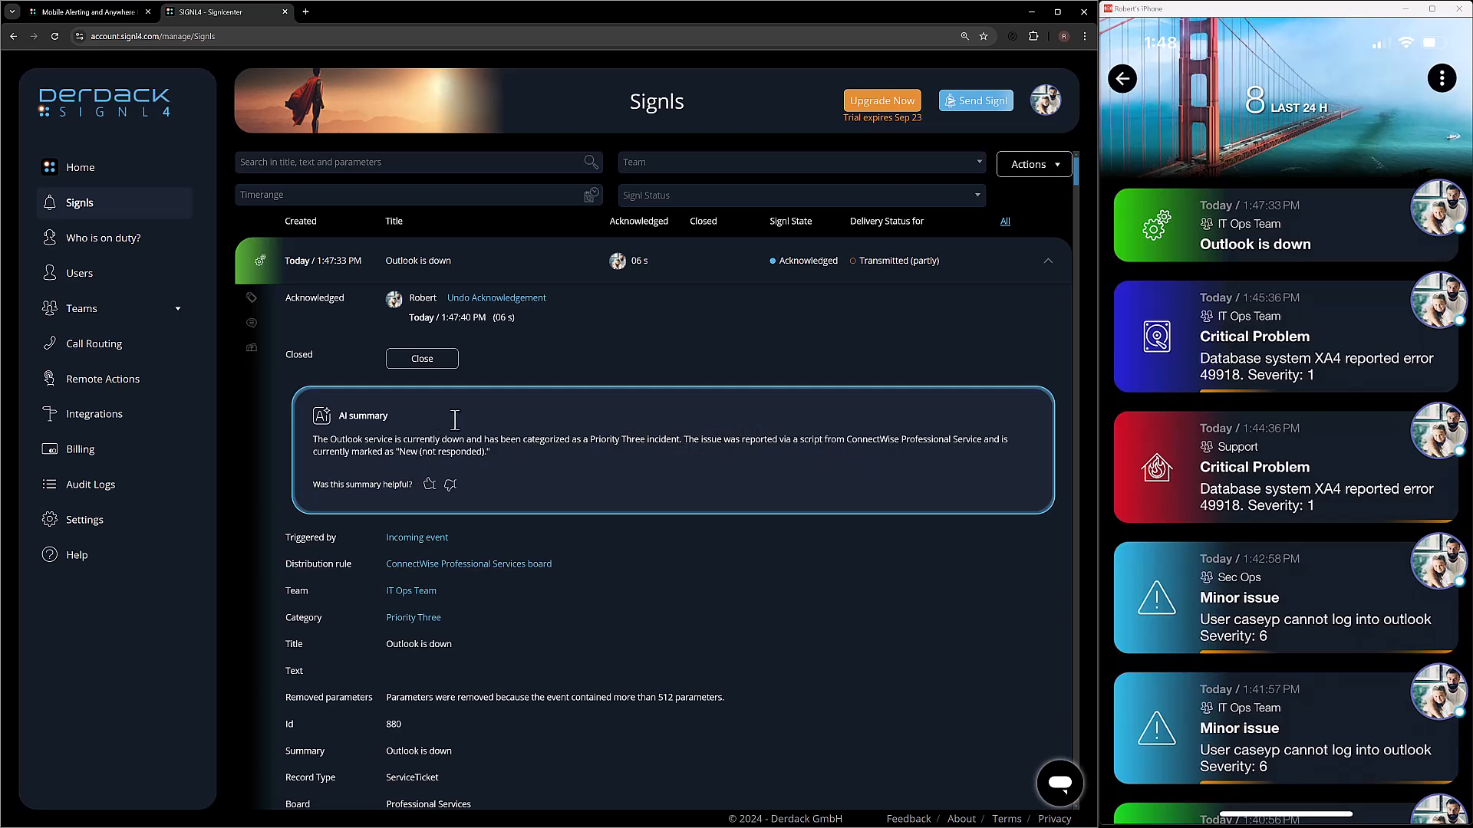
{"action": "mouse_move", "coordinate": [498, 375]}
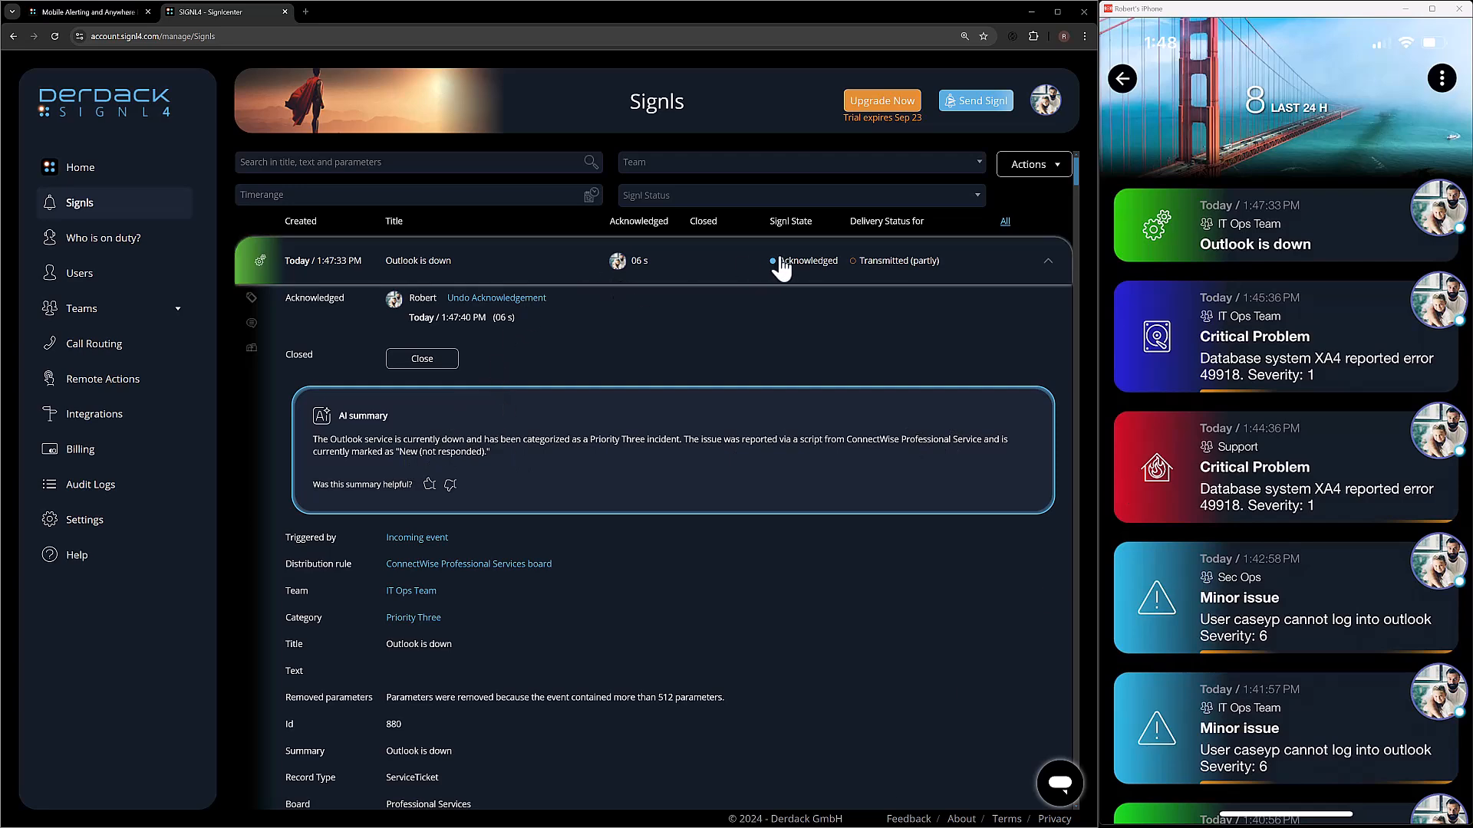
Close the 'Outlook is down' Signl and return to the Integrations gallery
{"action": "left_click", "coordinate": [421, 359]}
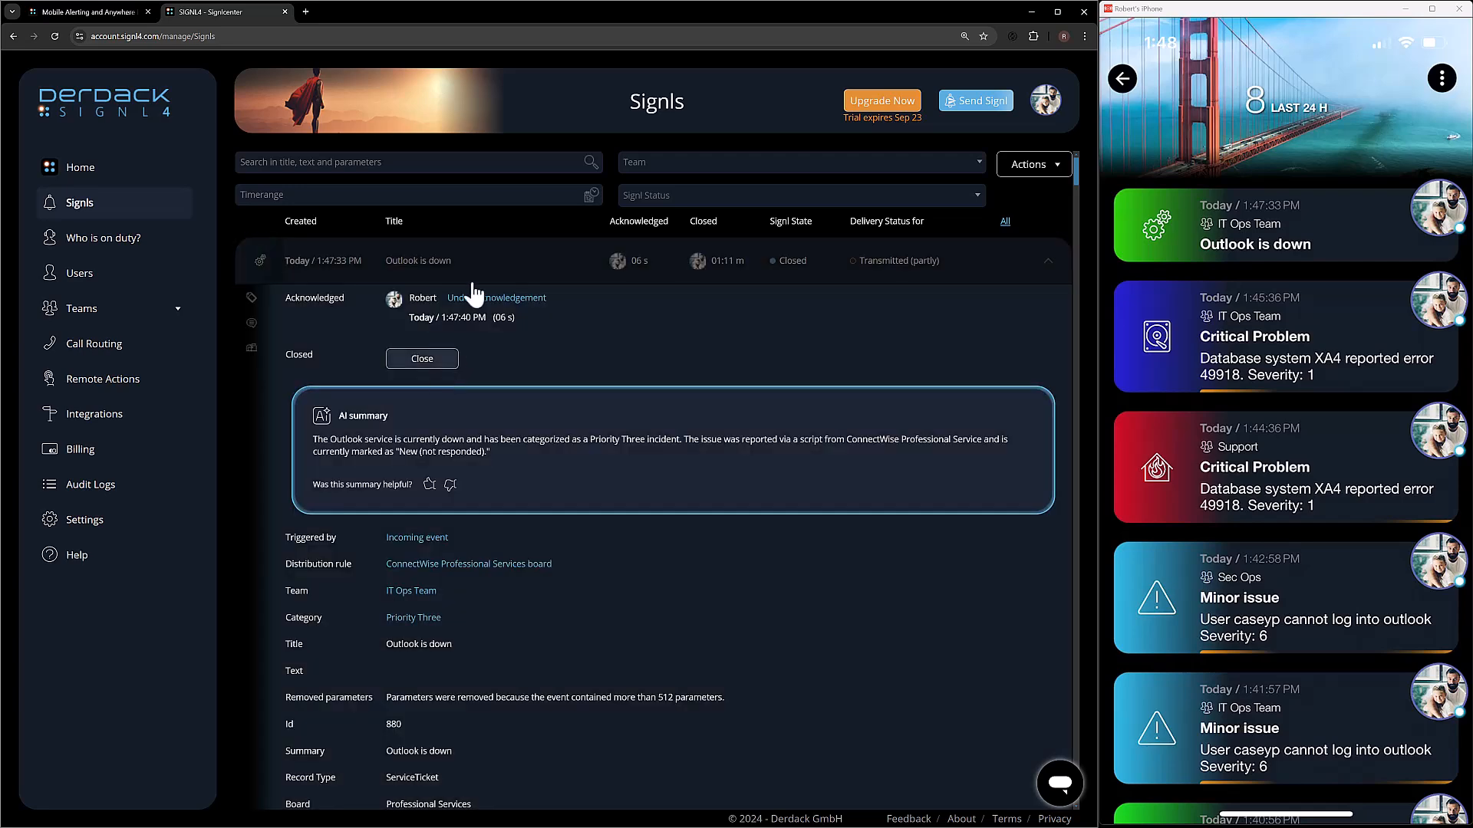
{"action": "left_click", "coordinate": [421, 358]}
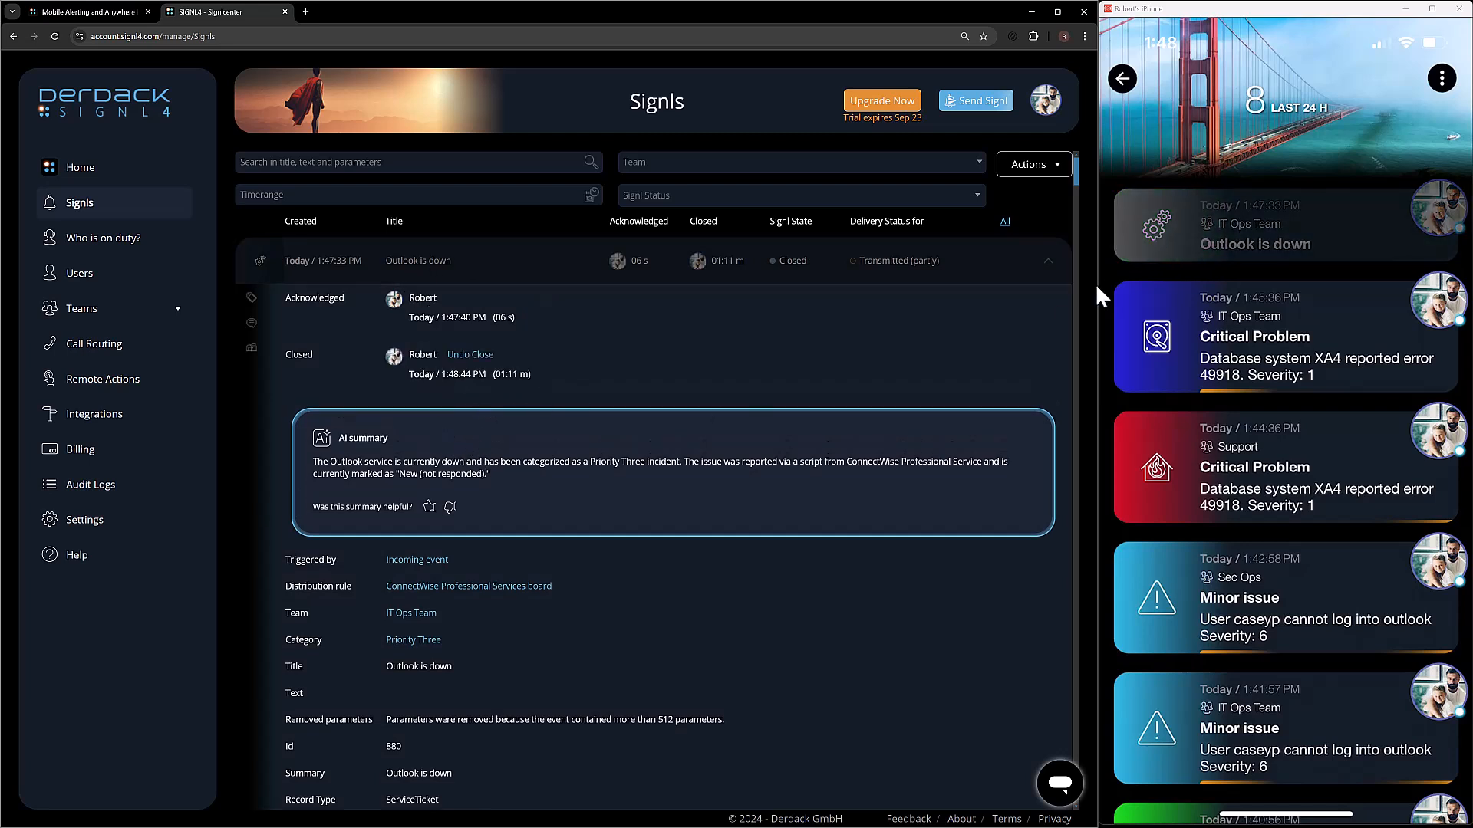
{"action": "mouse_move", "coordinate": [481, 283]}
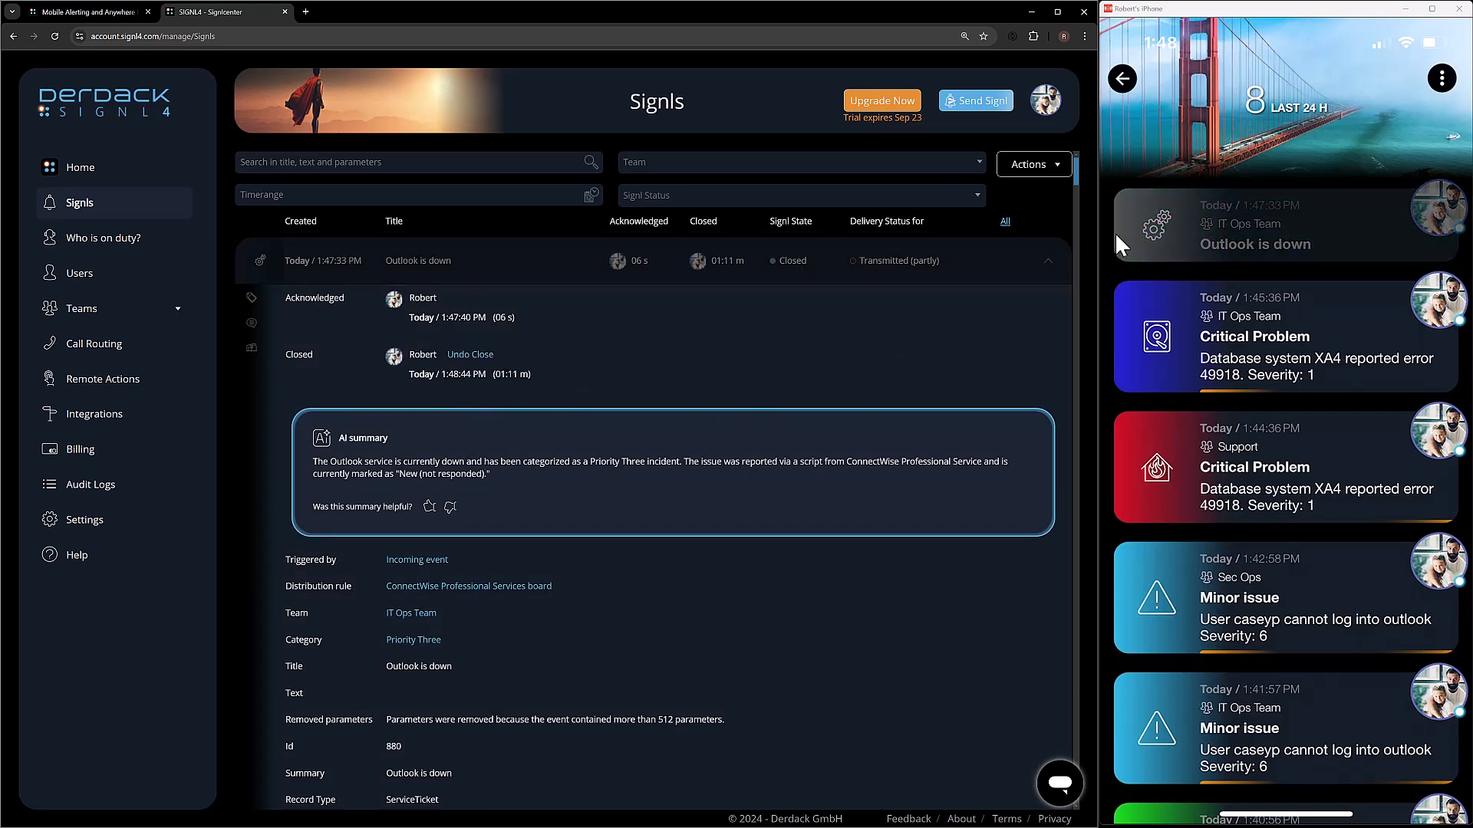
{"action": "mouse_move", "coordinate": [991, 298]}
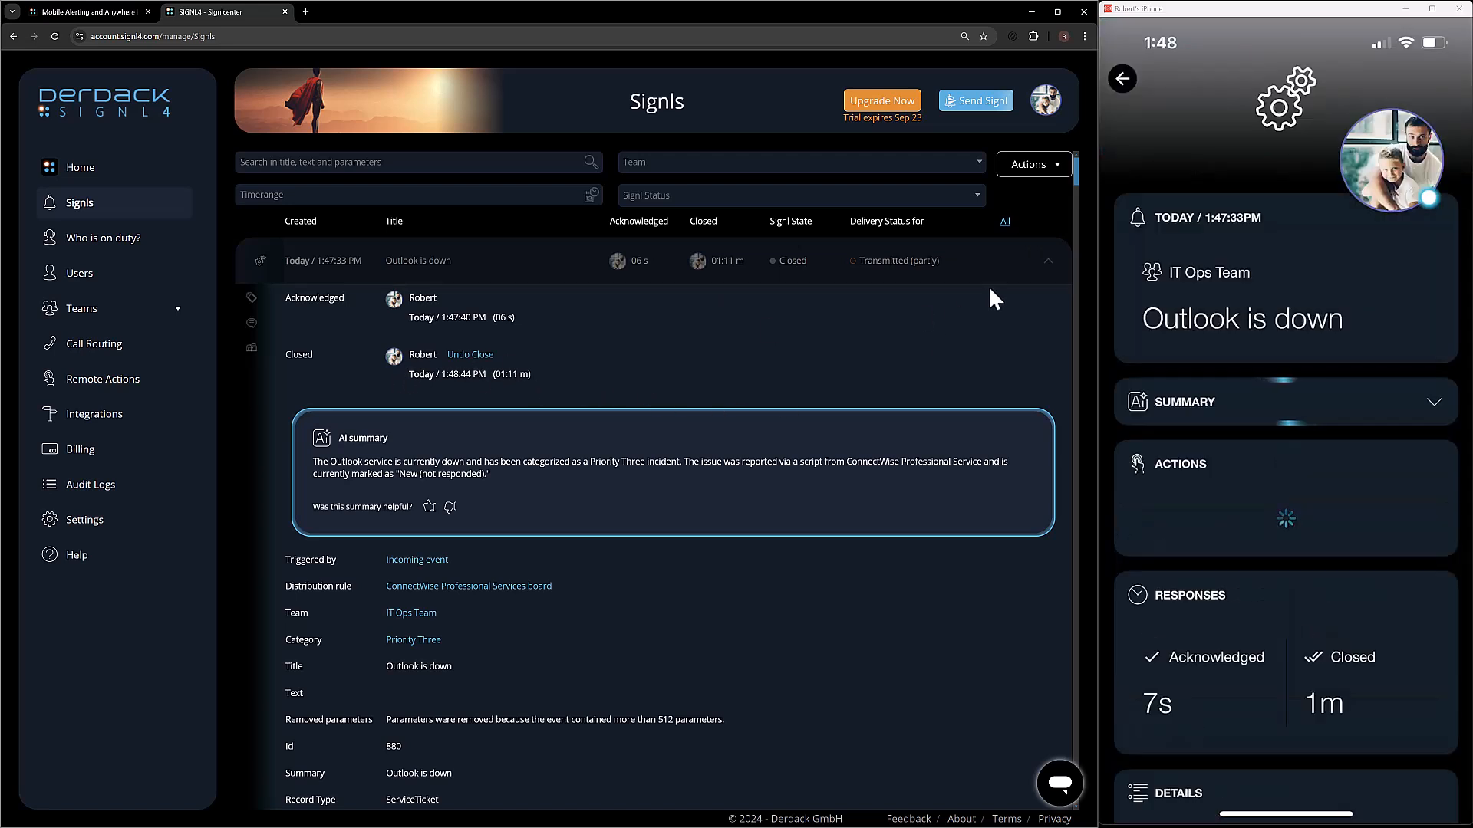
{"action": "scroll", "scroll_direction": "down", "scroll_amount": 3}
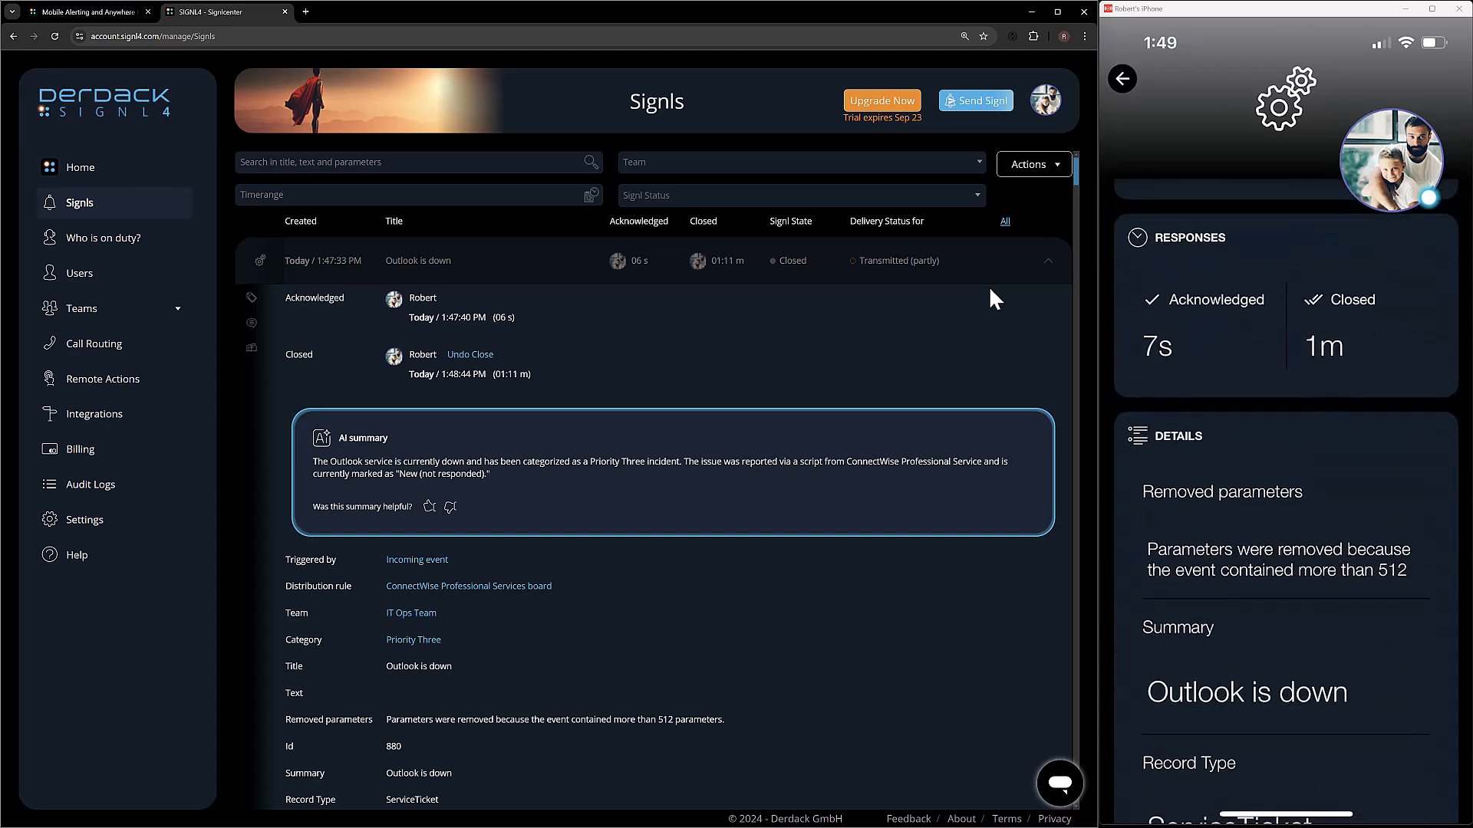
{"action": "left_click", "coordinate": [94, 413]}
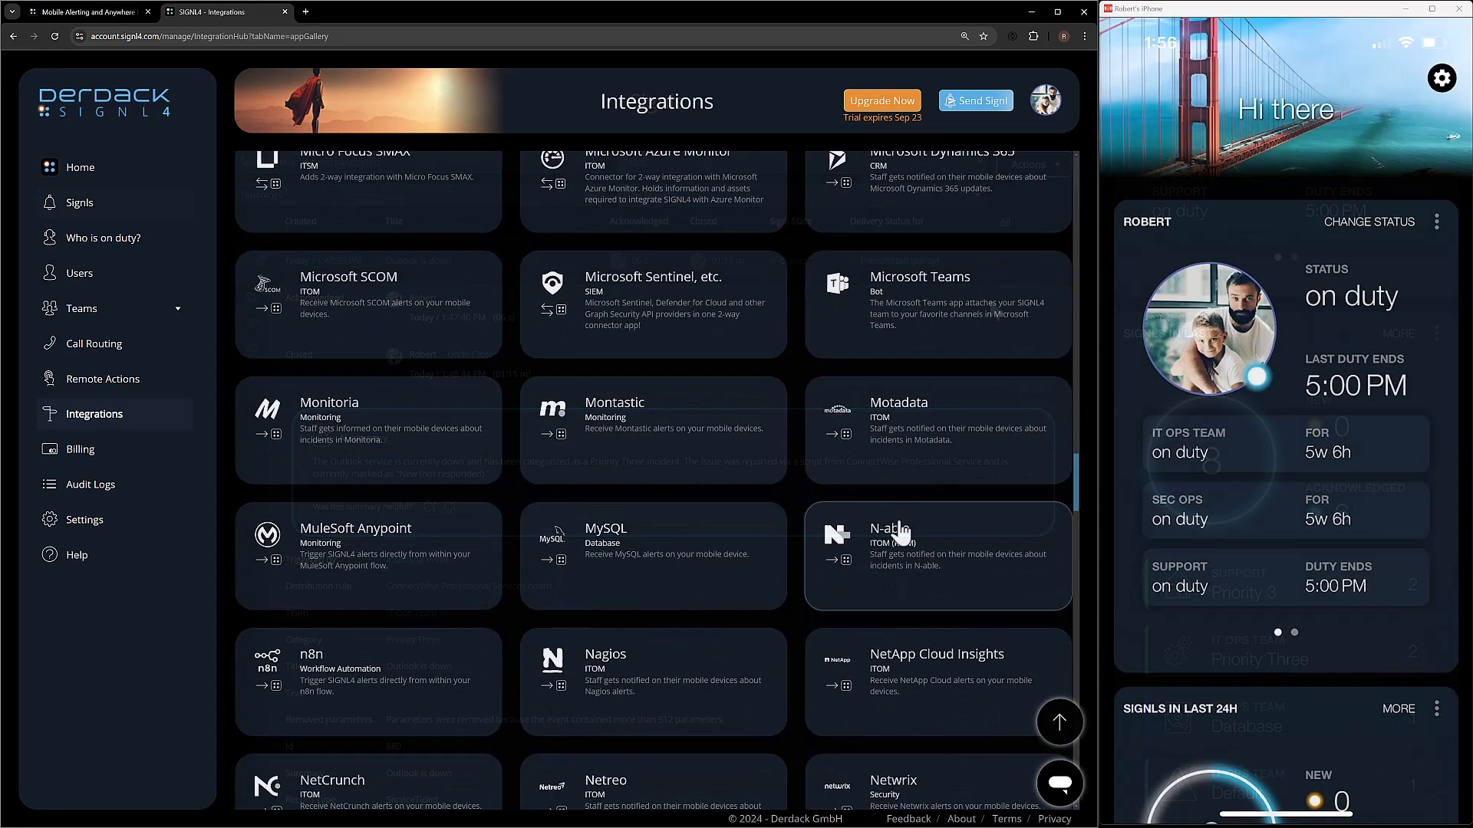